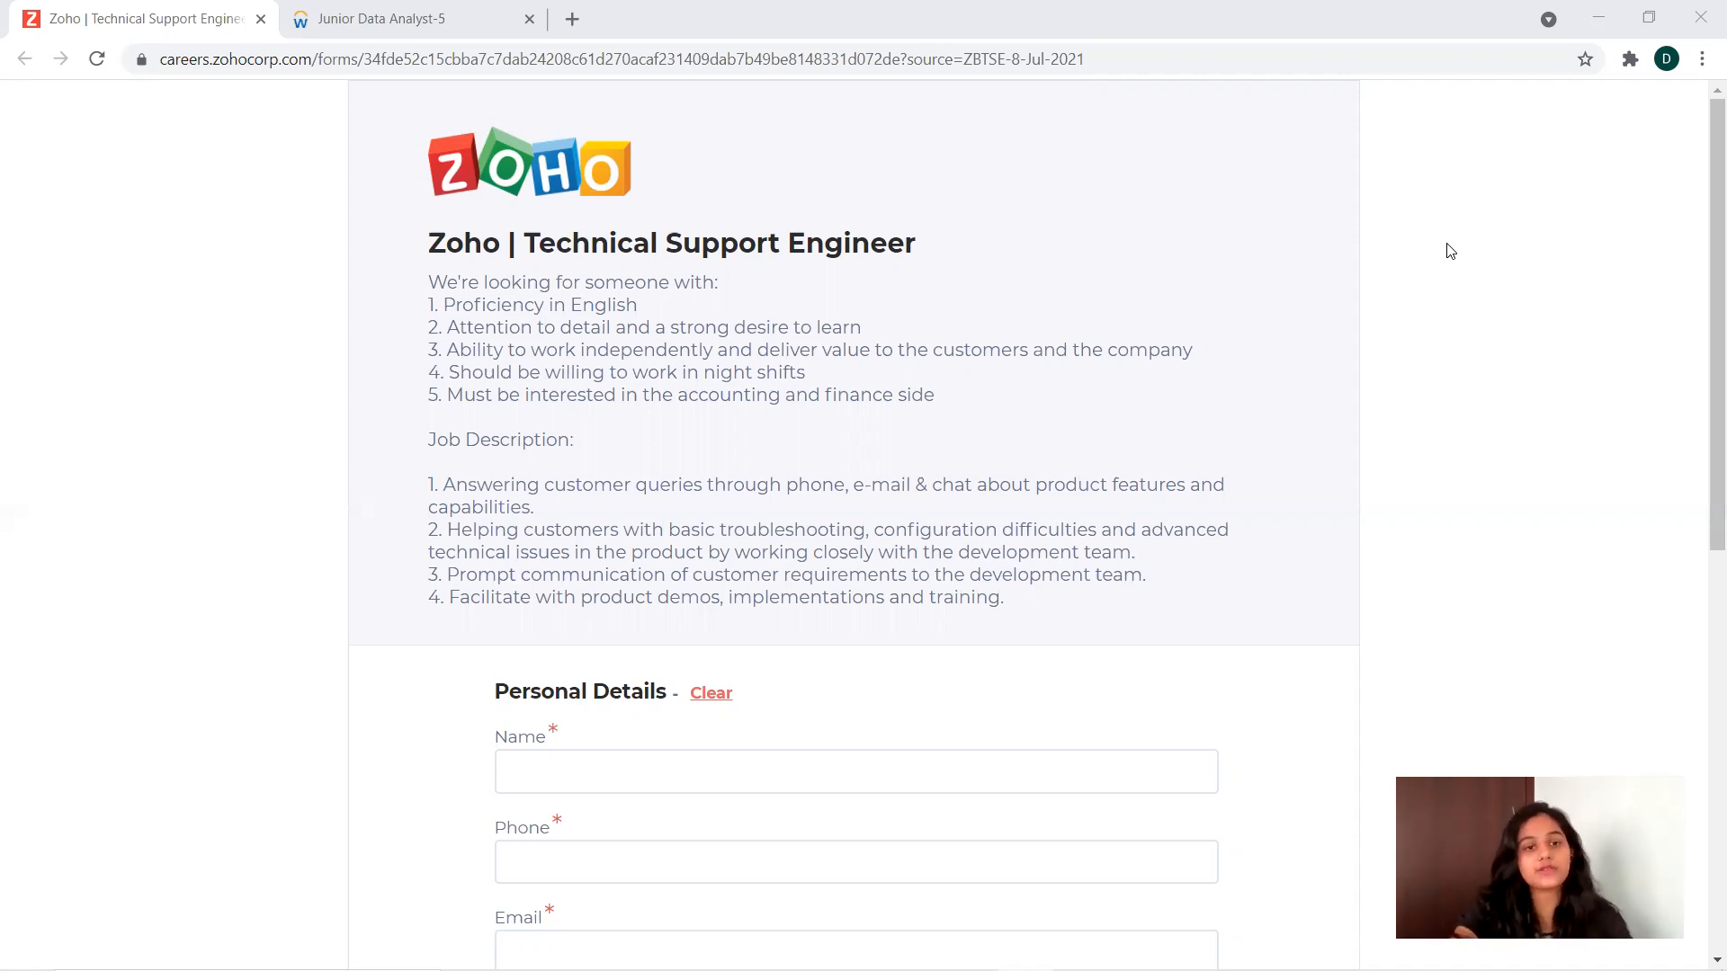
{"action": "mouse_move", "coordinate": [816, 448]}
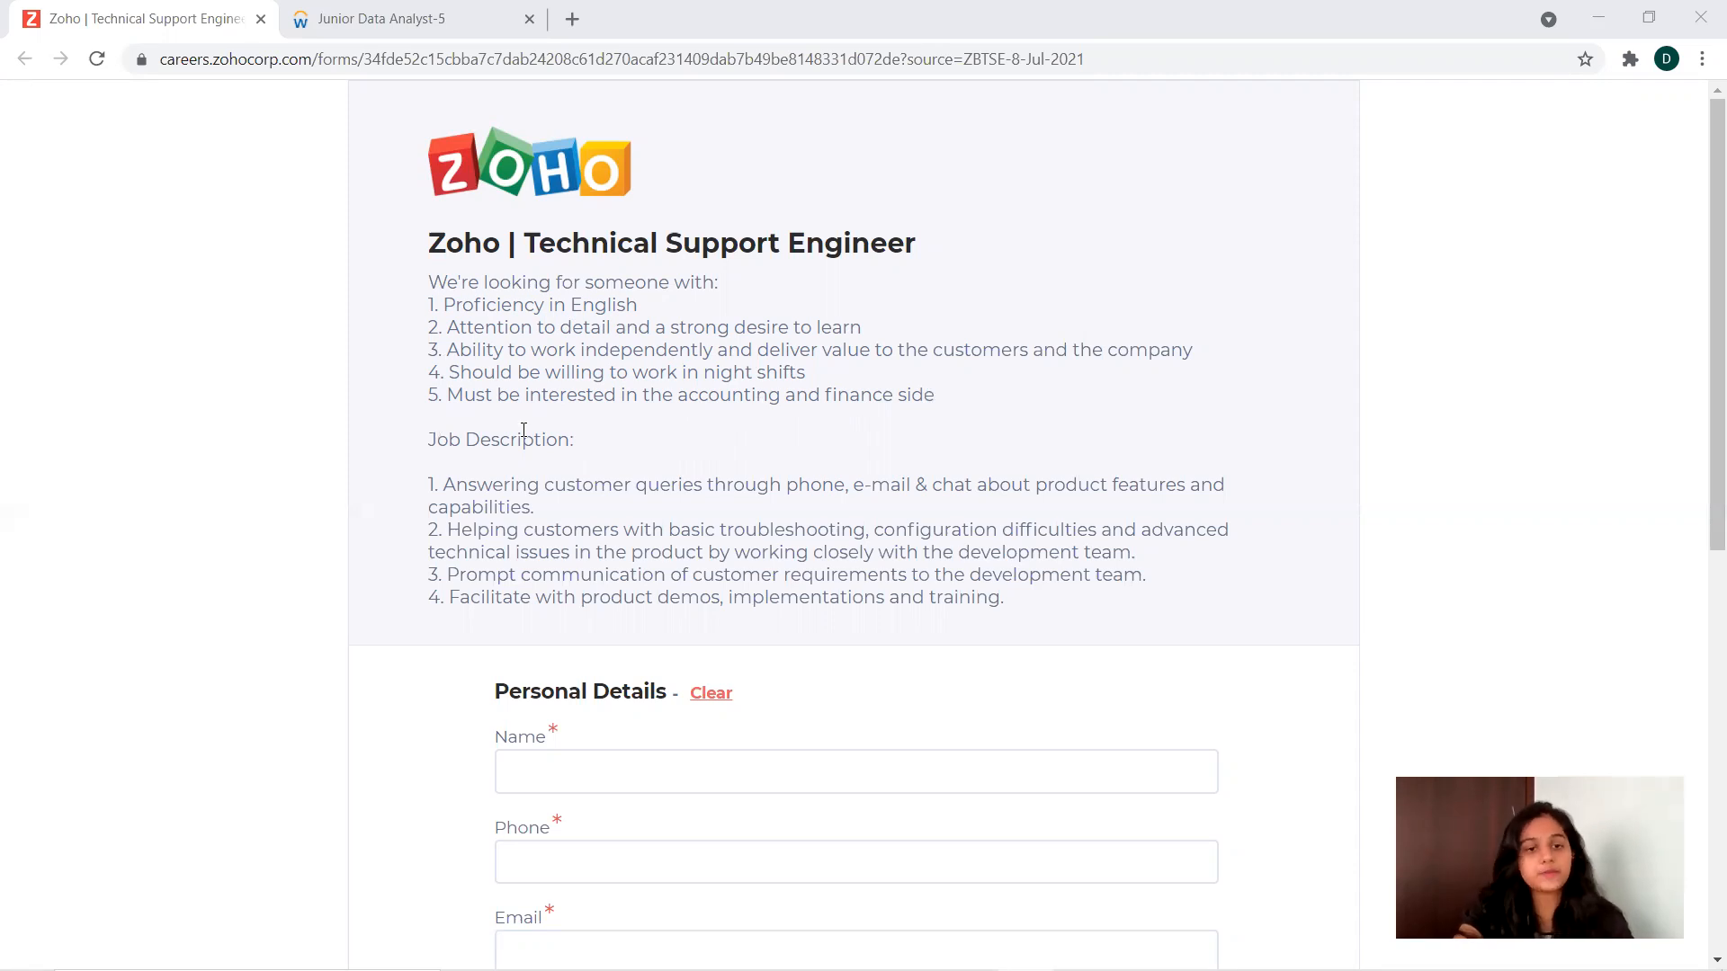
{"action": "mouse_move", "coordinate": [908, 413]}
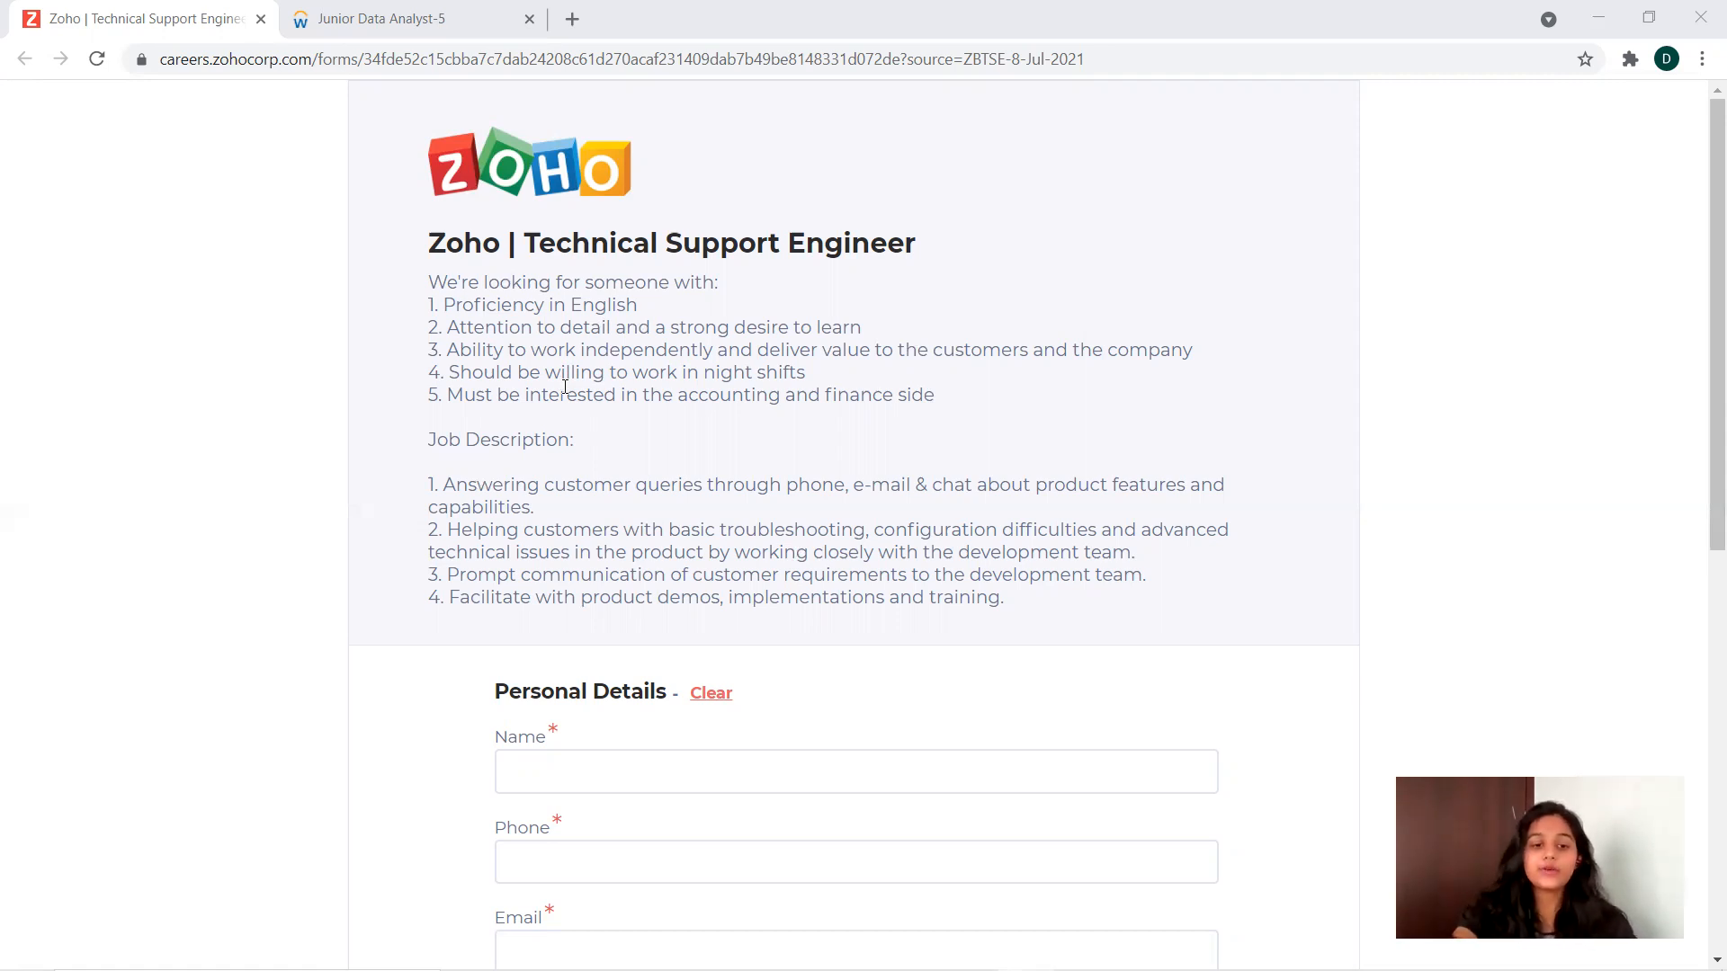
{"action": "mouse_move", "coordinate": [1701, 198]}
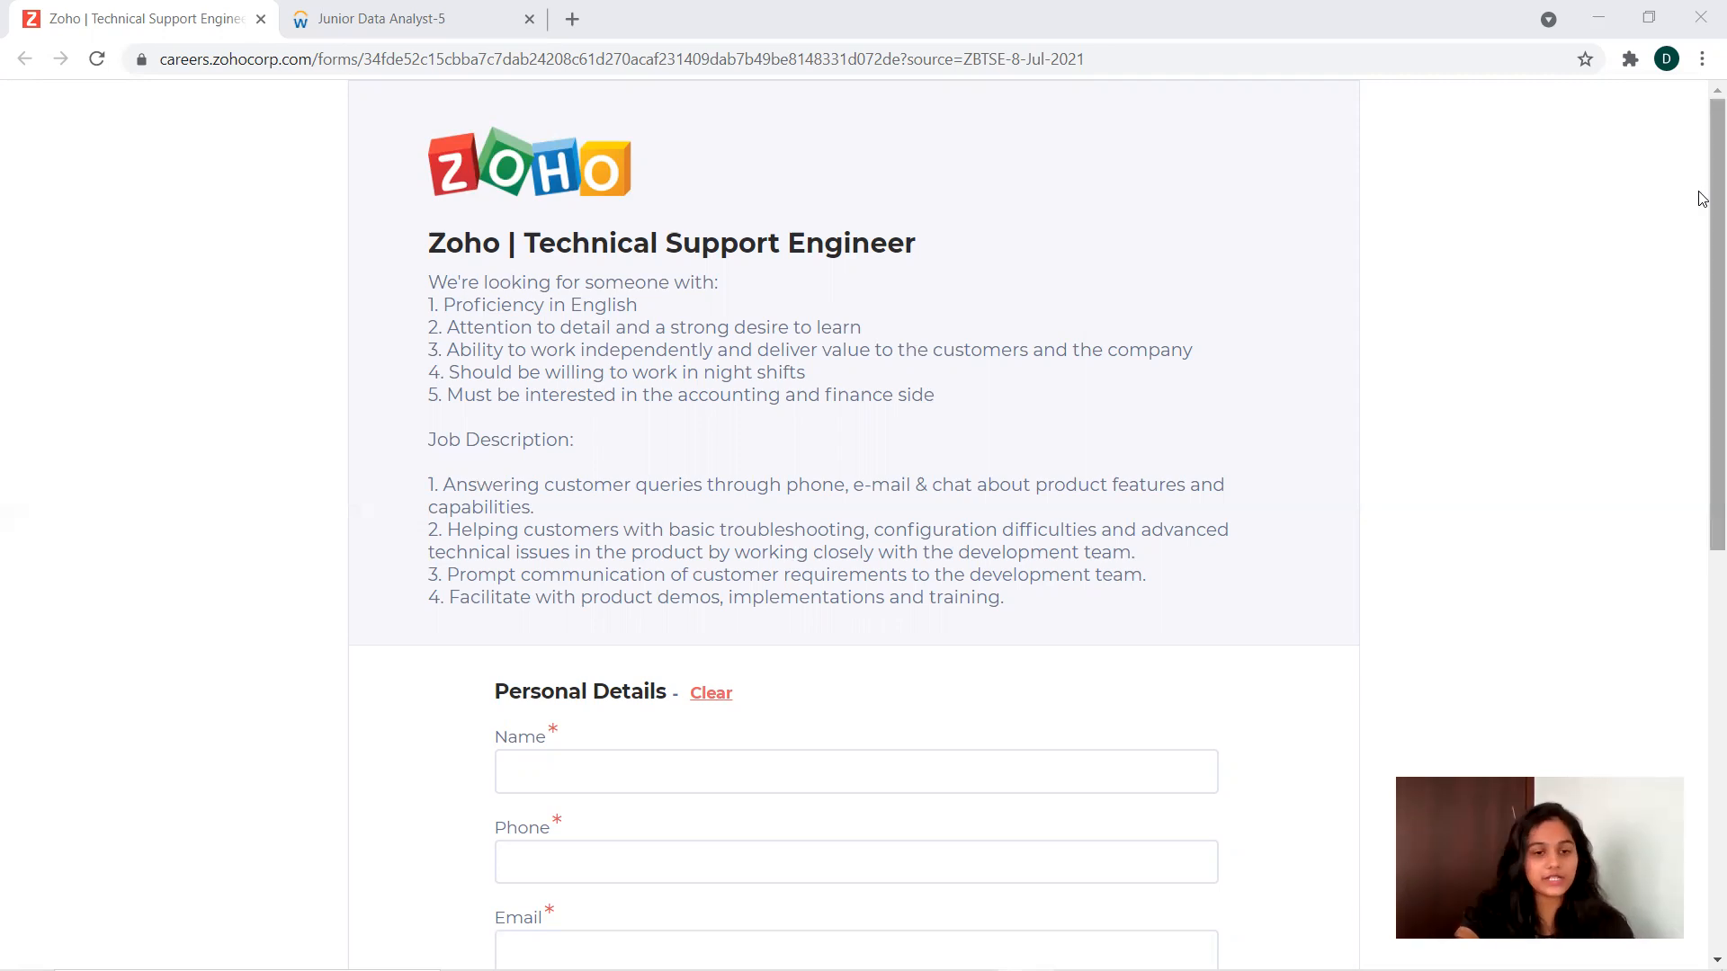
Scroll down to the Current/Last Company and Experience in Years fields
{"action": "scroll", "scroll_direction": "down", "scroll_amount": 3}
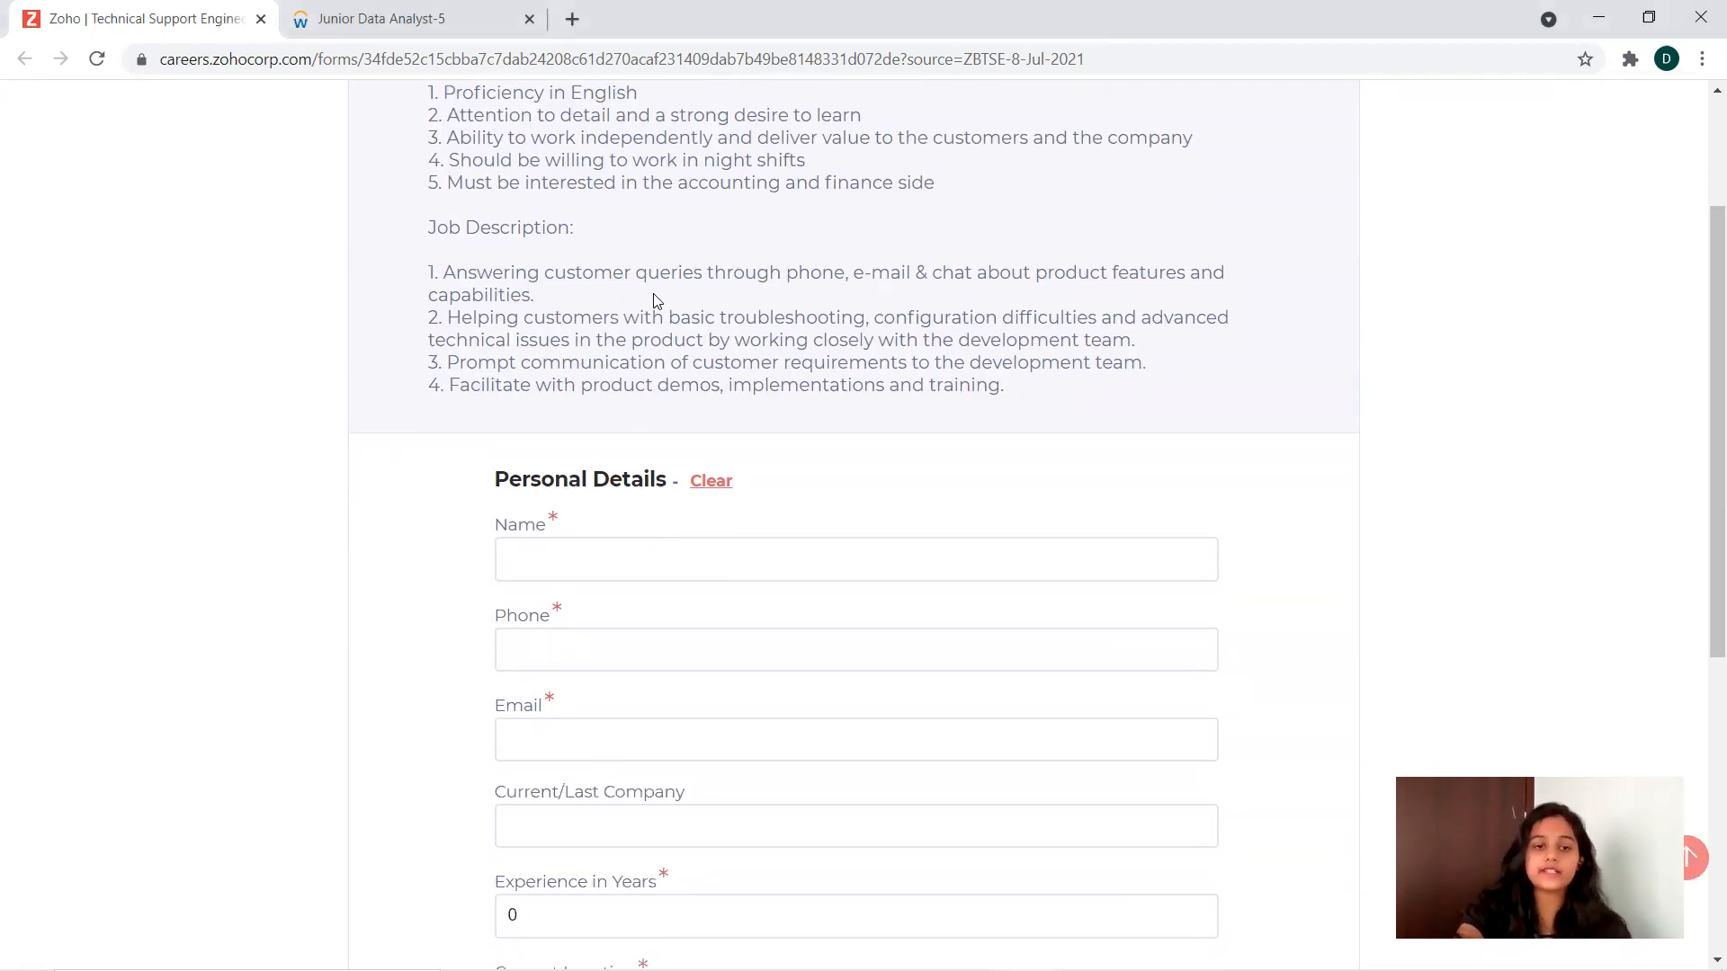
{"action": "mouse_move", "coordinate": [1065, 302]}
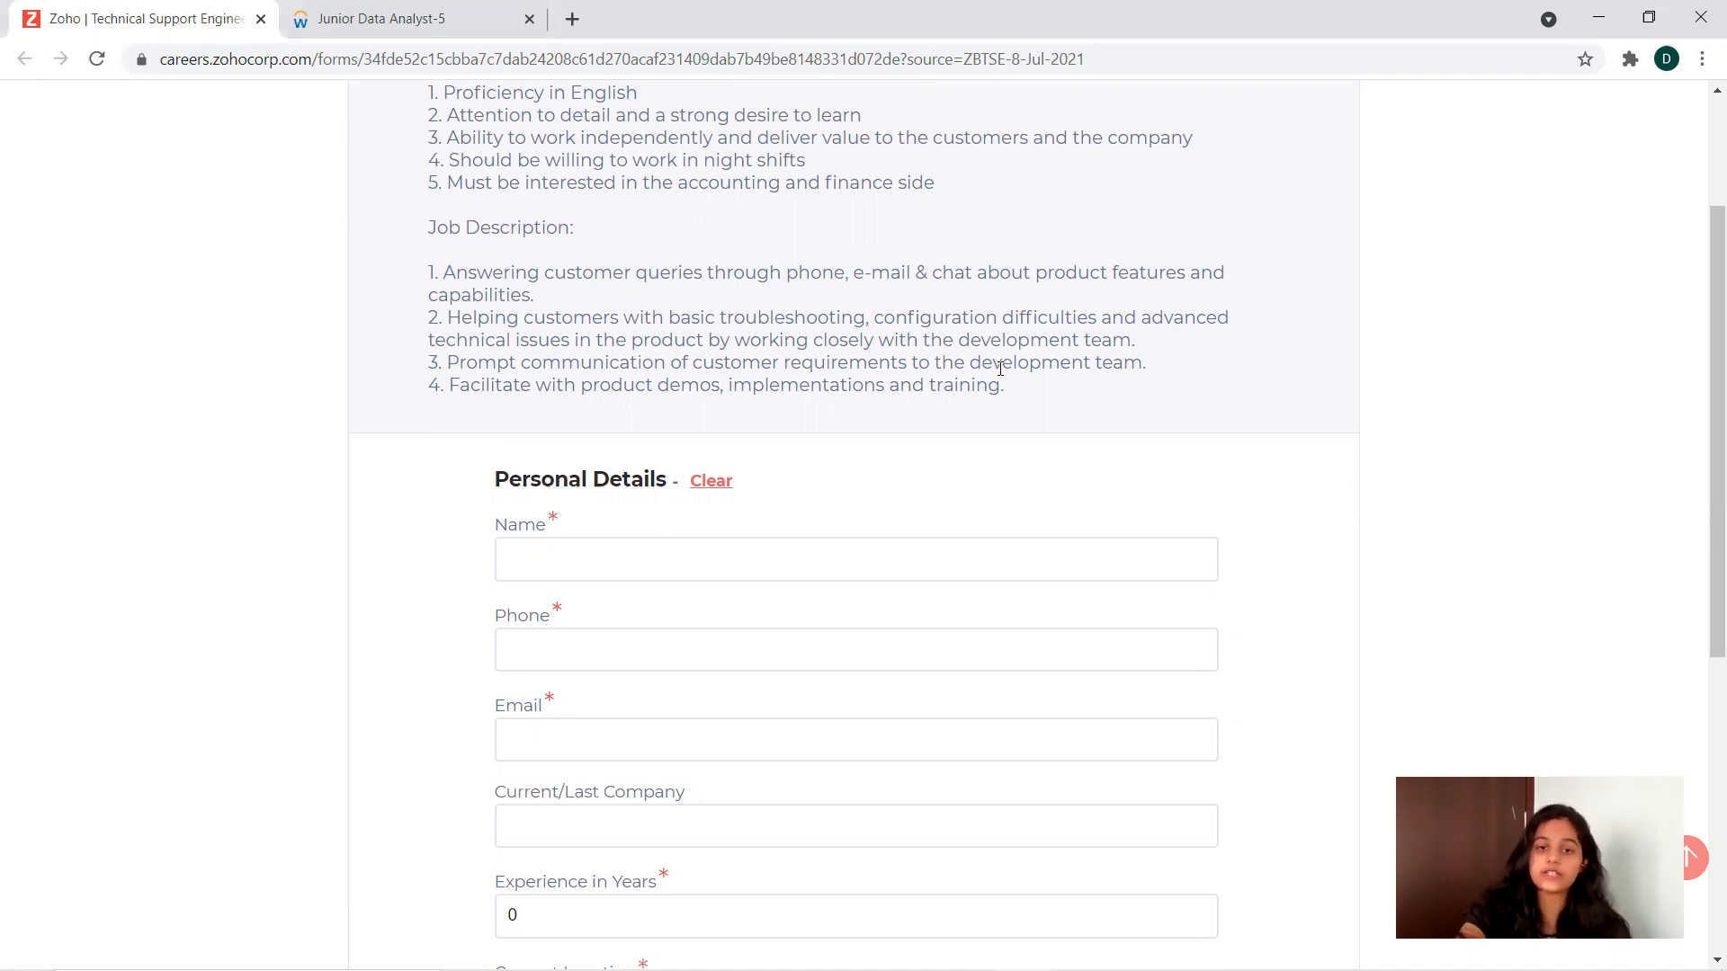
{"action": "mouse_move", "coordinate": [737, 384]}
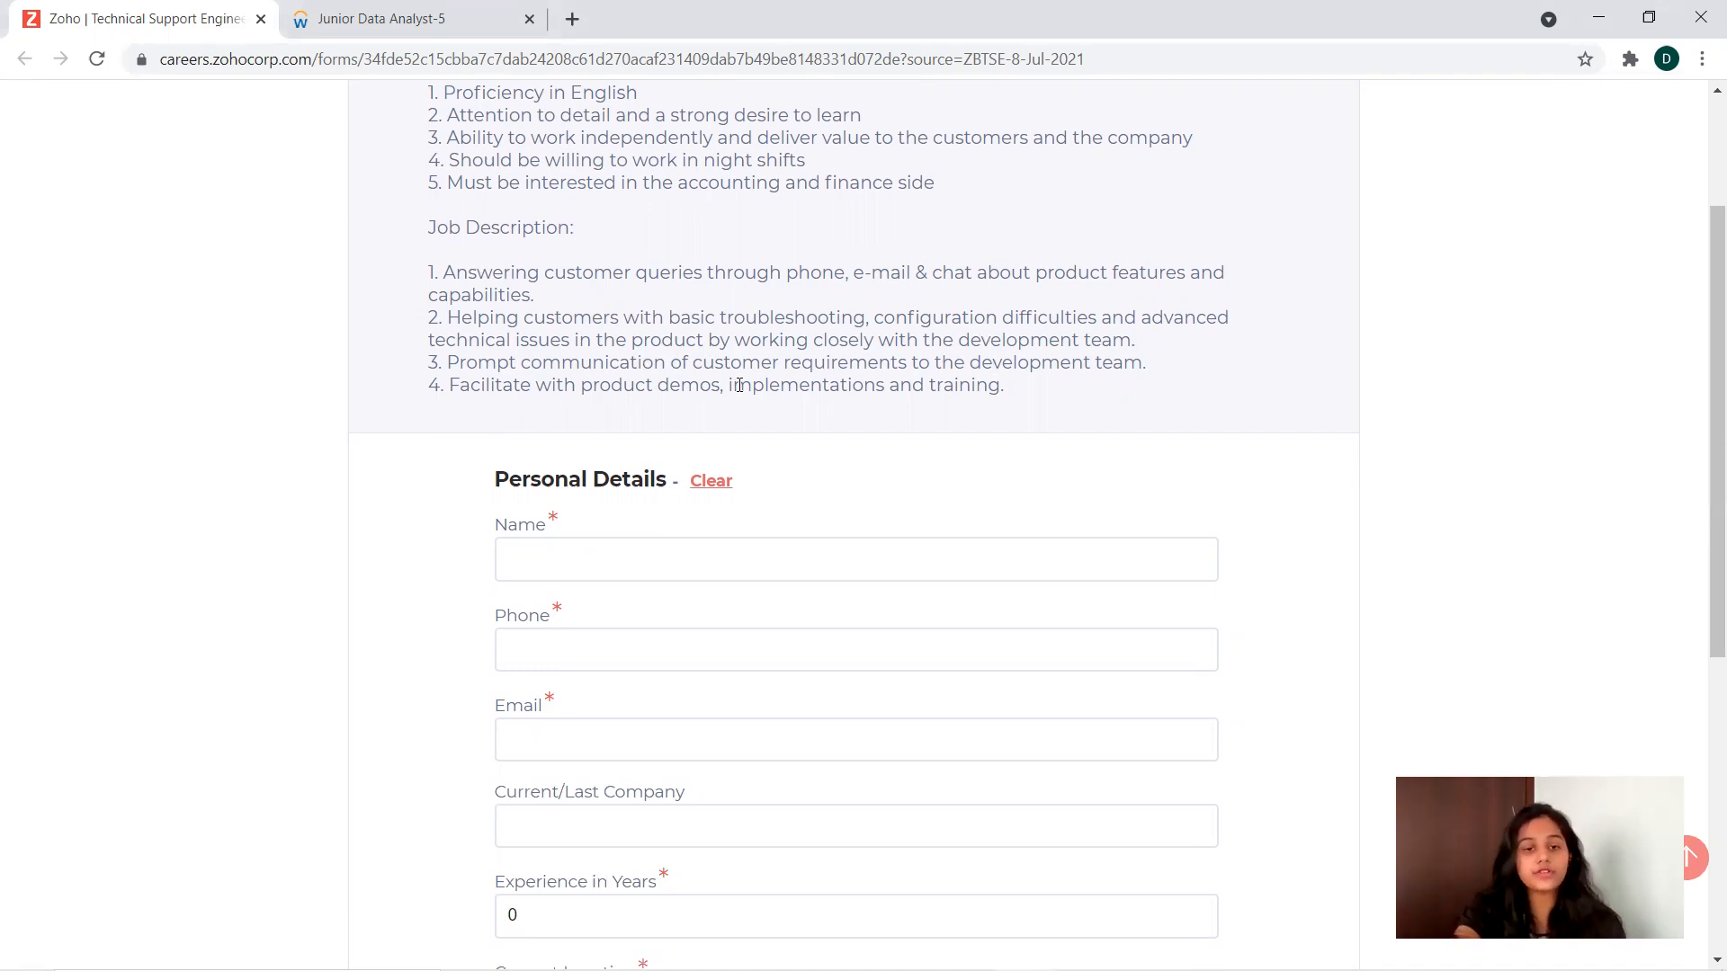
{"action": "mouse_move", "coordinate": [371, 393]}
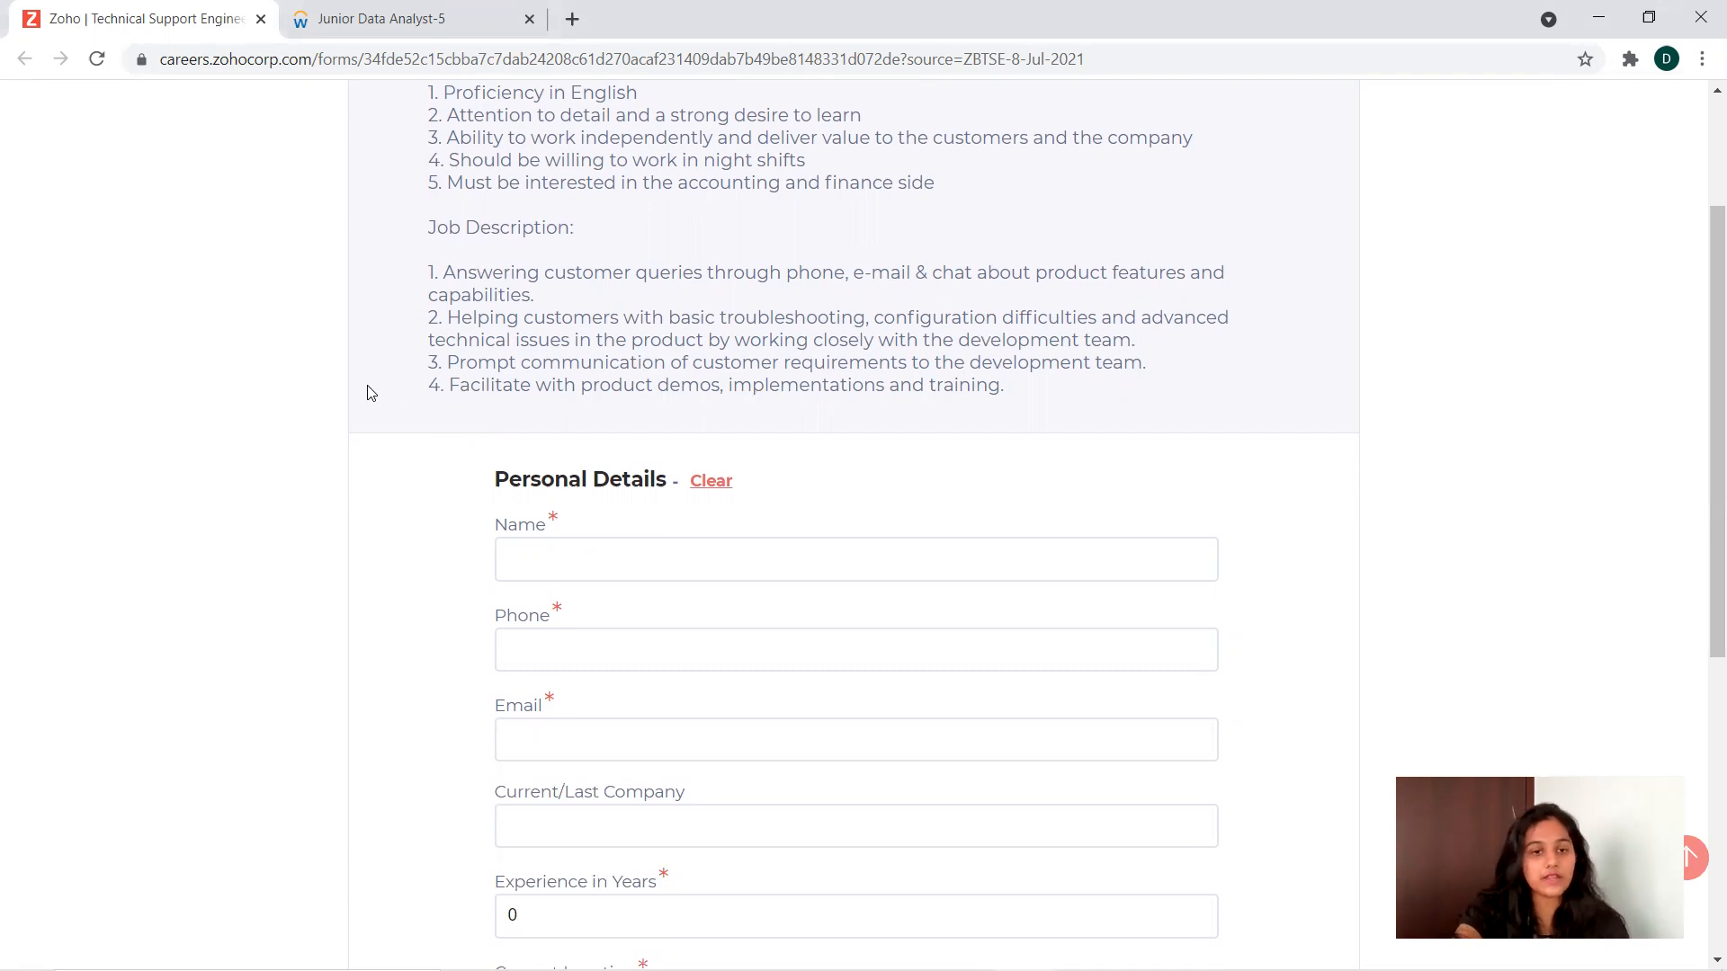
{"action": "mouse_move", "coordinate": [677, 403]}
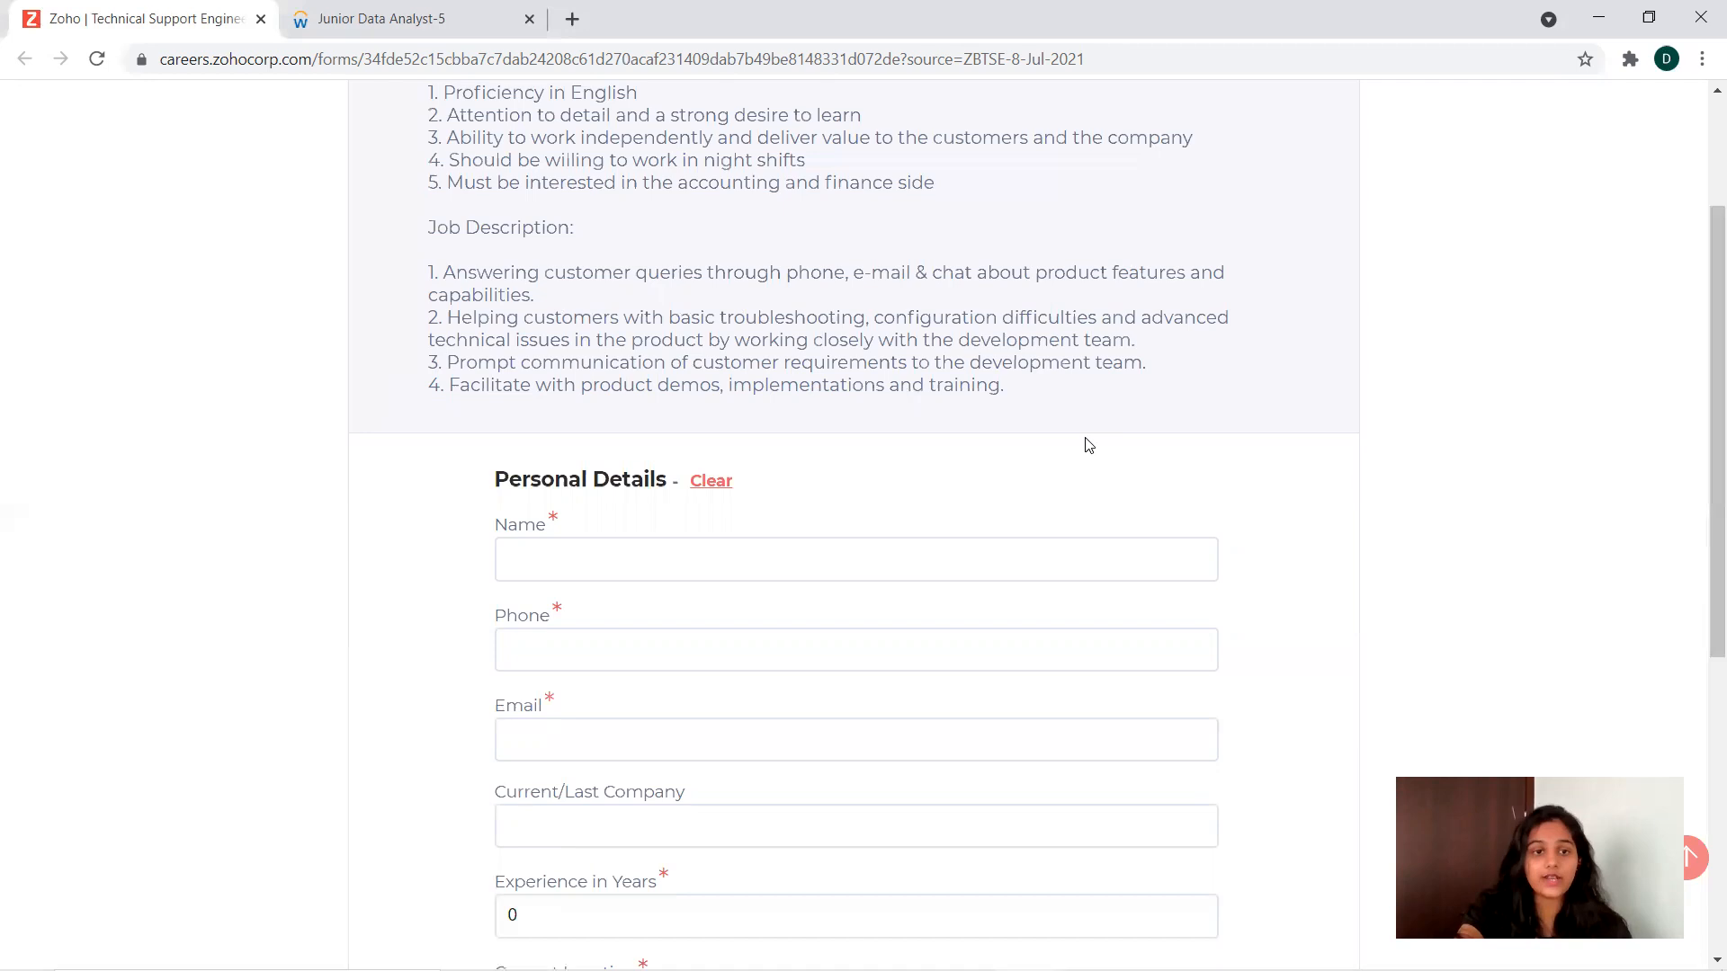
{"action": "mouse_move", "coordinate": [1473, 407]}
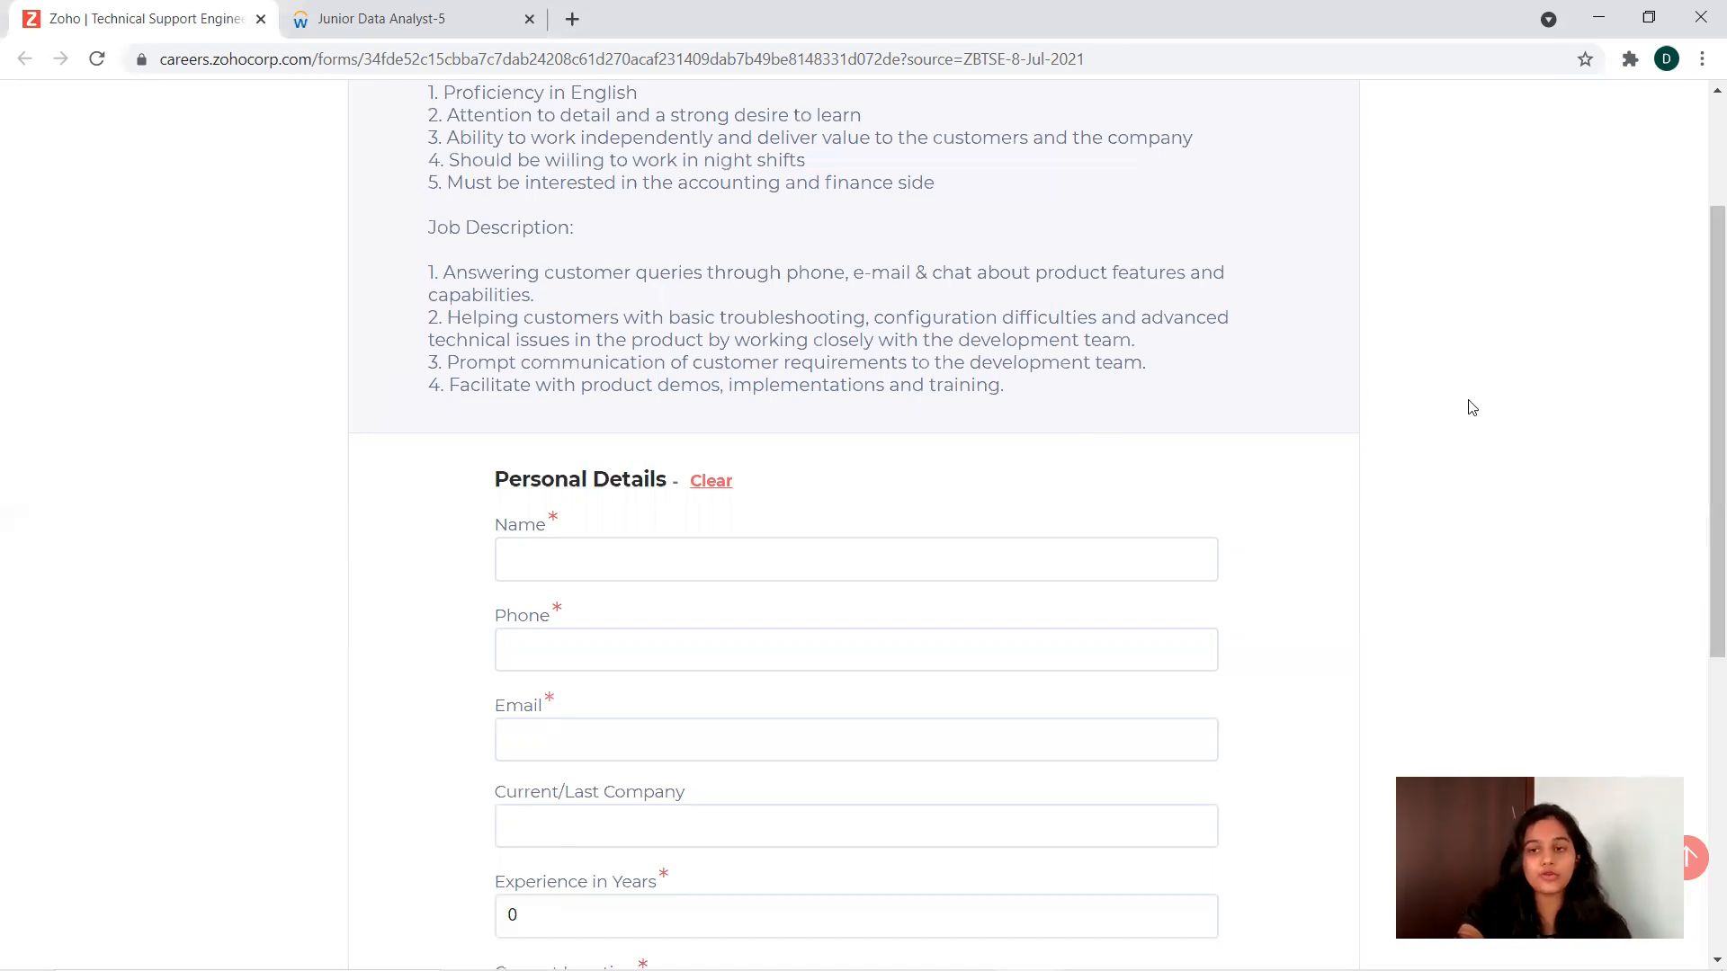
{"action": "mouse_move", "coordinate": [1701, 316]}
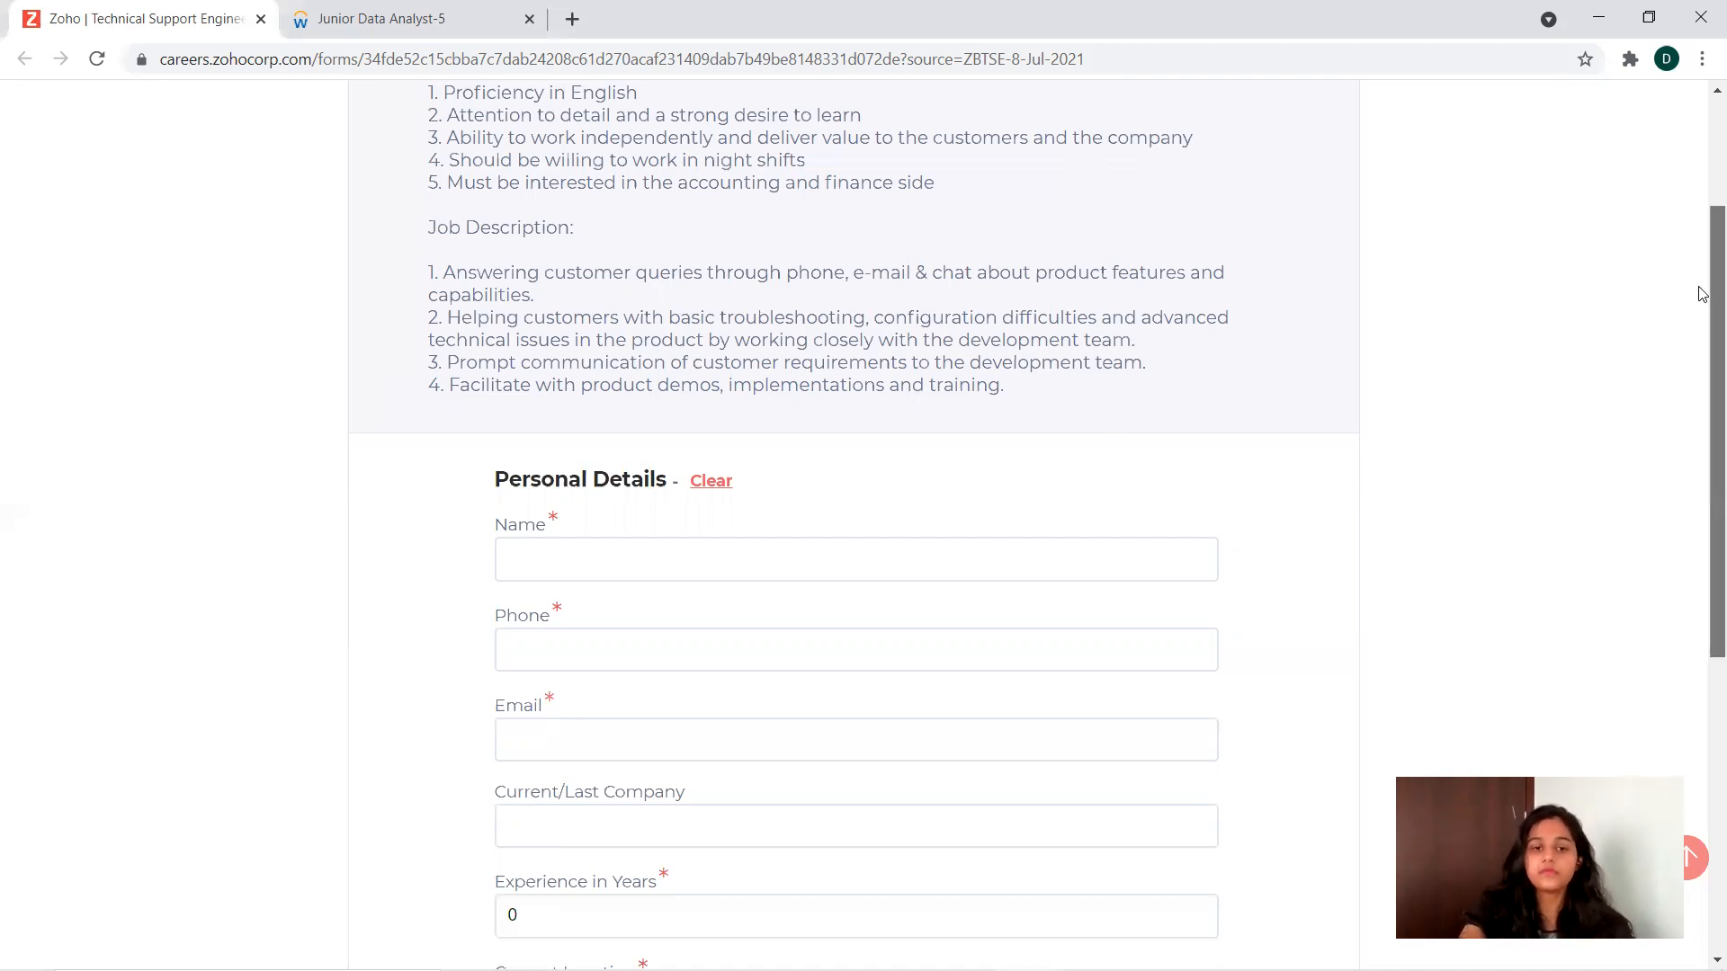
{"action": "scroll", "scroll_direction": "down", "scroll_amount": 3}
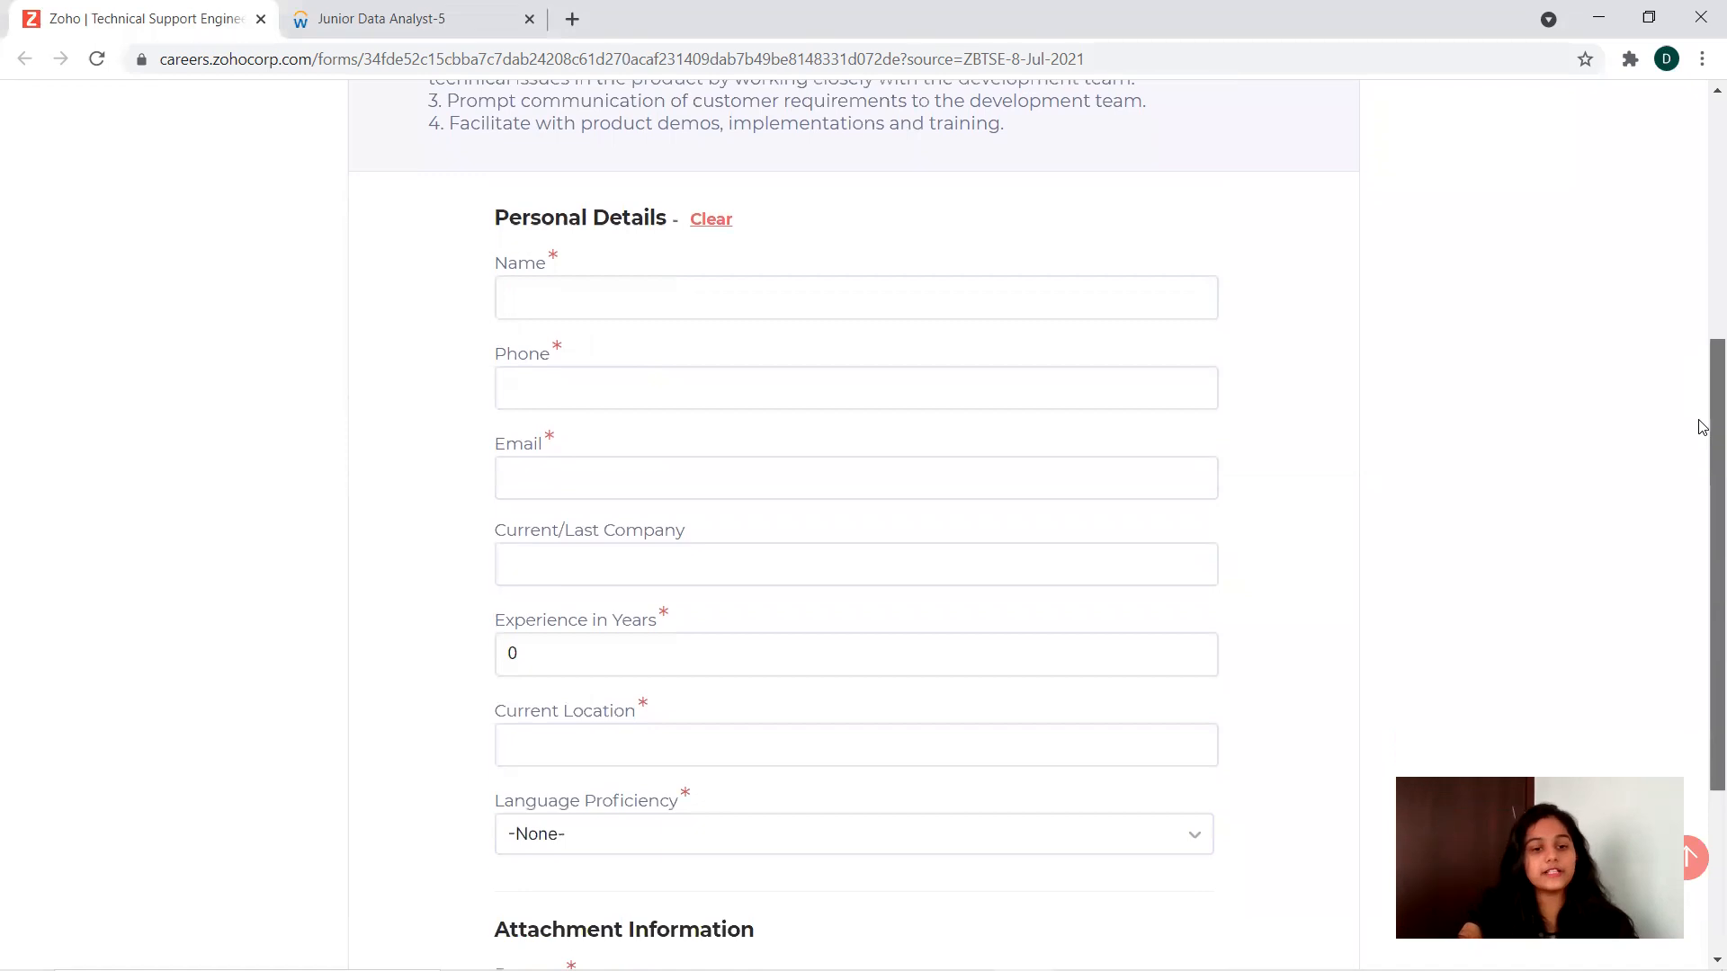
{"action": "mouse_move", "coordinate": [666, 624]}
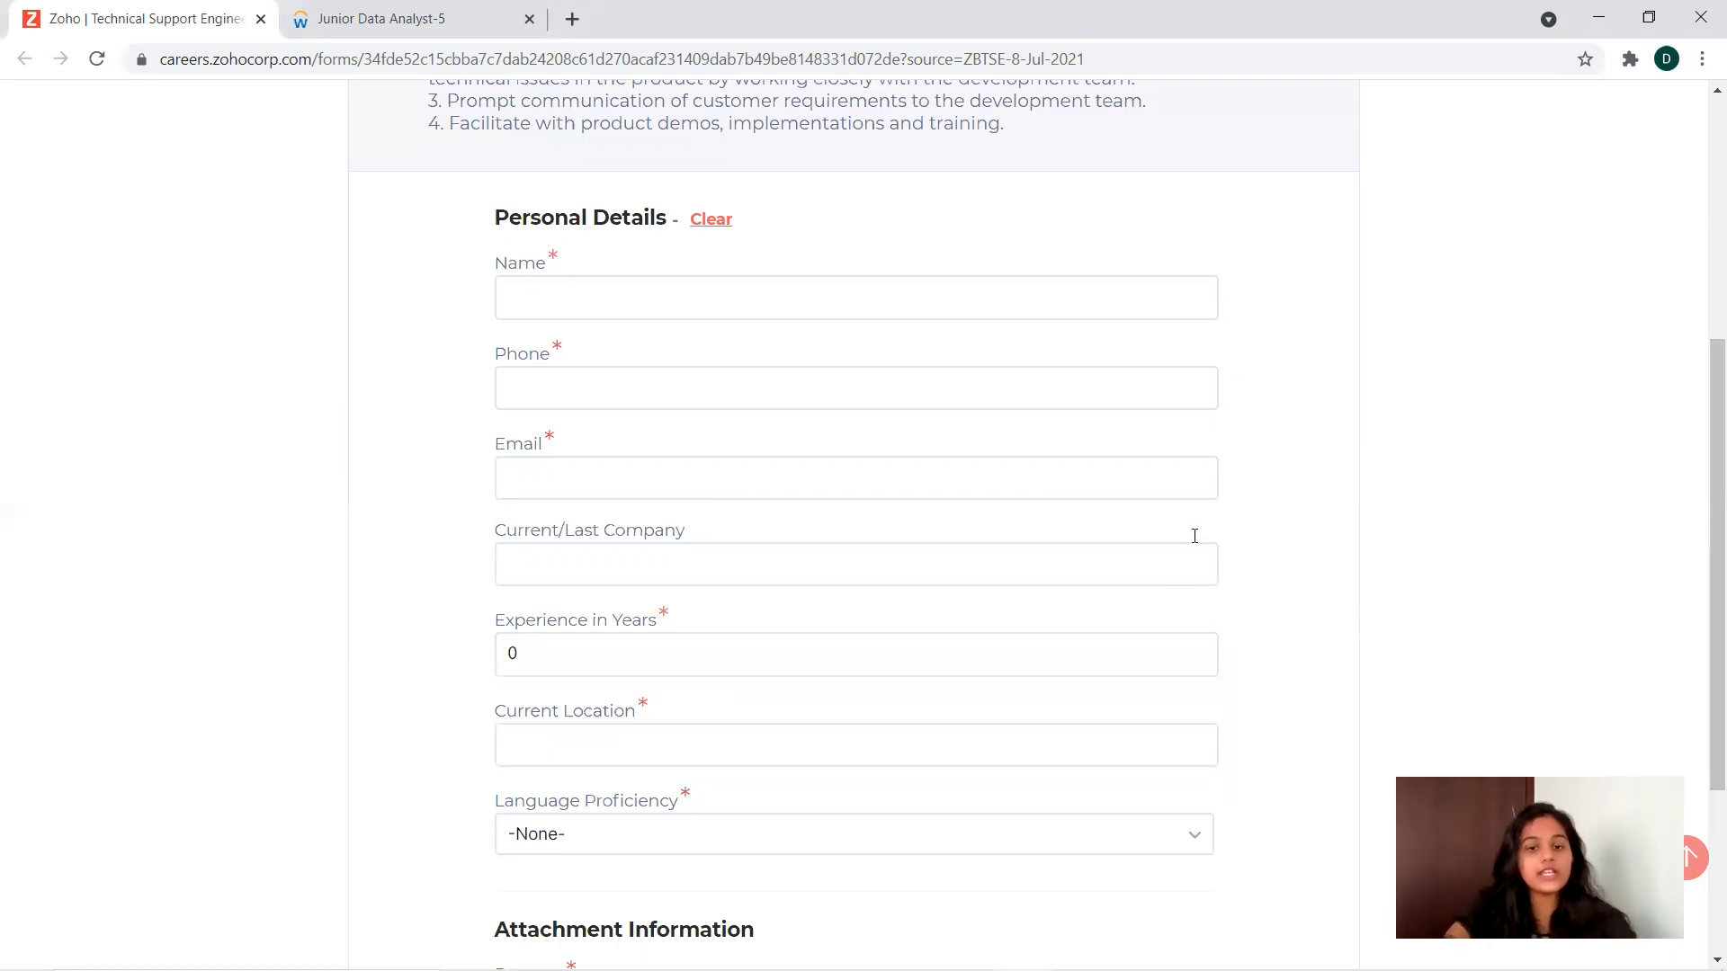
{"action": "mouse_move", "coordinate": [765, 827]}
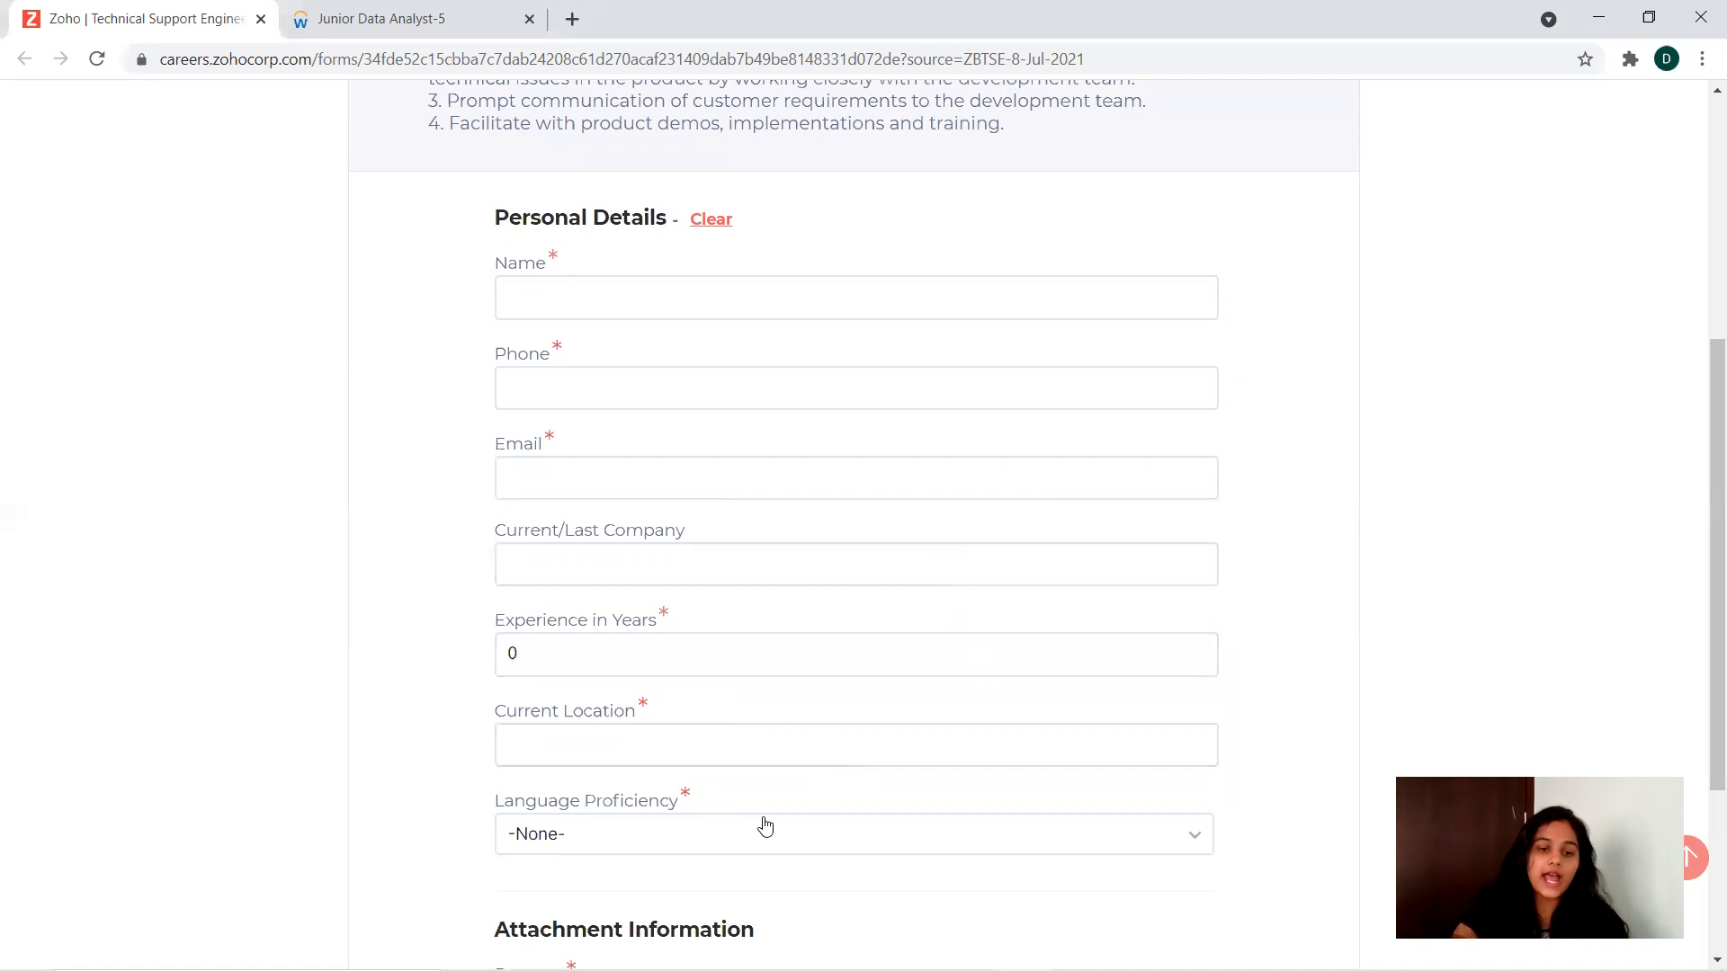
{"action": "mouse_move", "coordinate": [1701, 515]}
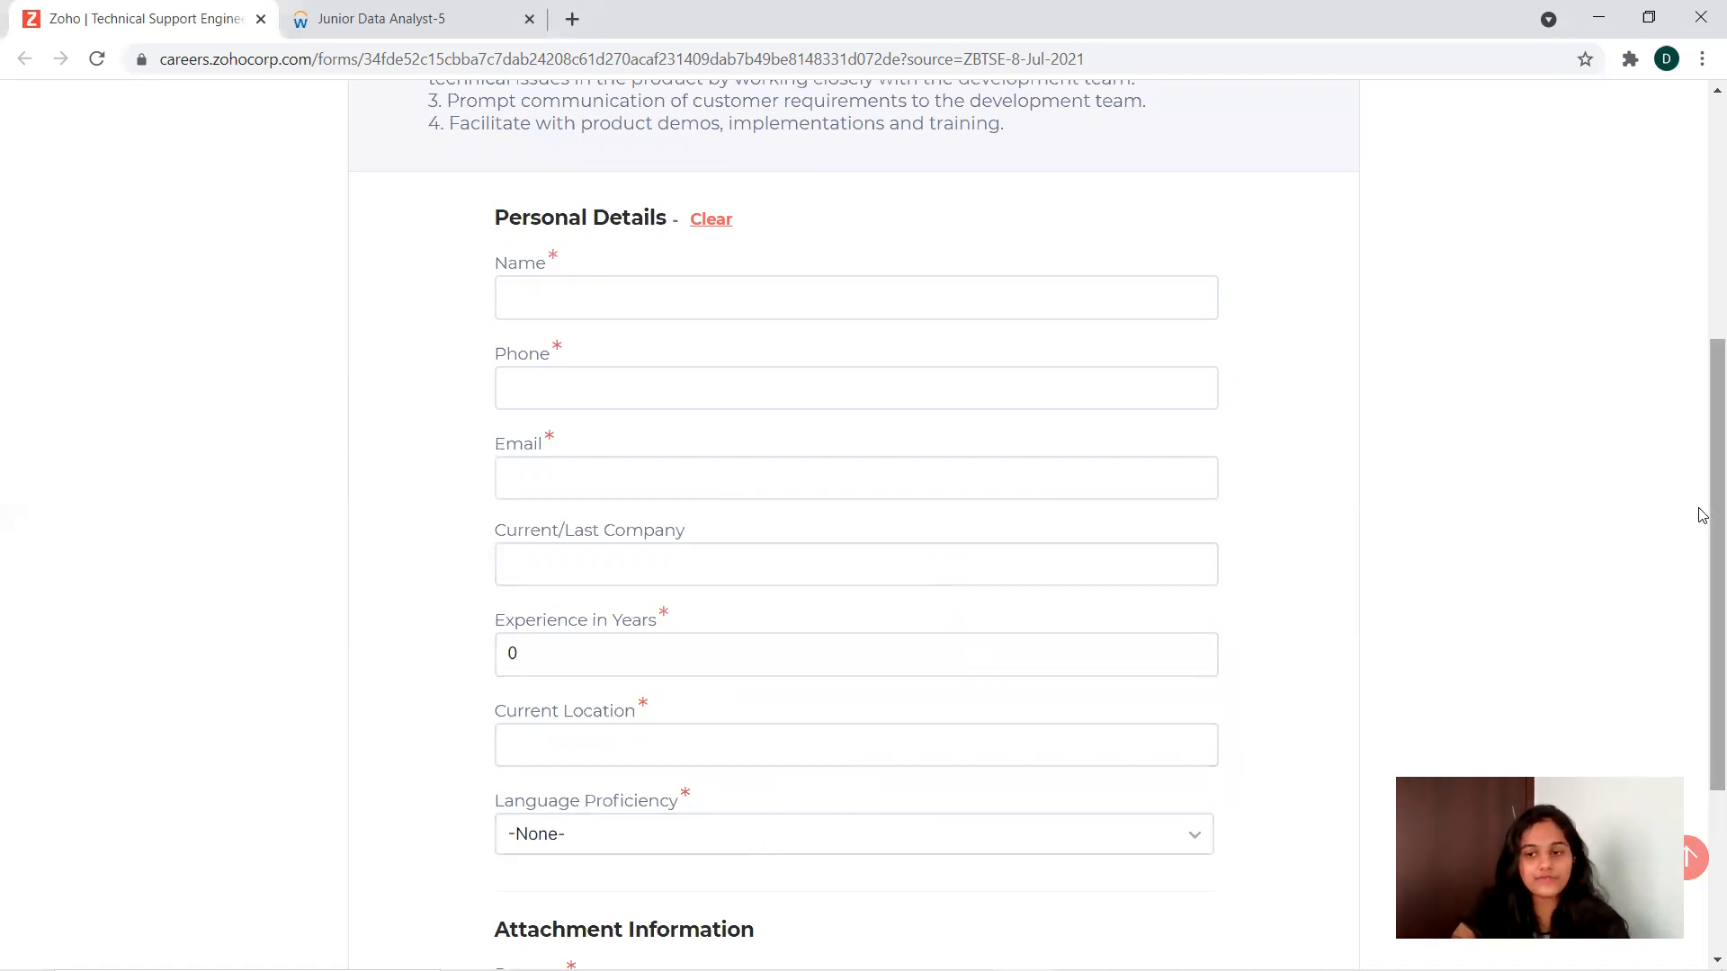
{"action": "scroll", "scroll_direction": "down", "scroll_amount": 3}
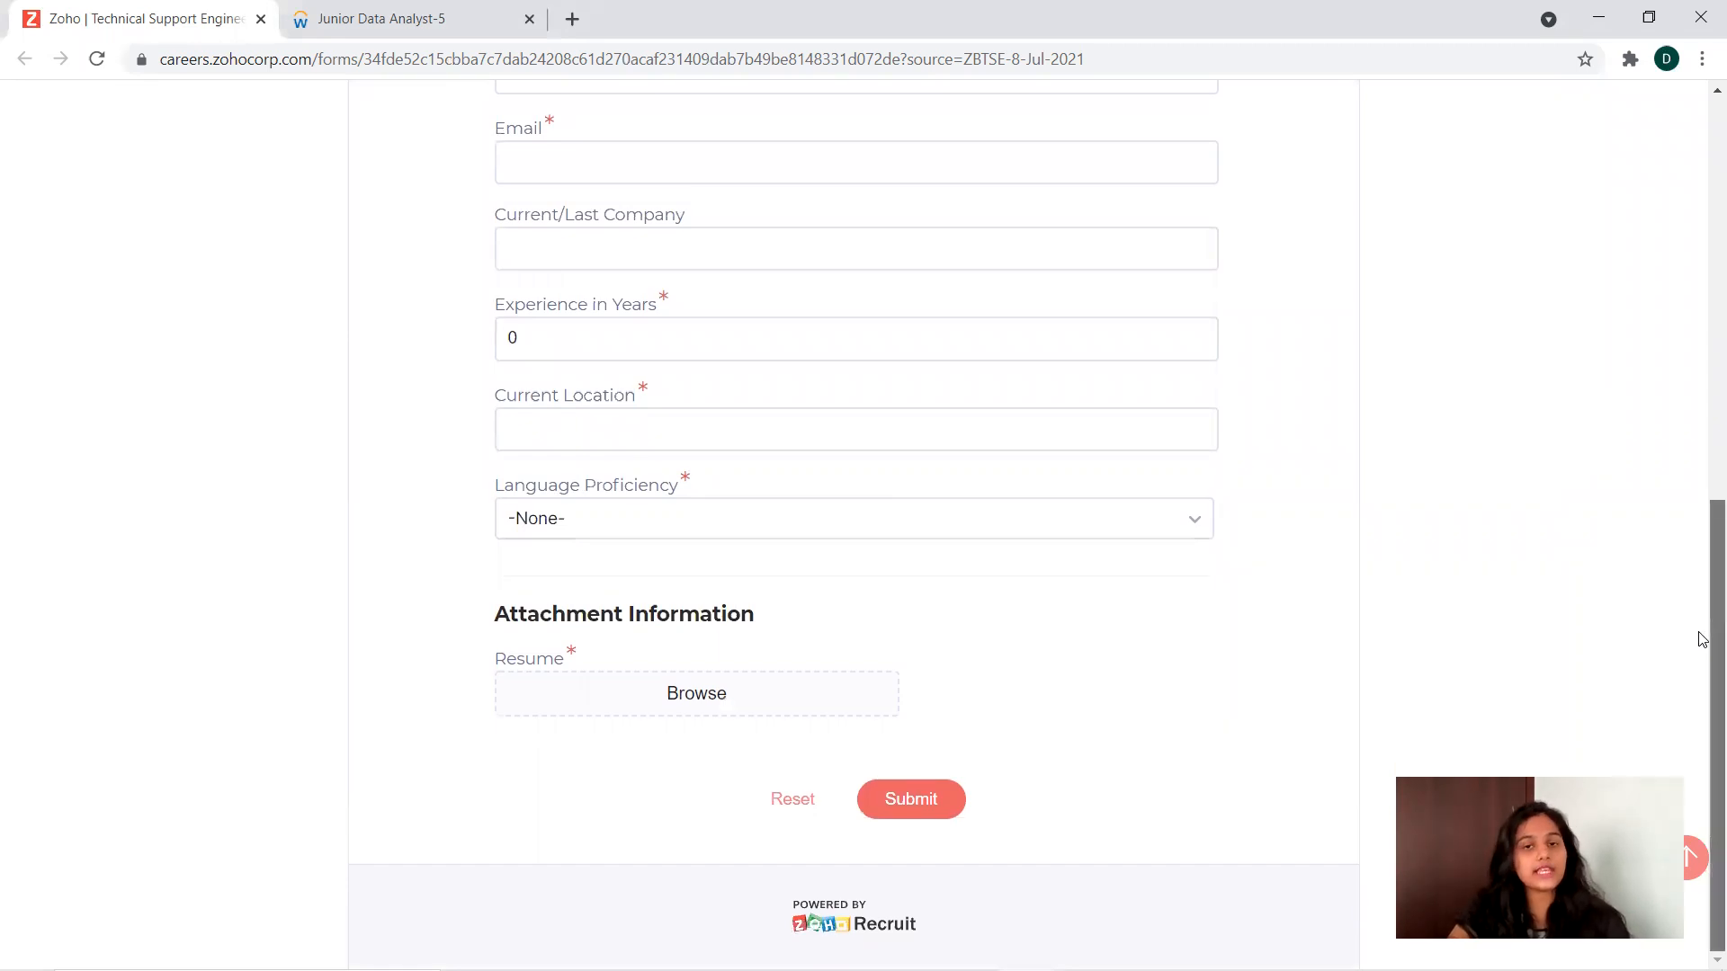
{"action": "scroll", "scroll_direction": "up", "scroll_amount": 3}
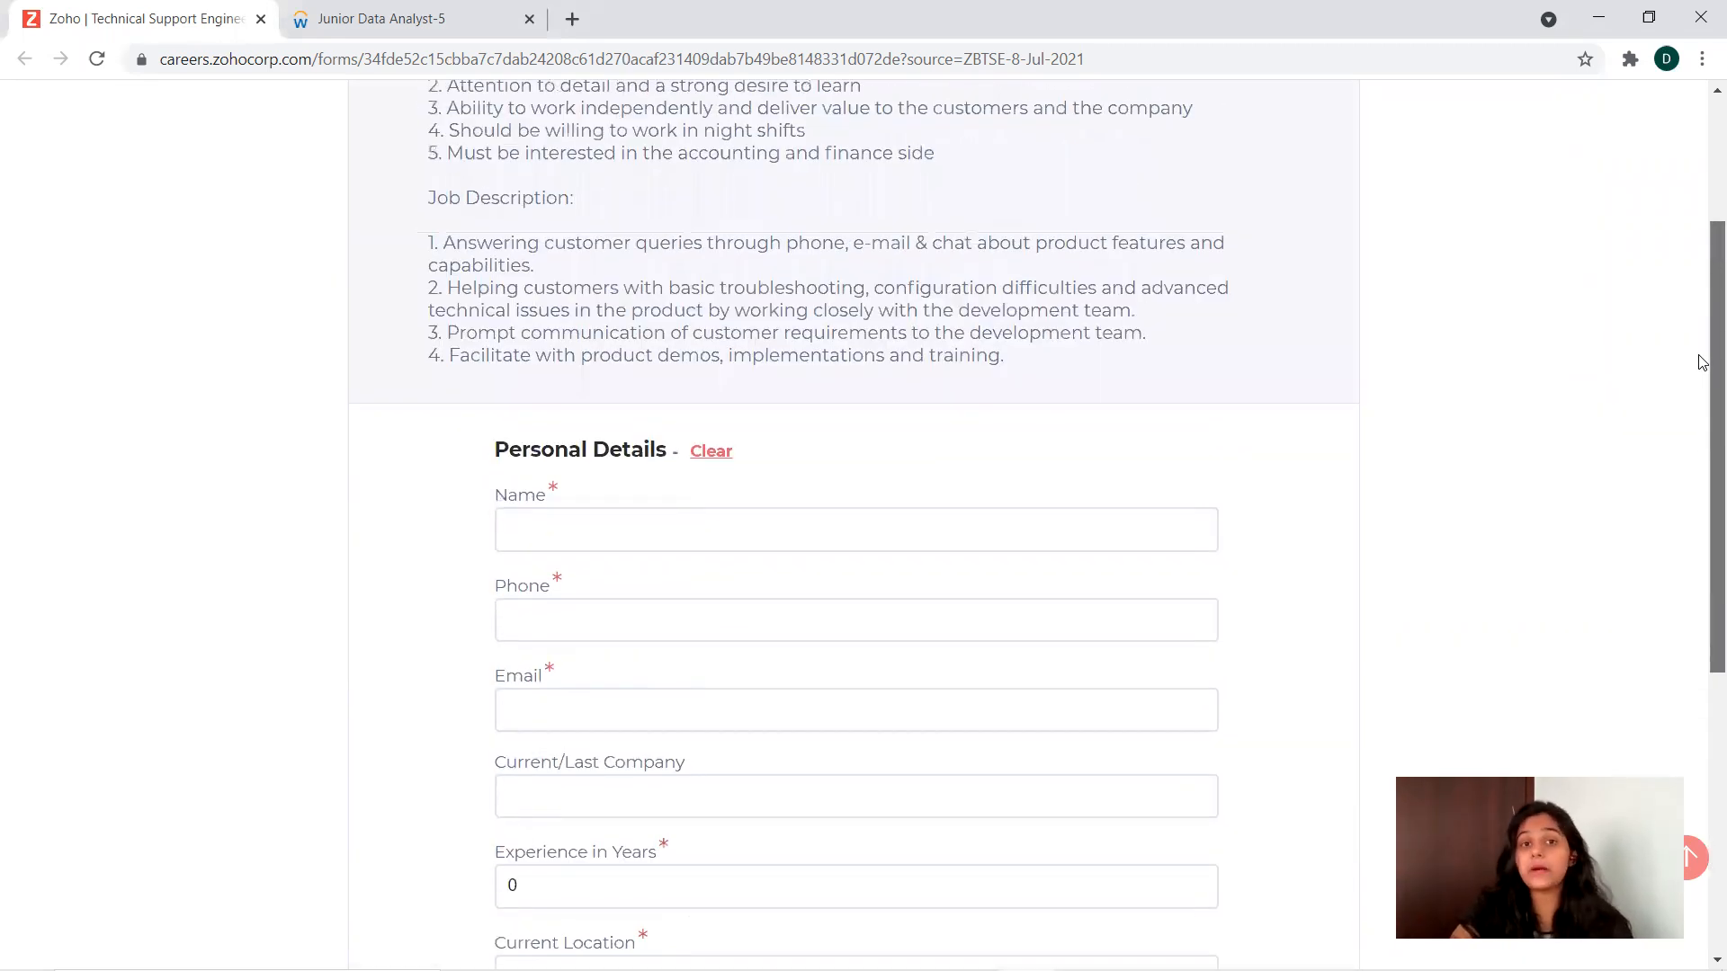
{"action": "scroll", "scroll_direction": "up", "scroll_amount": 3}
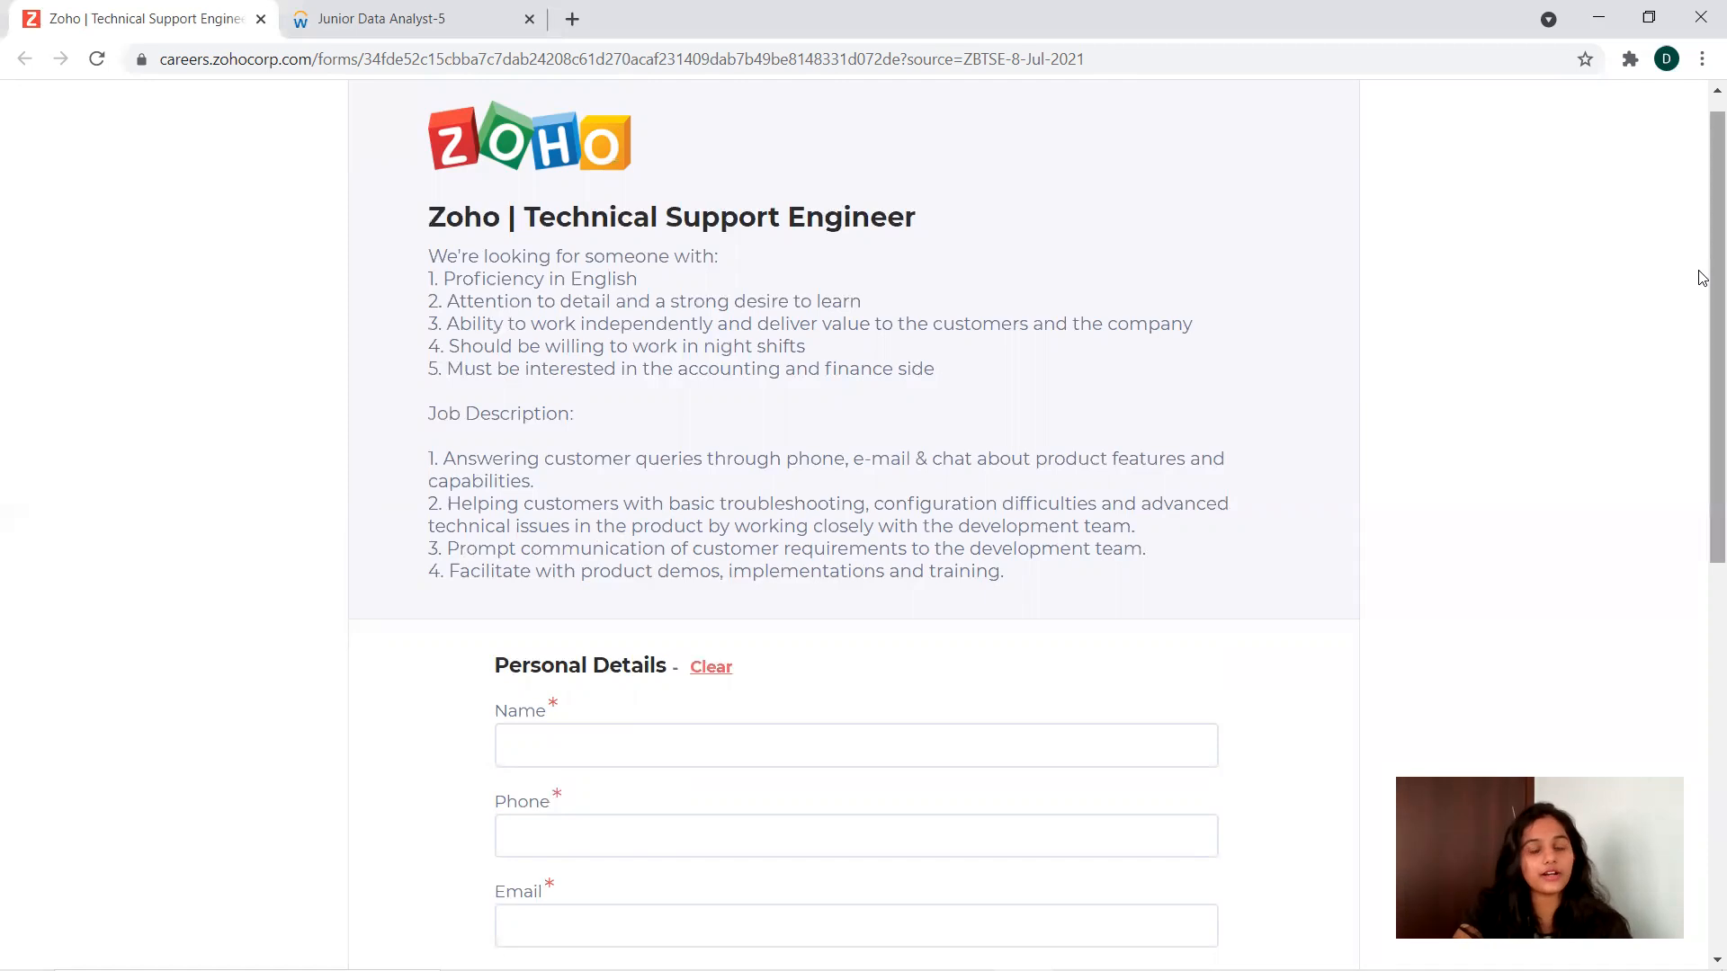
Scroll to the form's end, showing the Resume Browse field and Reset/Submit buttons
{"action": "scroll", "scroll_direction": "down", "scroll_amount": 3}
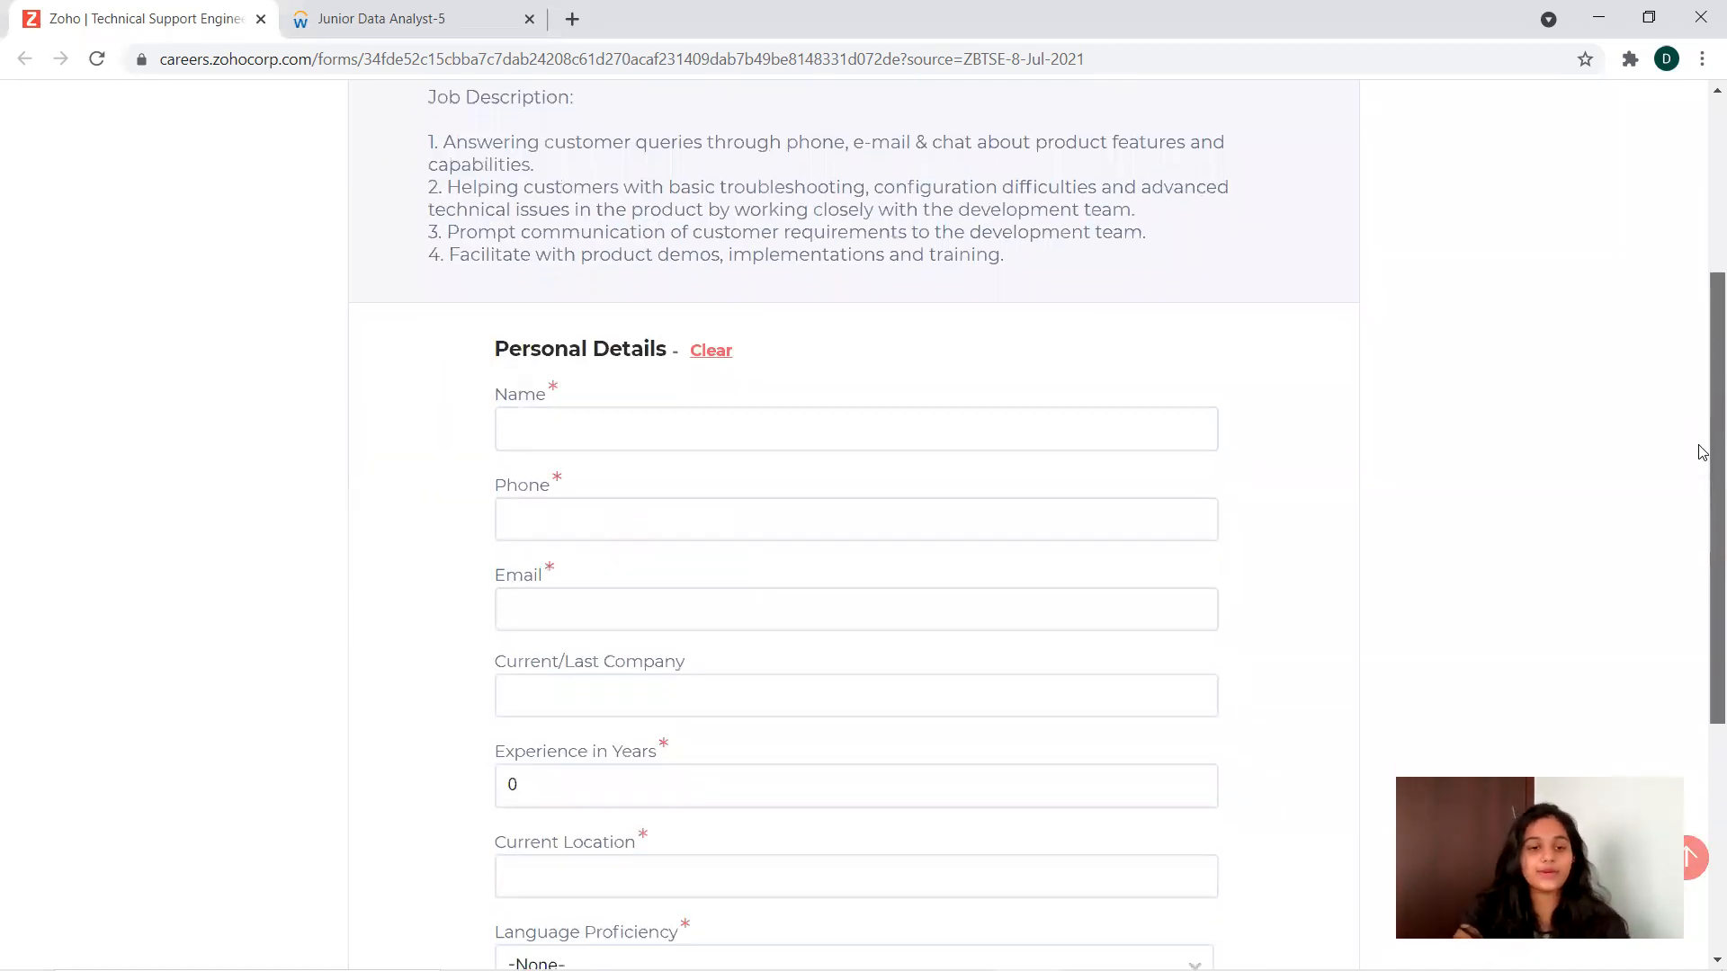
{"action": "scroll", "scroll_direction": "down", "scroll_amount": 3}
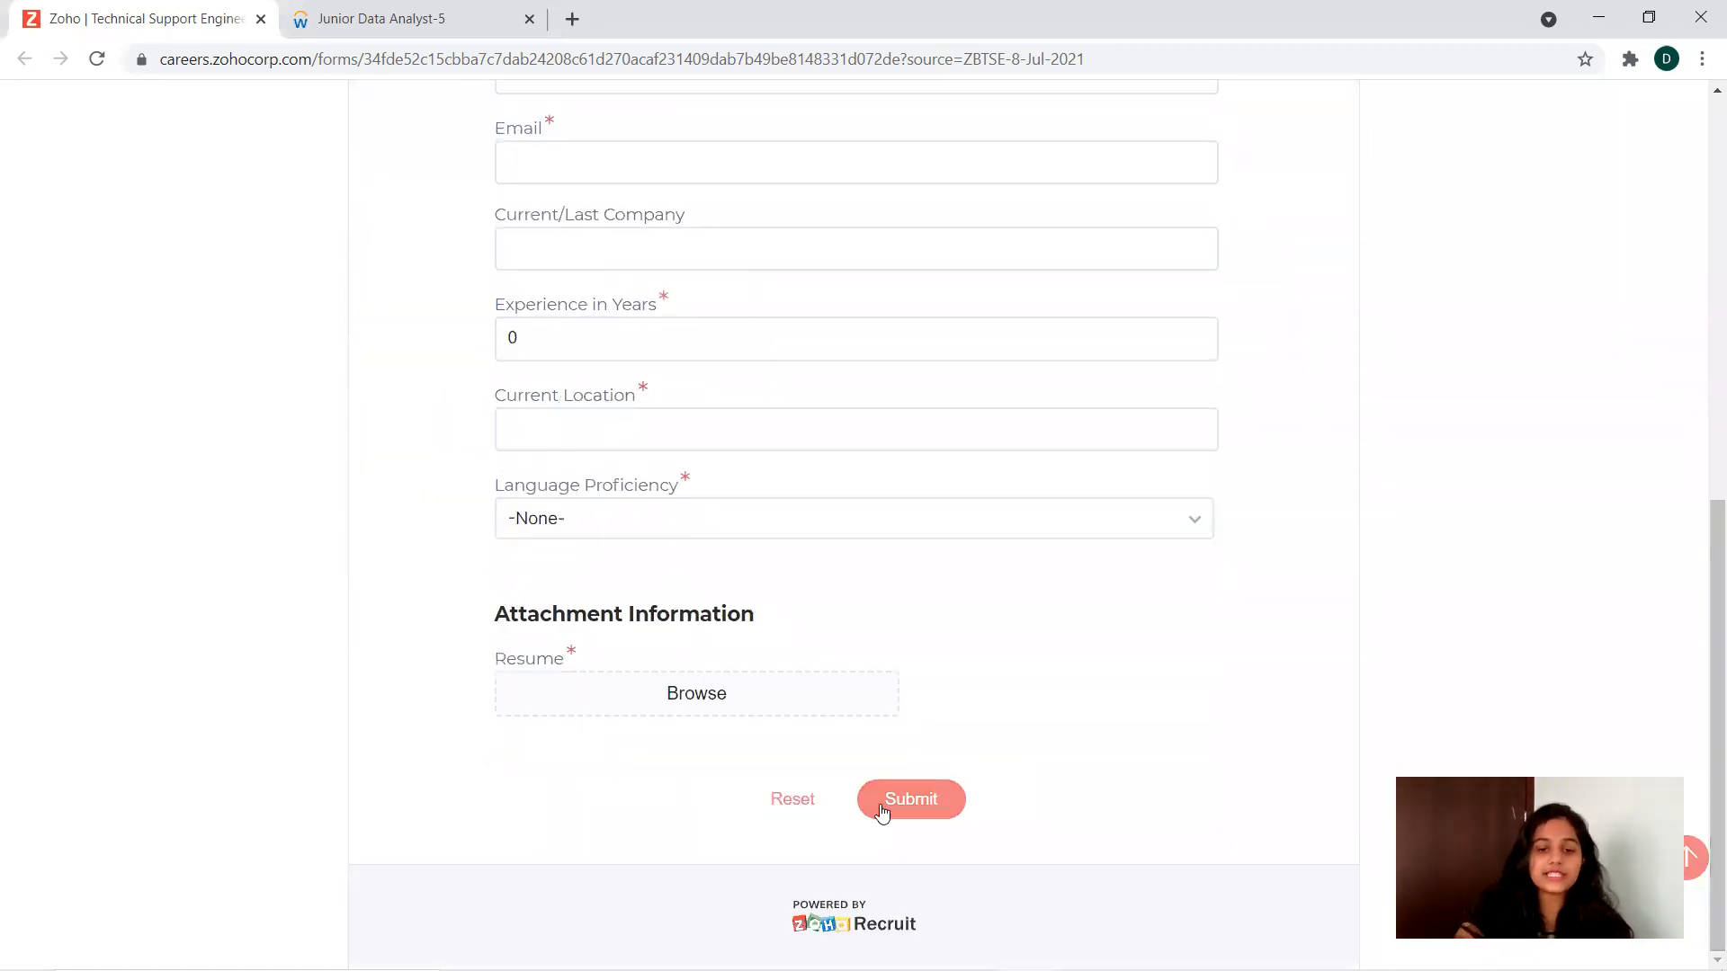
{"action": "mouse_move", "coordinate": [1210, 739]}
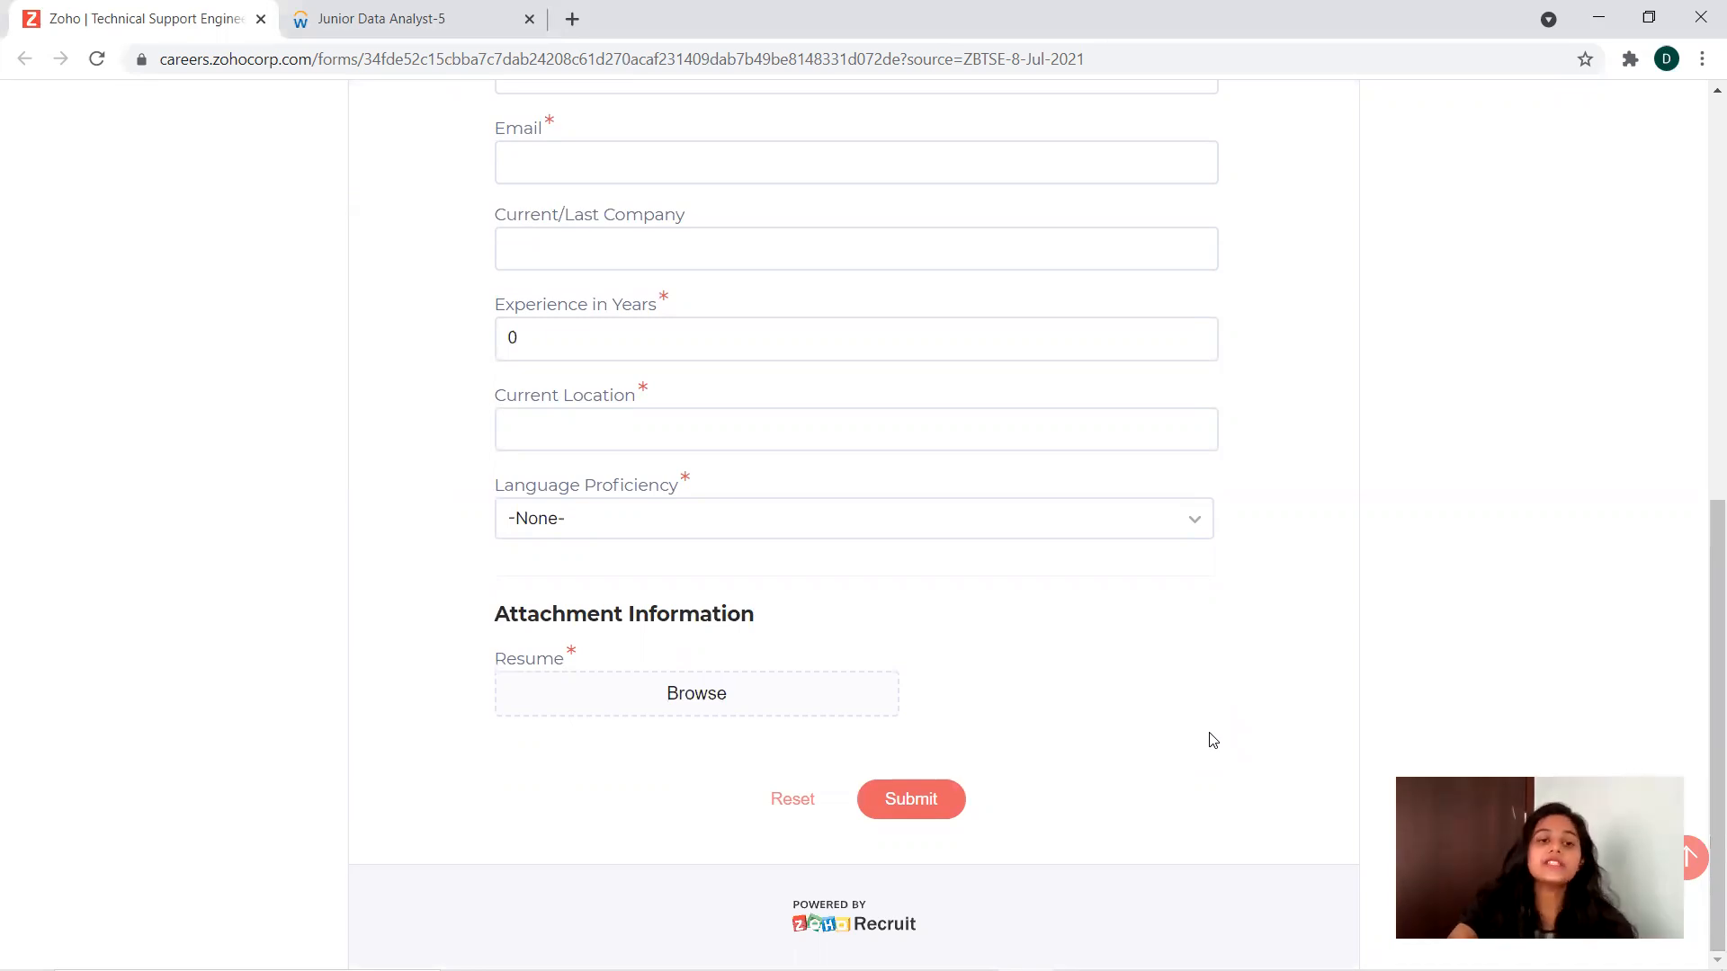
{"action": "mouse_move", "coordinate": [663, 644]}
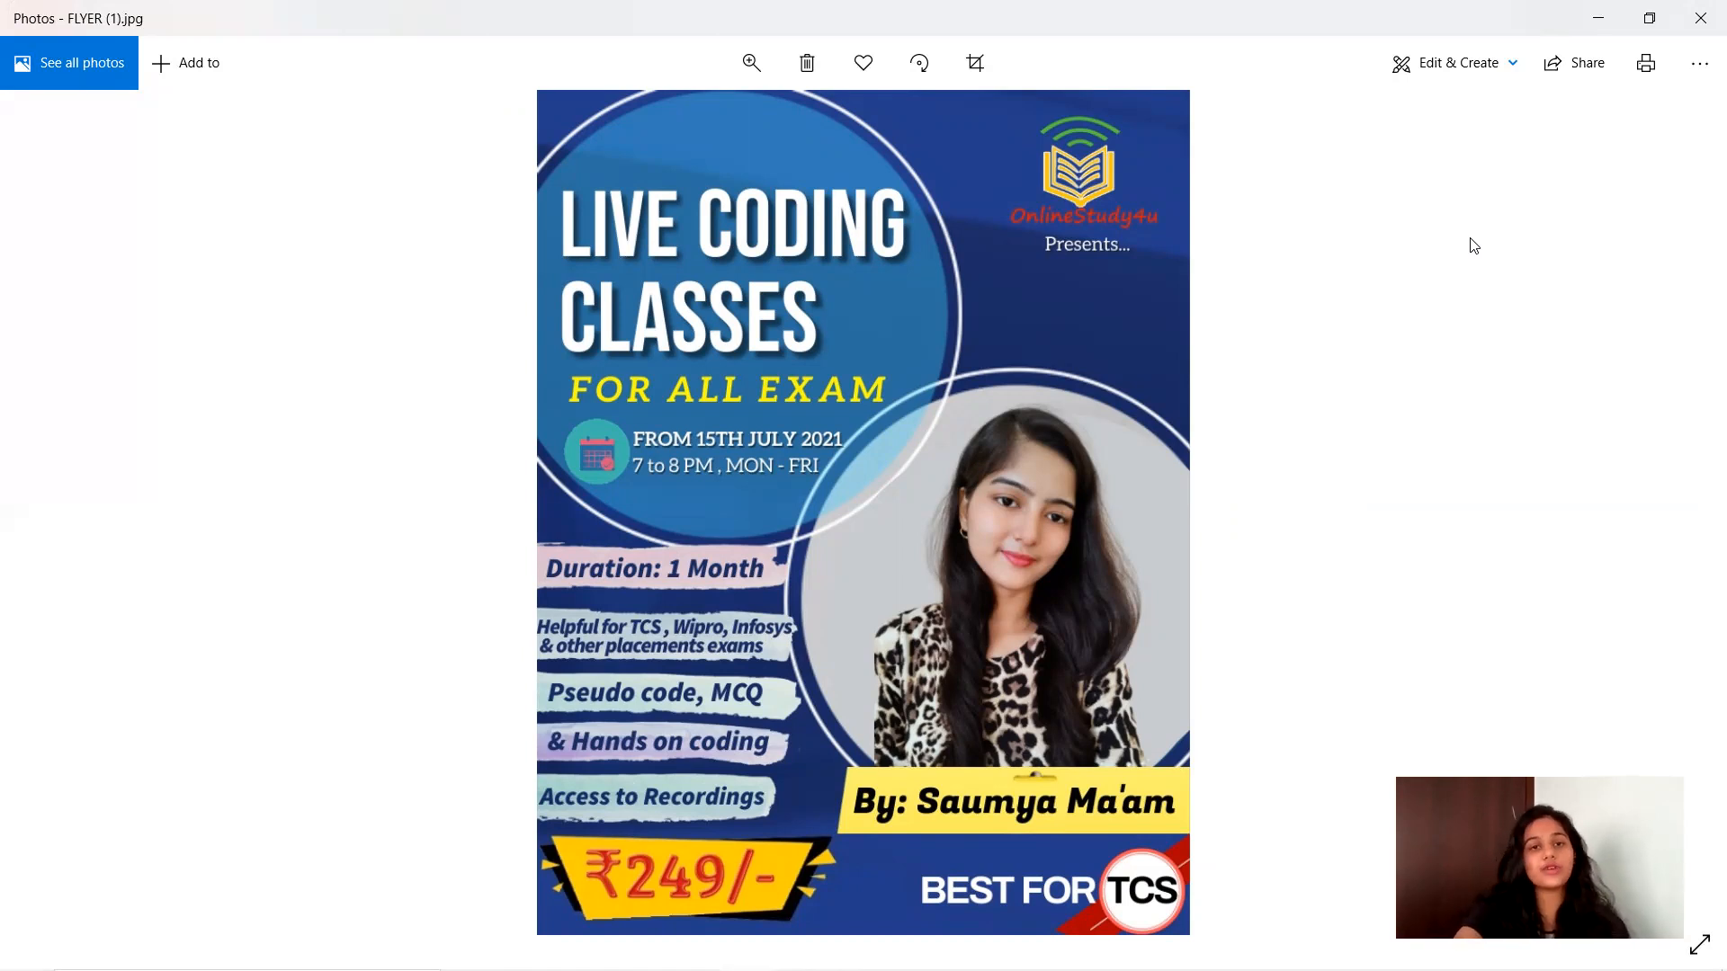
{"action": "mouse_move", "coordinate": [727, 570]}
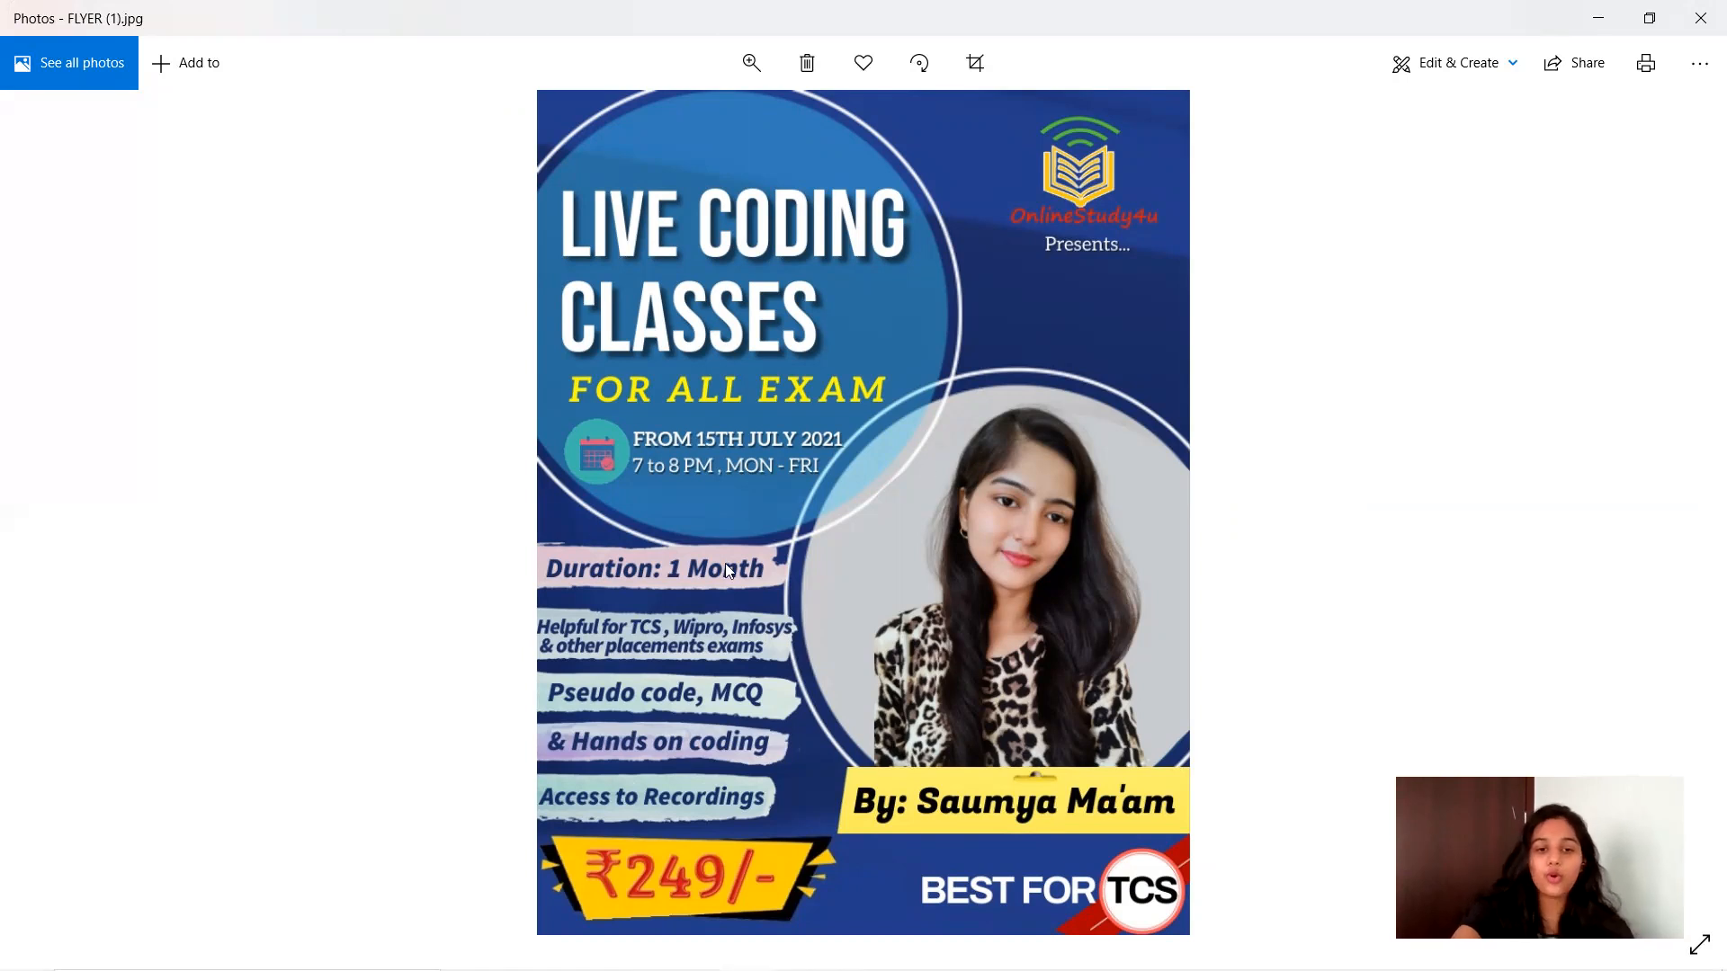
{"action": "mouse_move", "coordinate": [928, 536]}
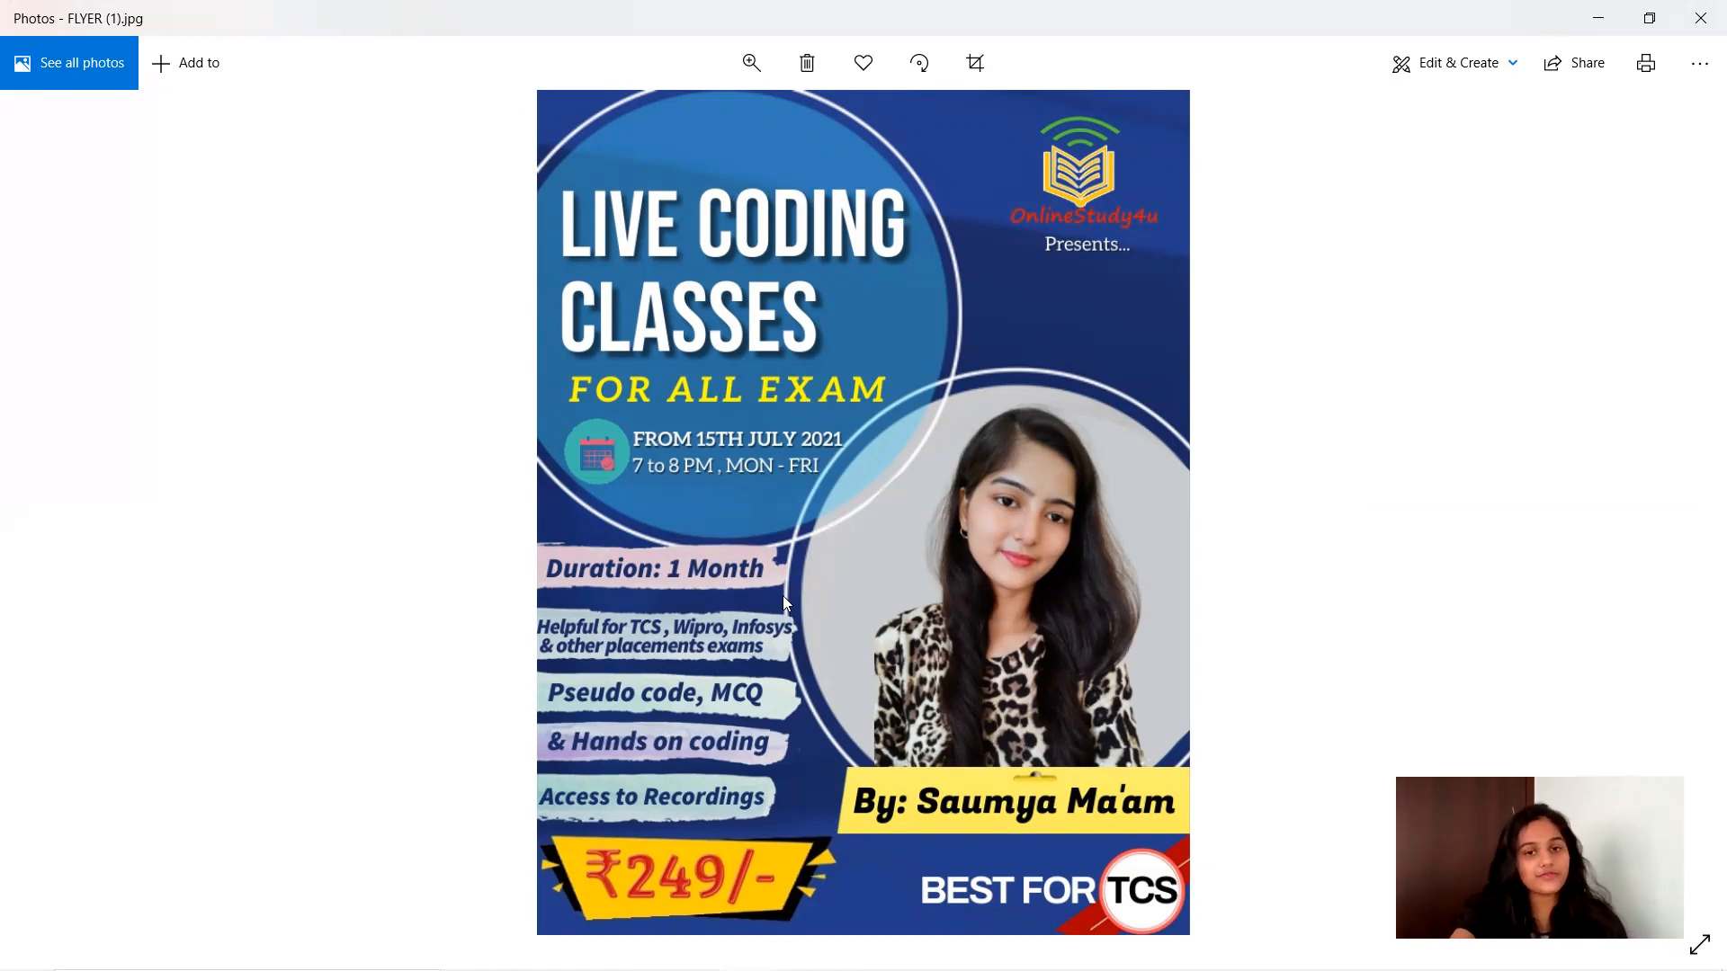
{"action": "mouse_move", "coordinate": [678, 677]}
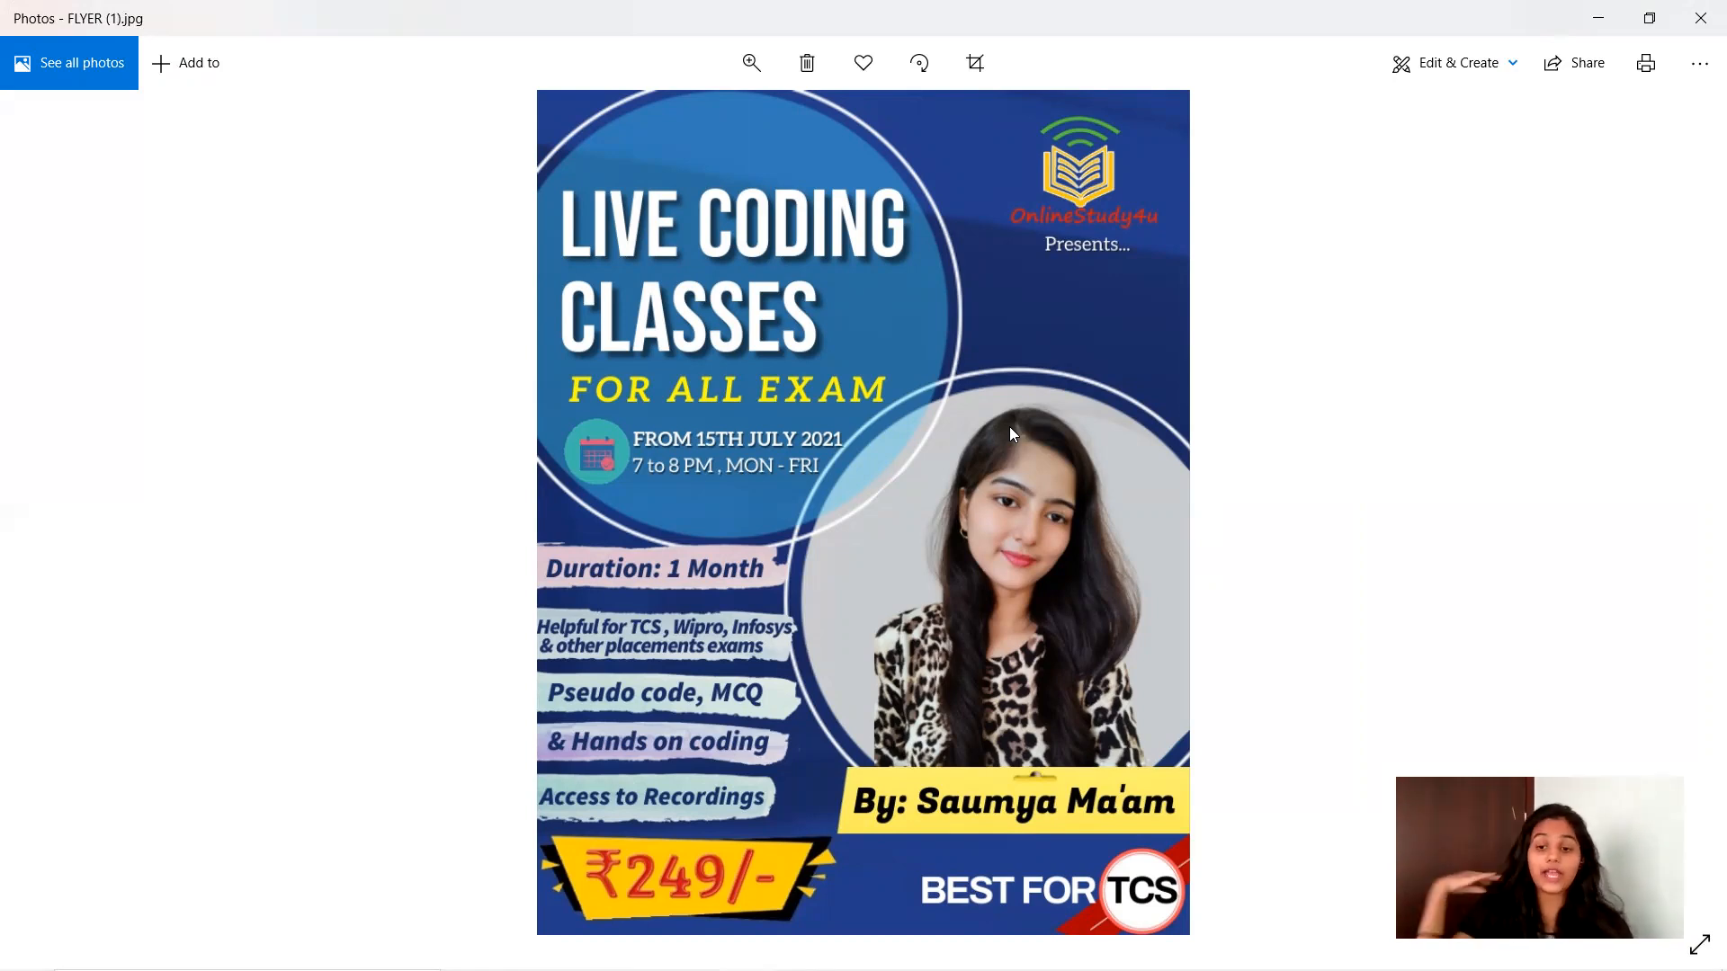
{"action": "mouse_move", "coordinate": [1153, 702]}
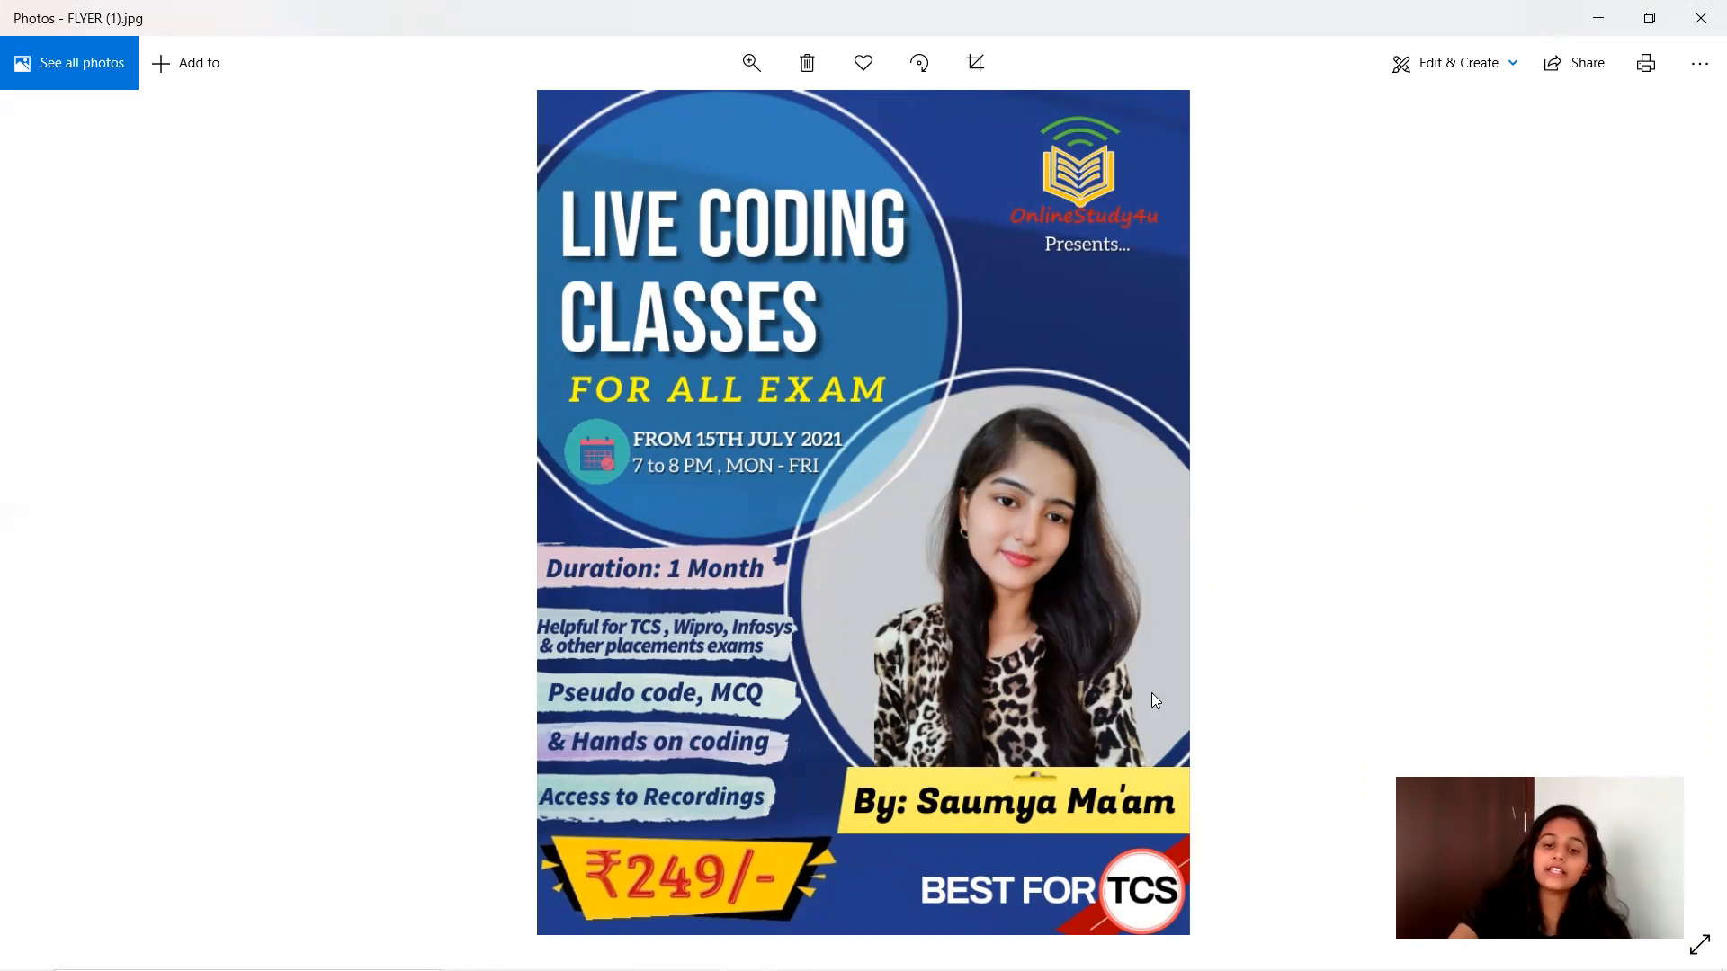
{"action": "mouse_move", "coordinate": [1076, 716]}
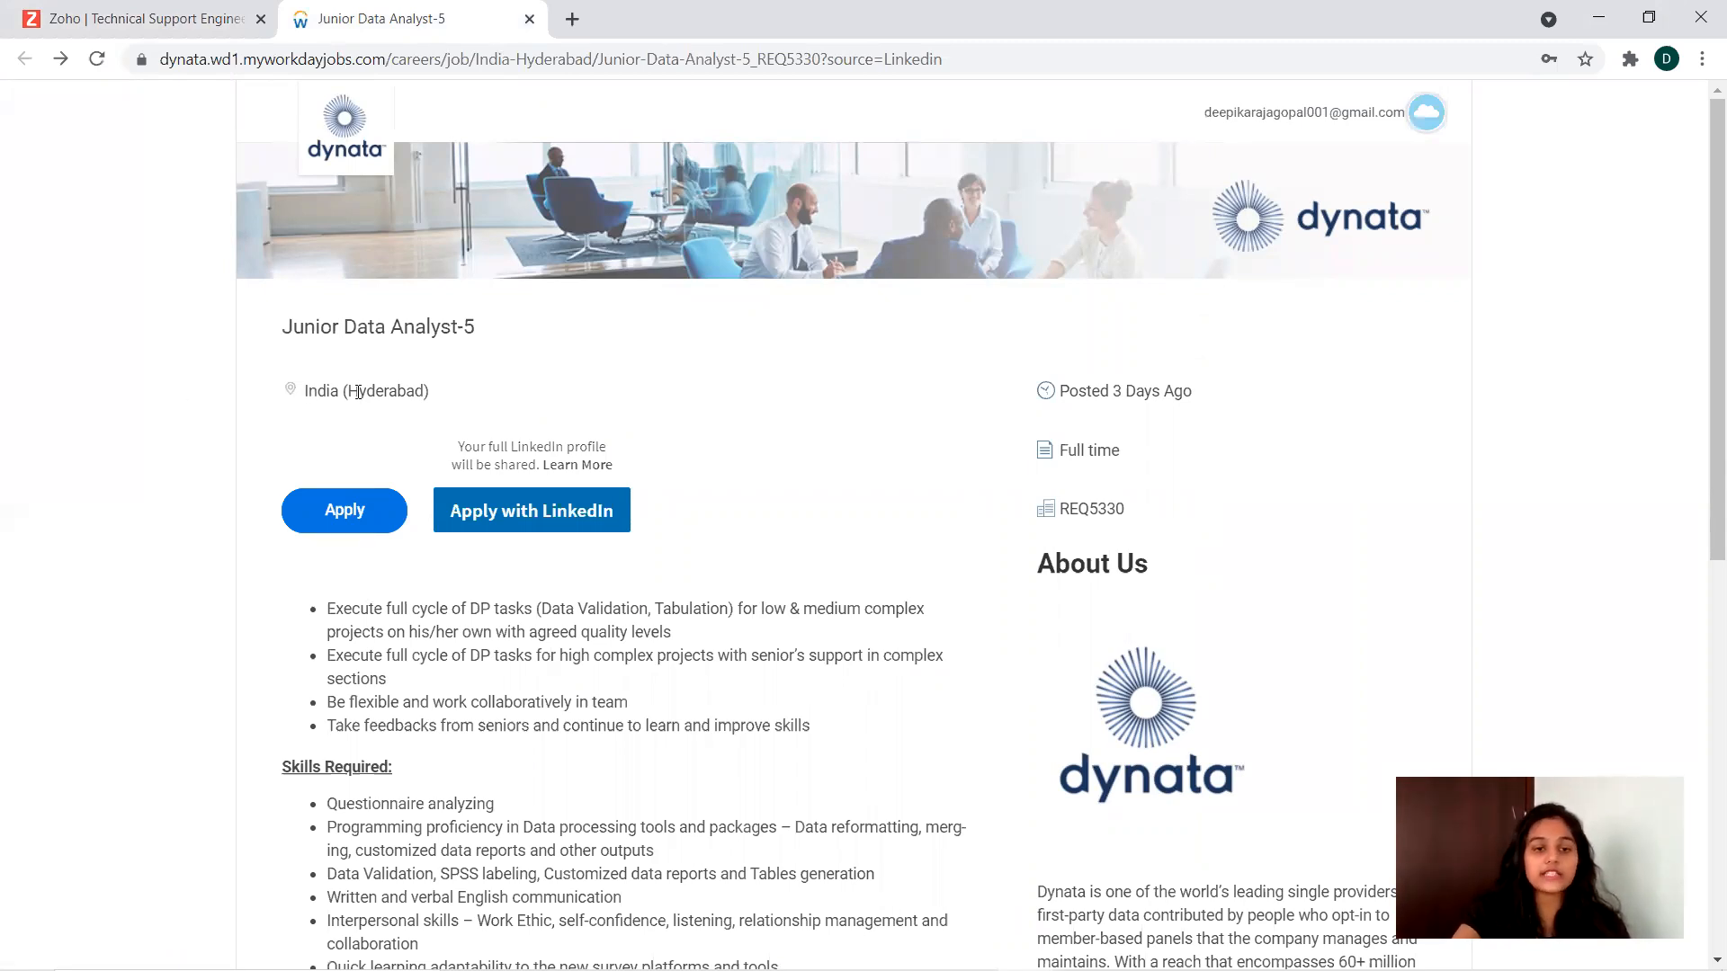
{"action": "mouse_move", "coordinate": [1700, 175]}
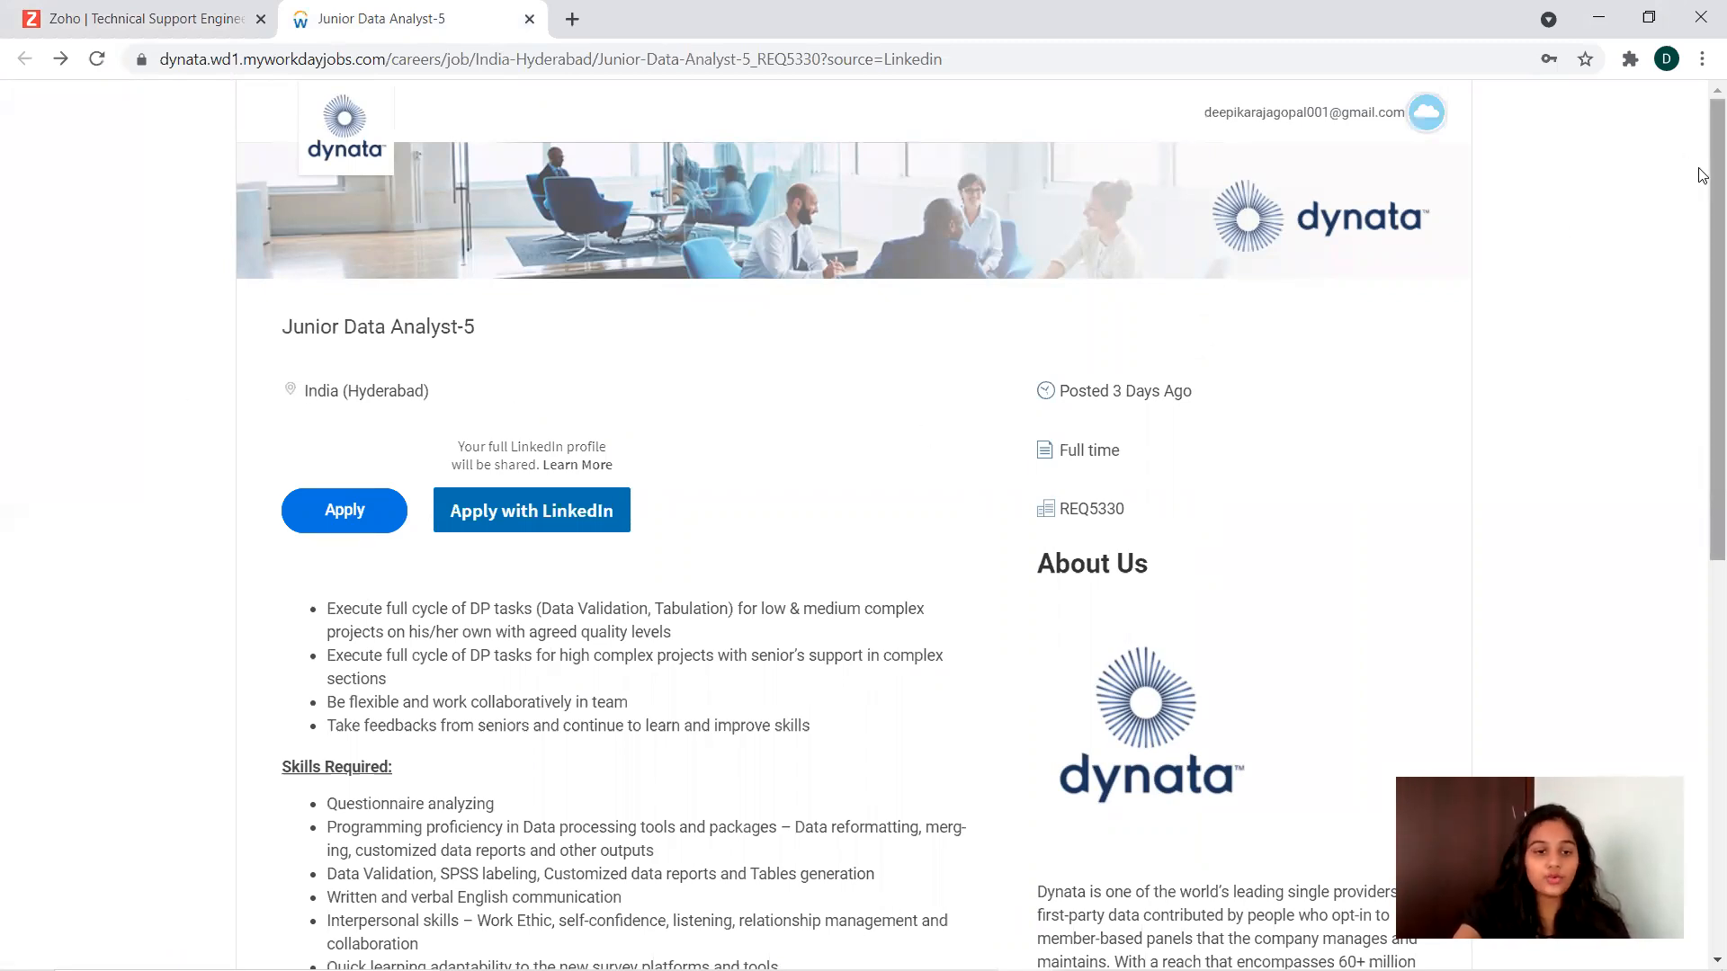
{"action": "scroll", "scroll_direction": "down", "scroll_amount": 3}
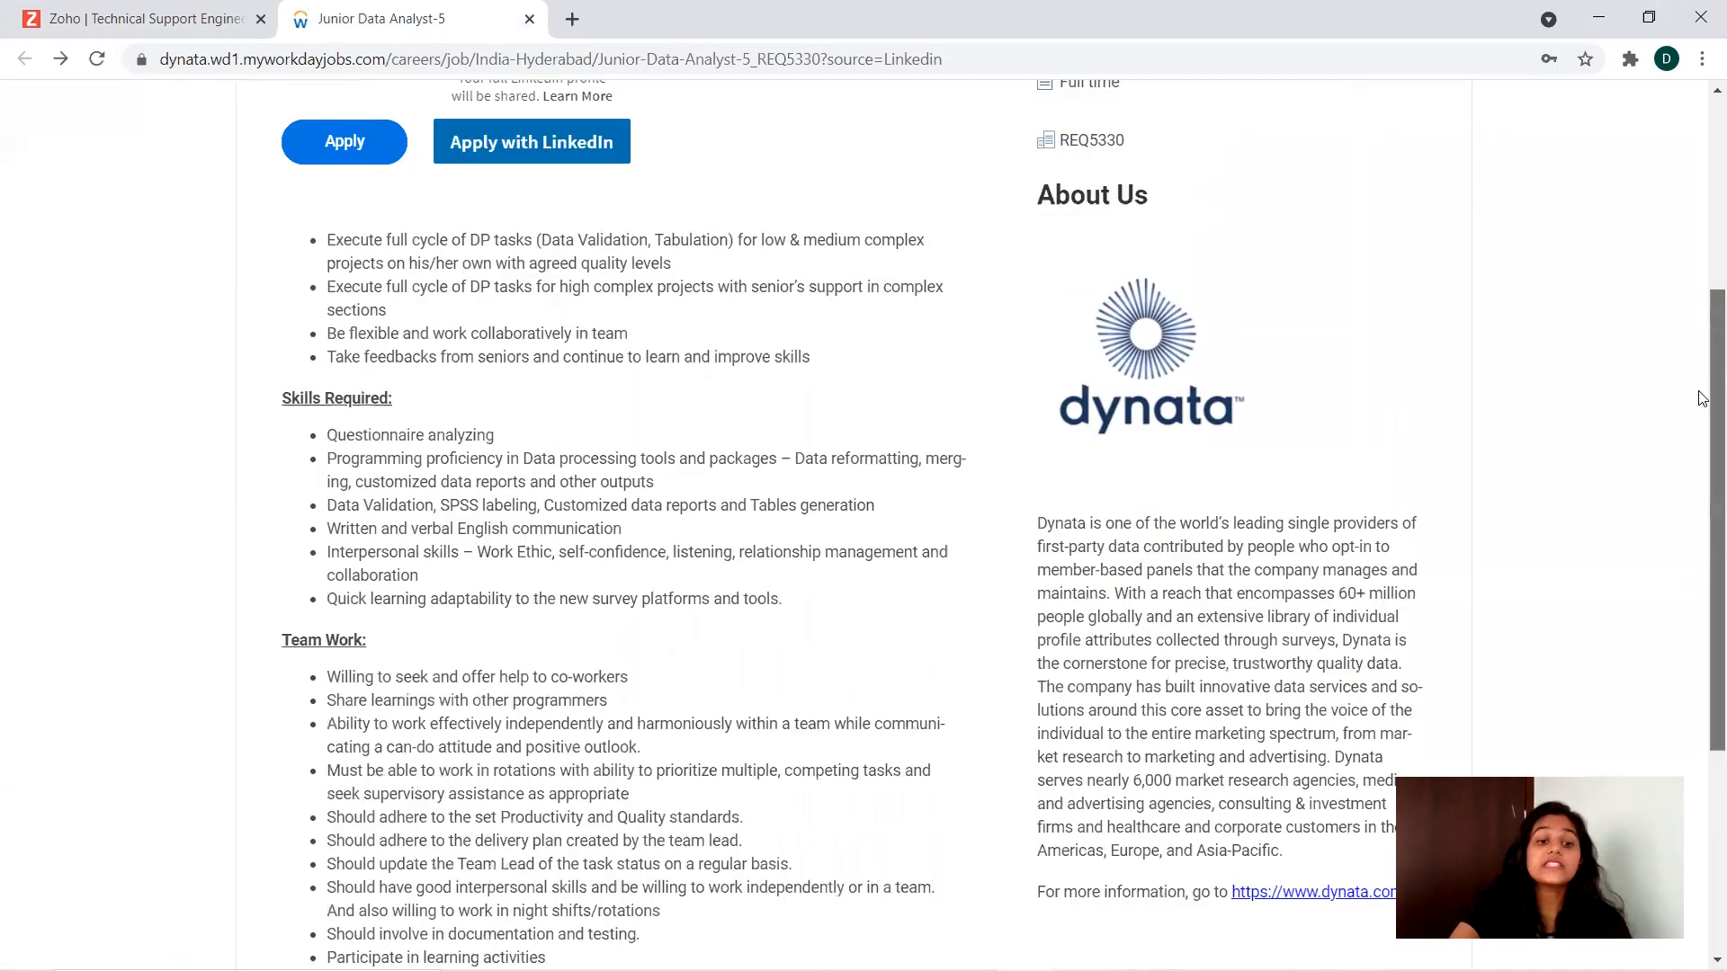
{"action": "scroll", "scroll_direction": "down", "scroll_amount": 3}
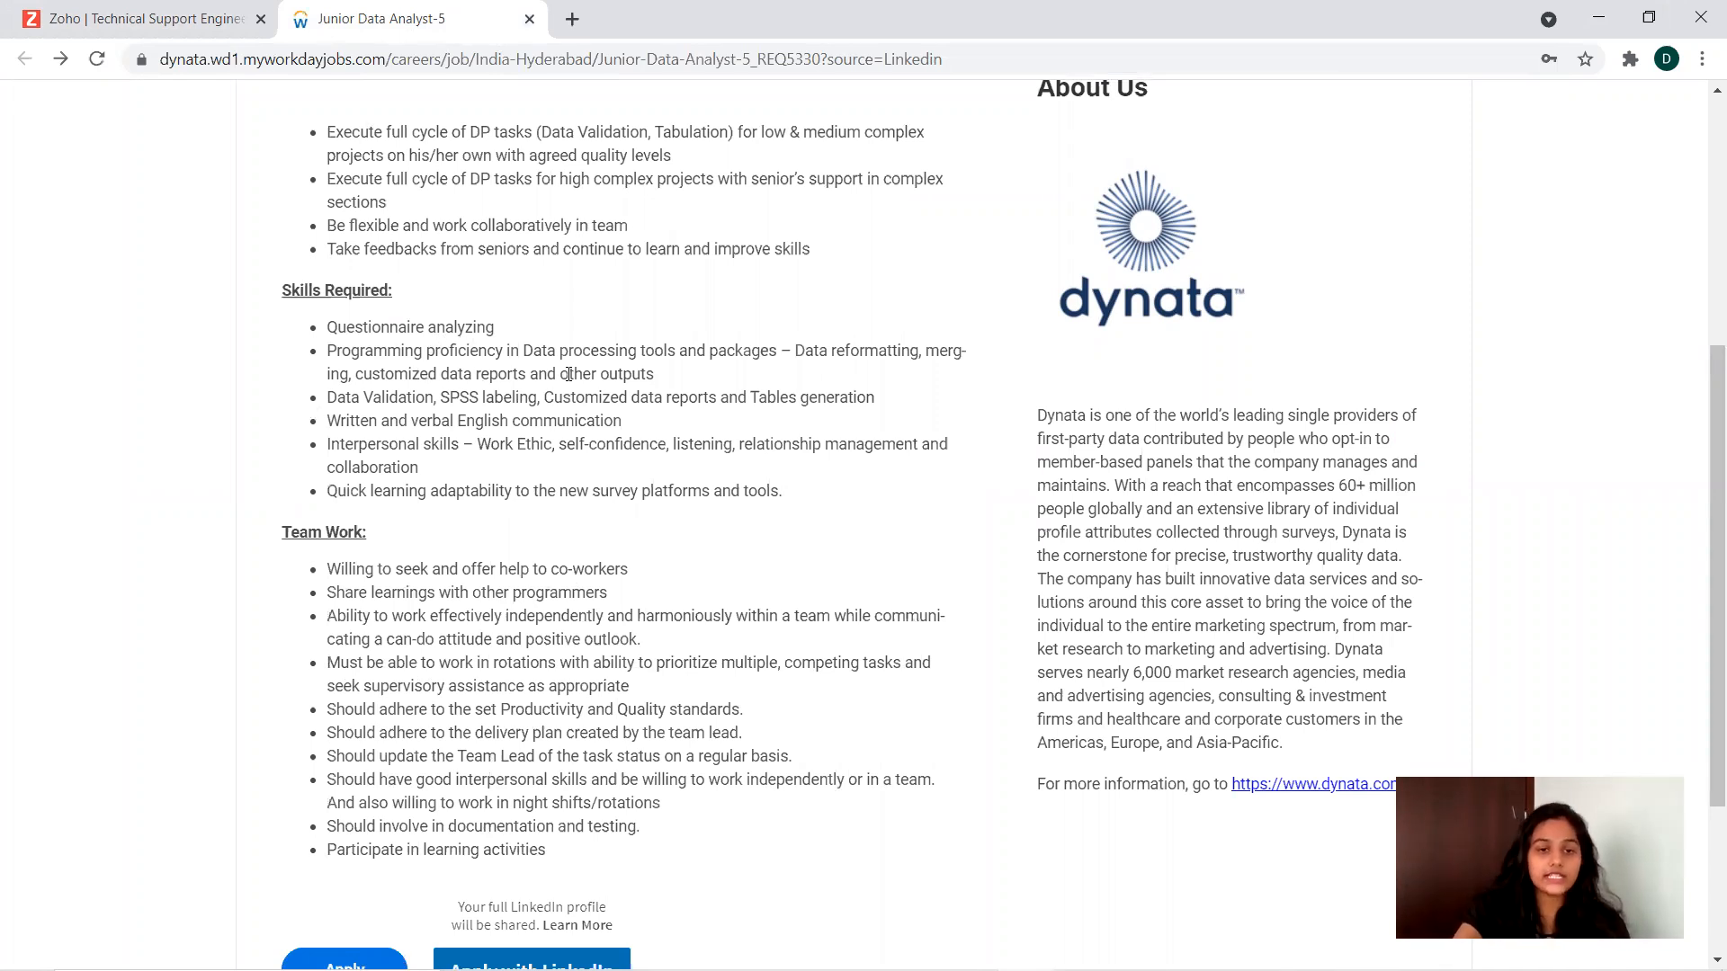
{"action": "mouse_move", "coordinate": [789, 376]}
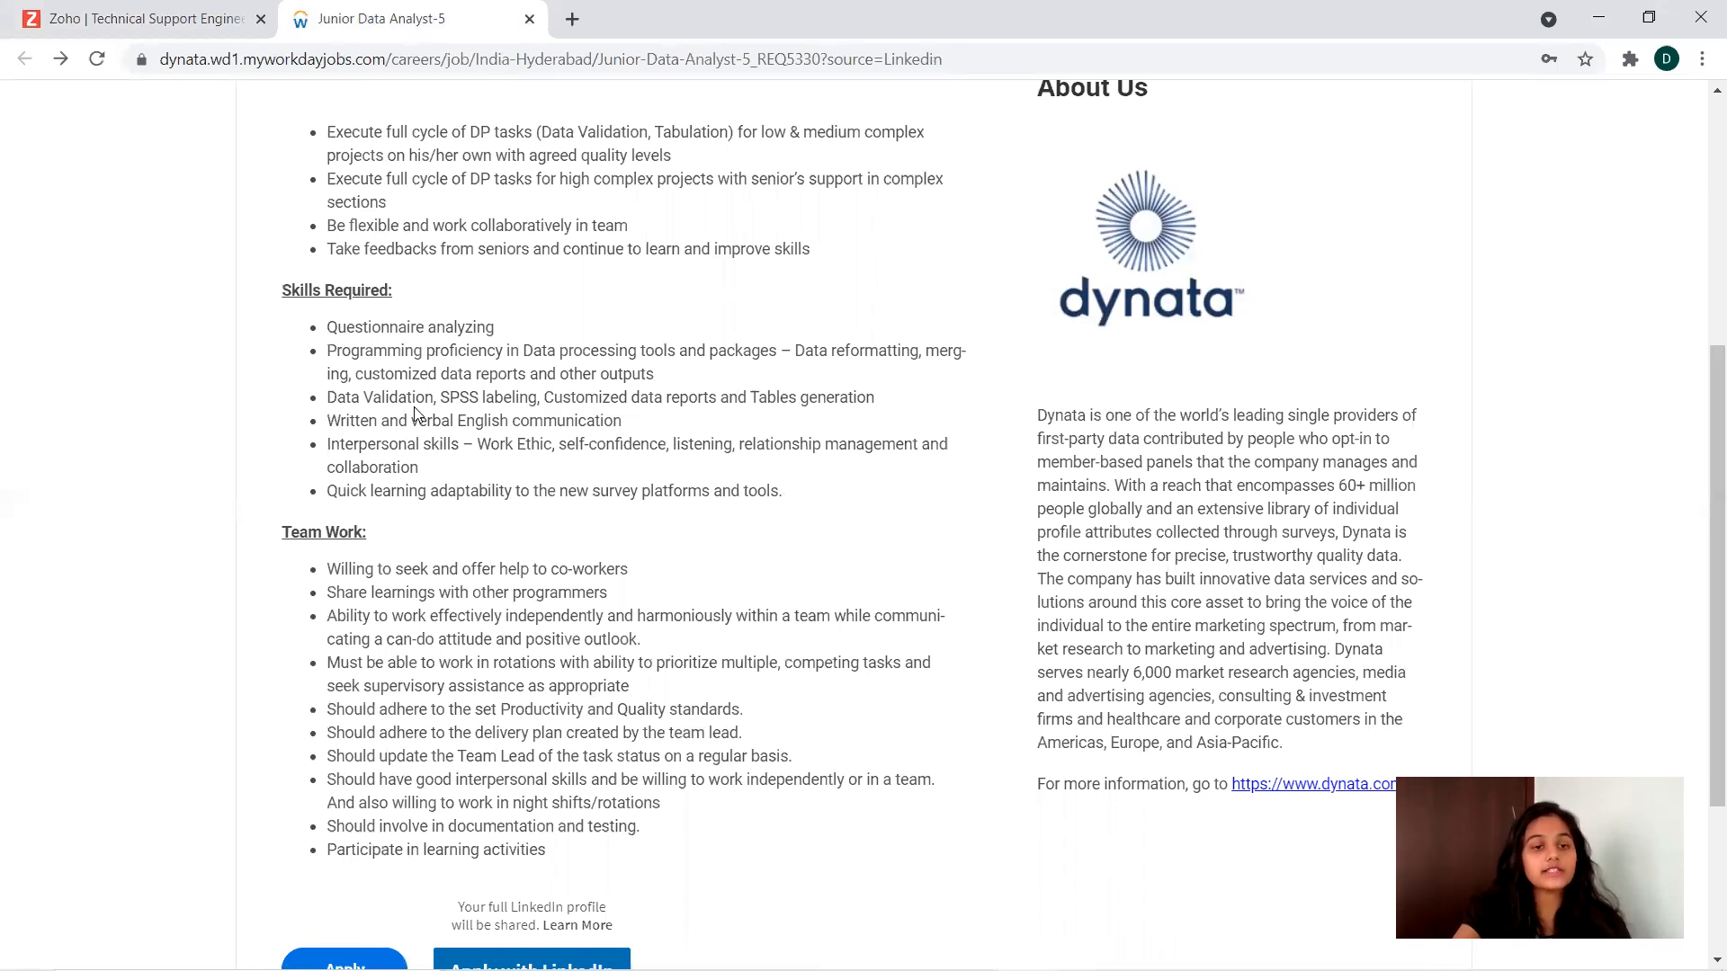
{"action": "mouse_move", "coordinate": [654, 424]}
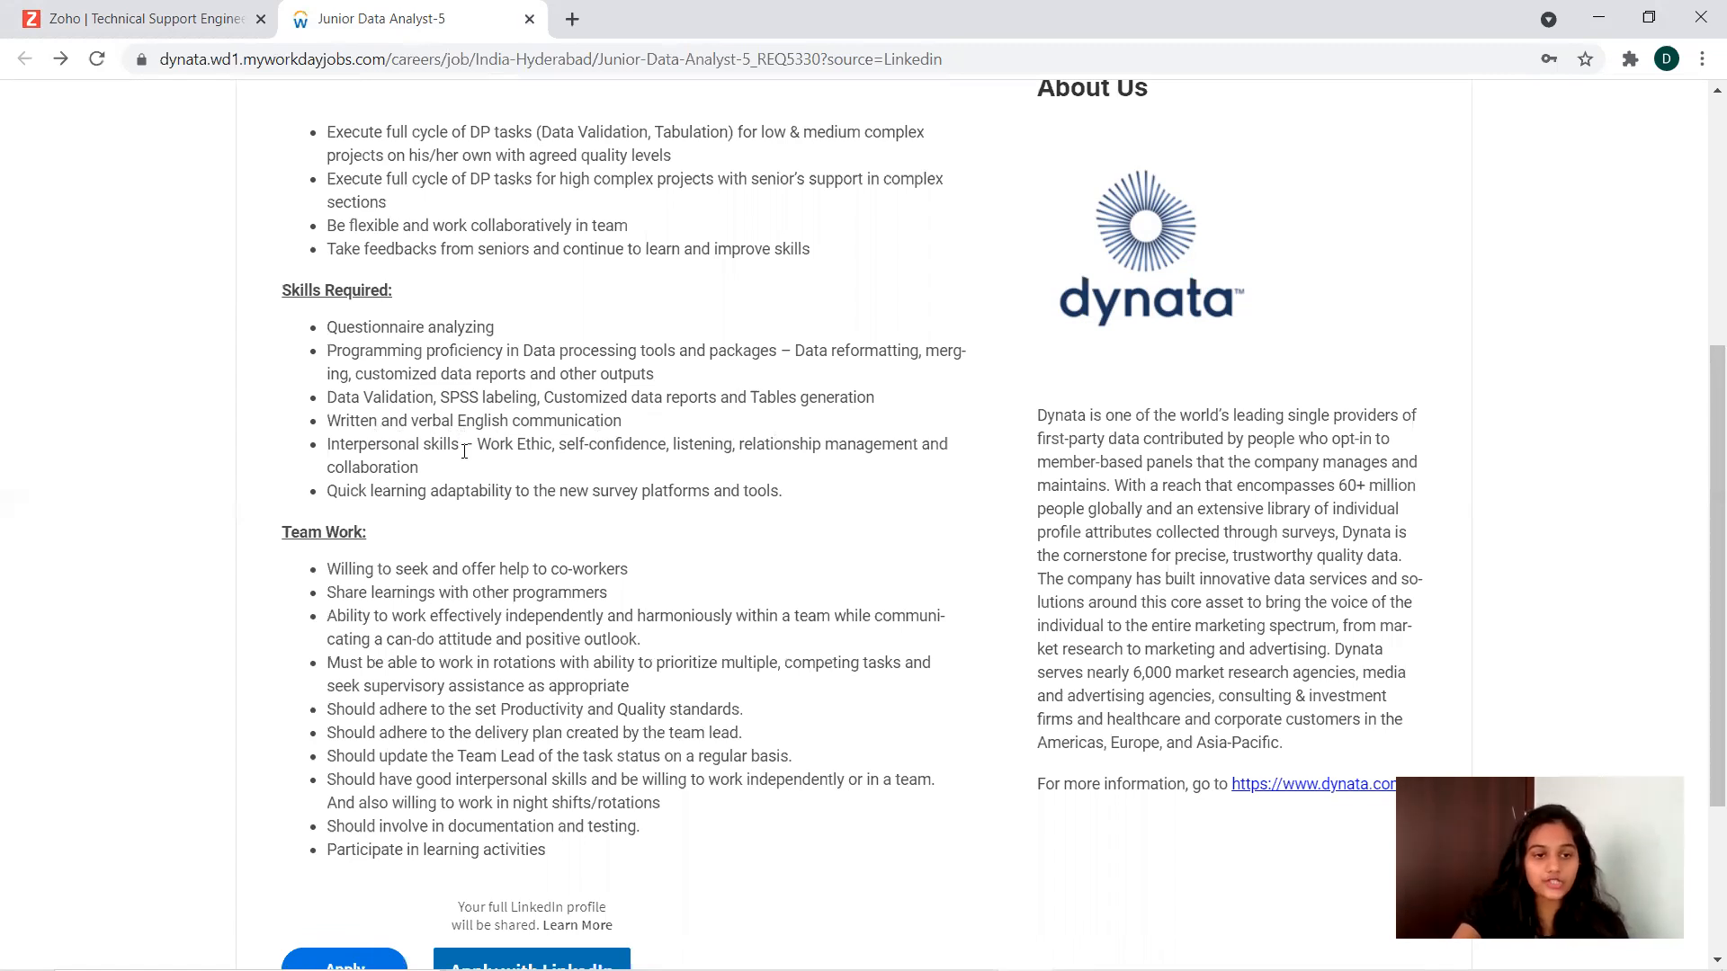
{"action": "mouse_move", "coordinate": [504, 471]}
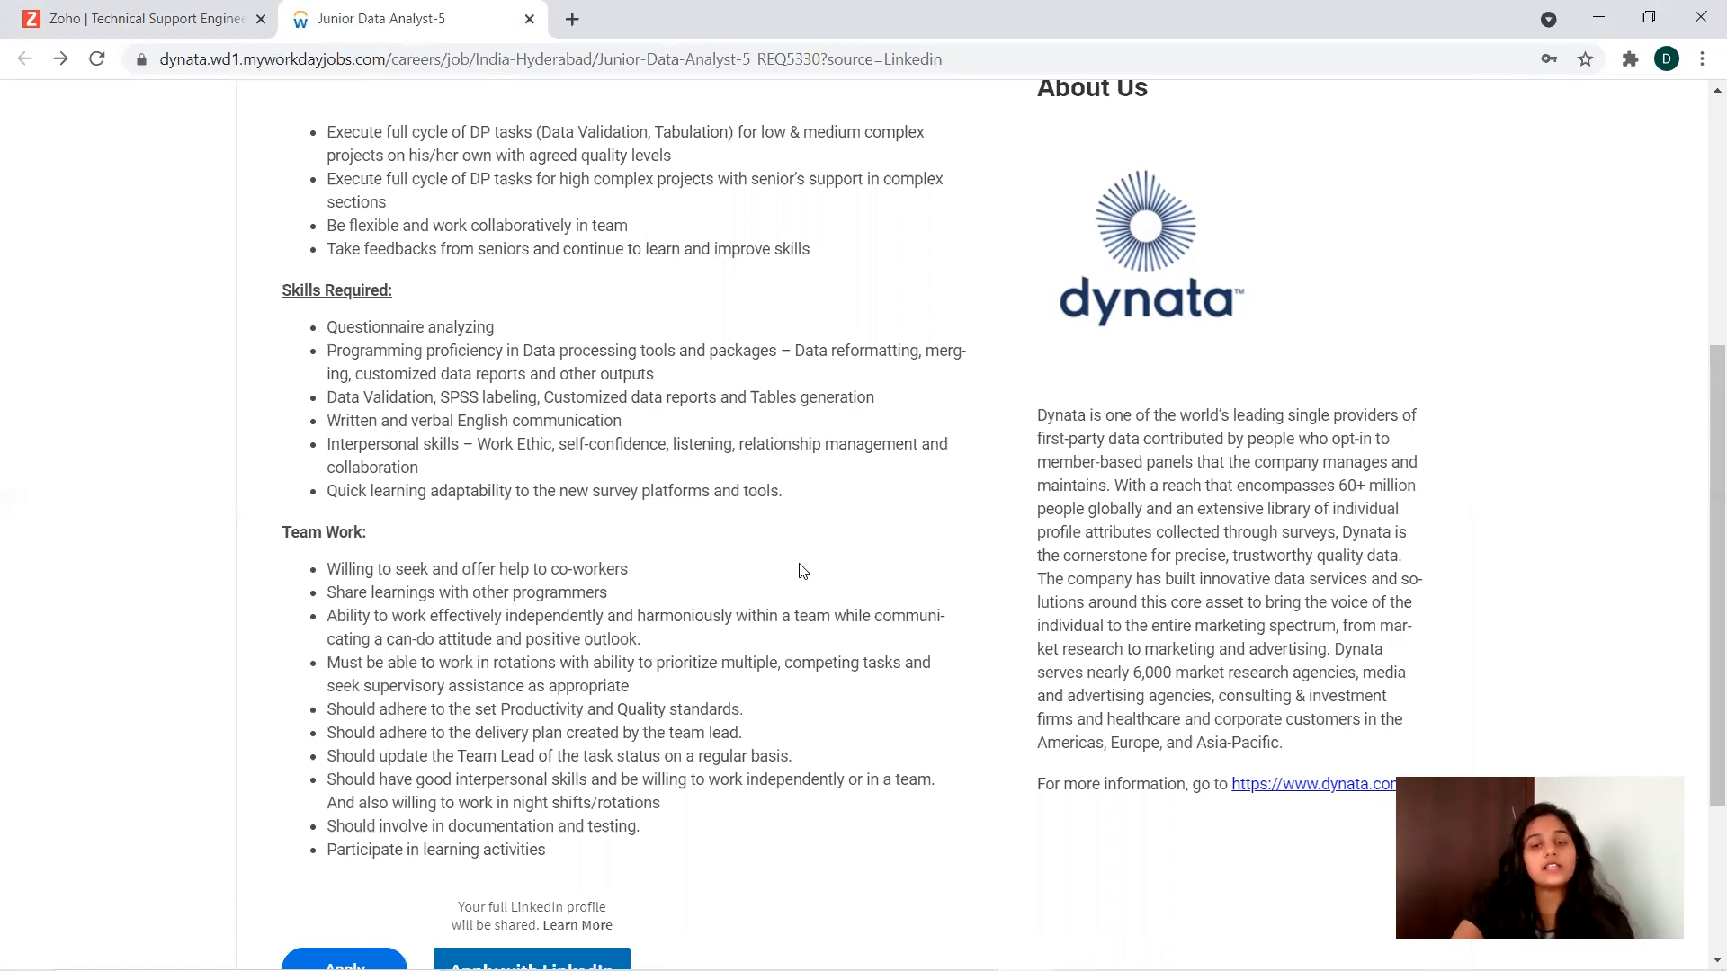
{"action": "mouse_move", "coordinate": [1701, 433]}
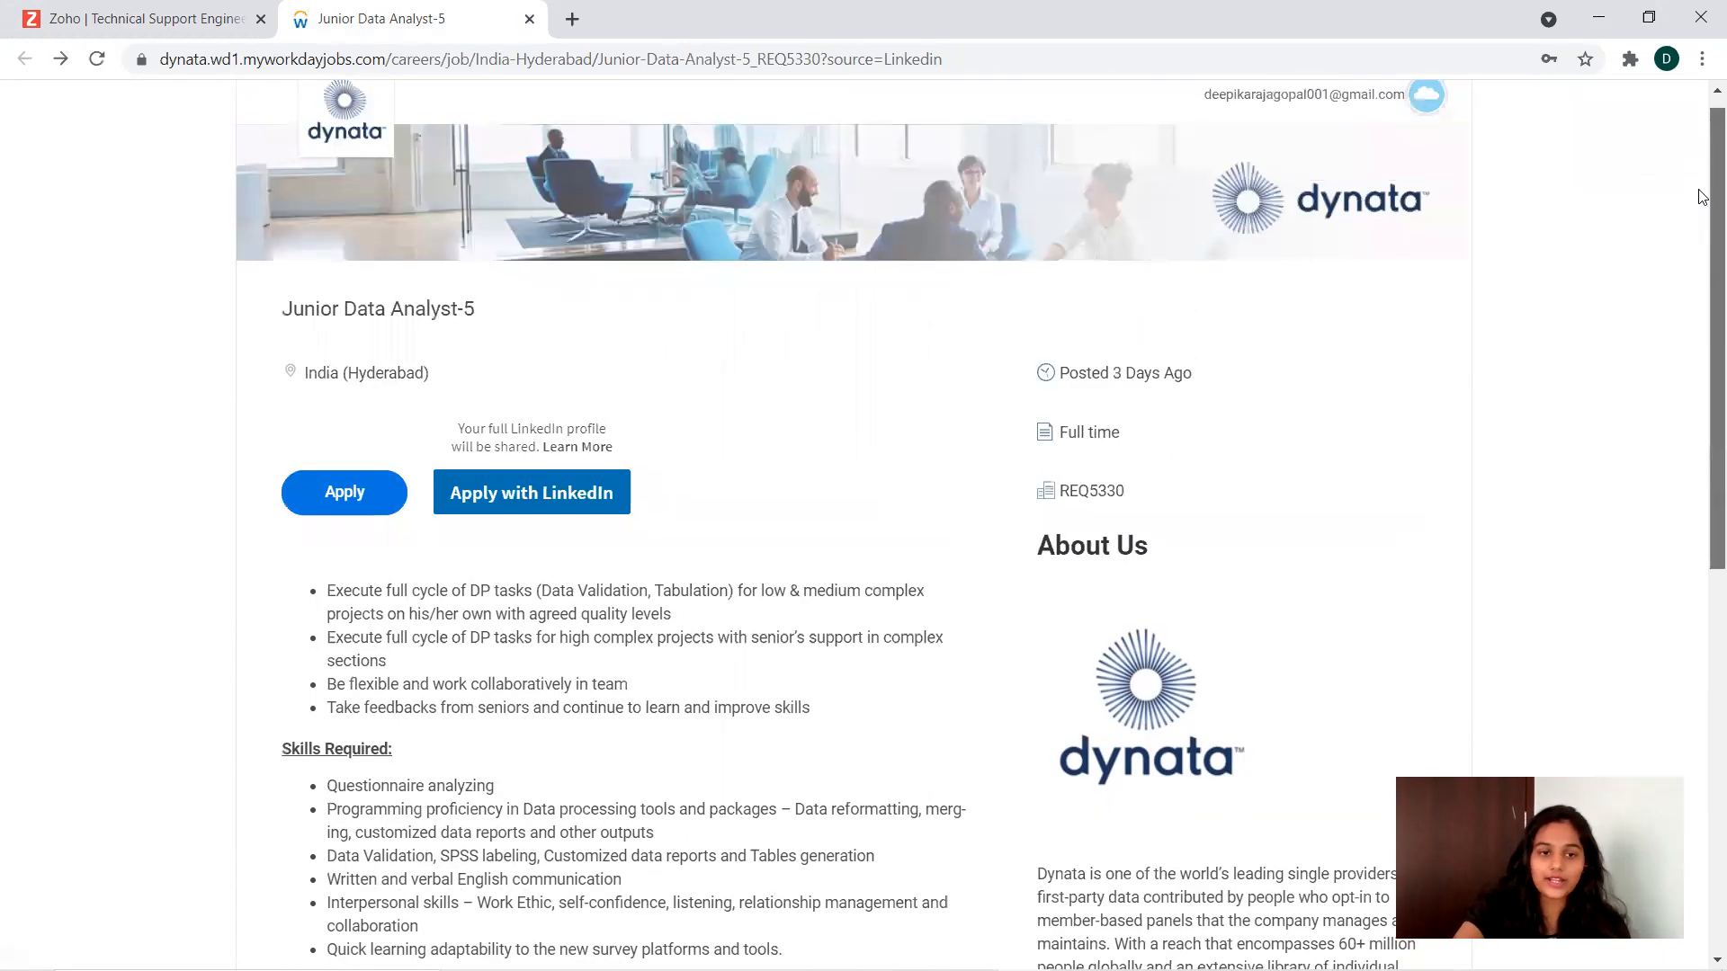
Apply to the Dynata Junior Data Analyst-5 posting to reach its Quick Apply page
{"action": "scroll", "scroll_direction": "down", "scroll_amount": 3}
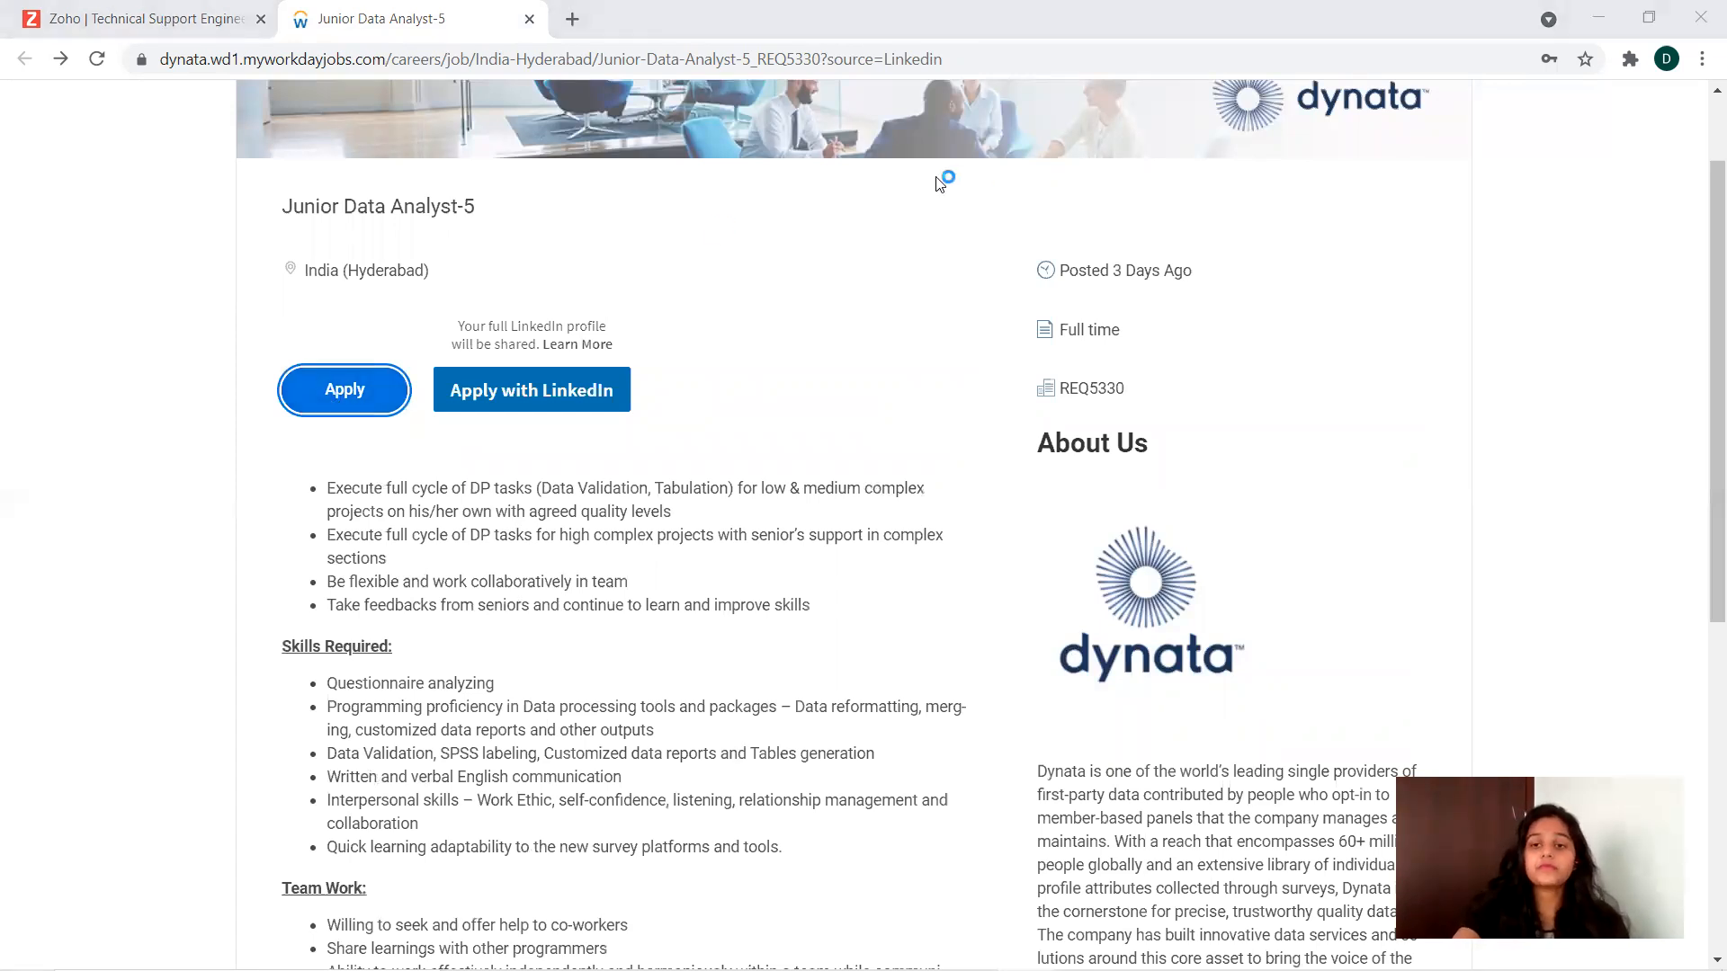
{"action": "left_click", "coordinate": [343, 389]}
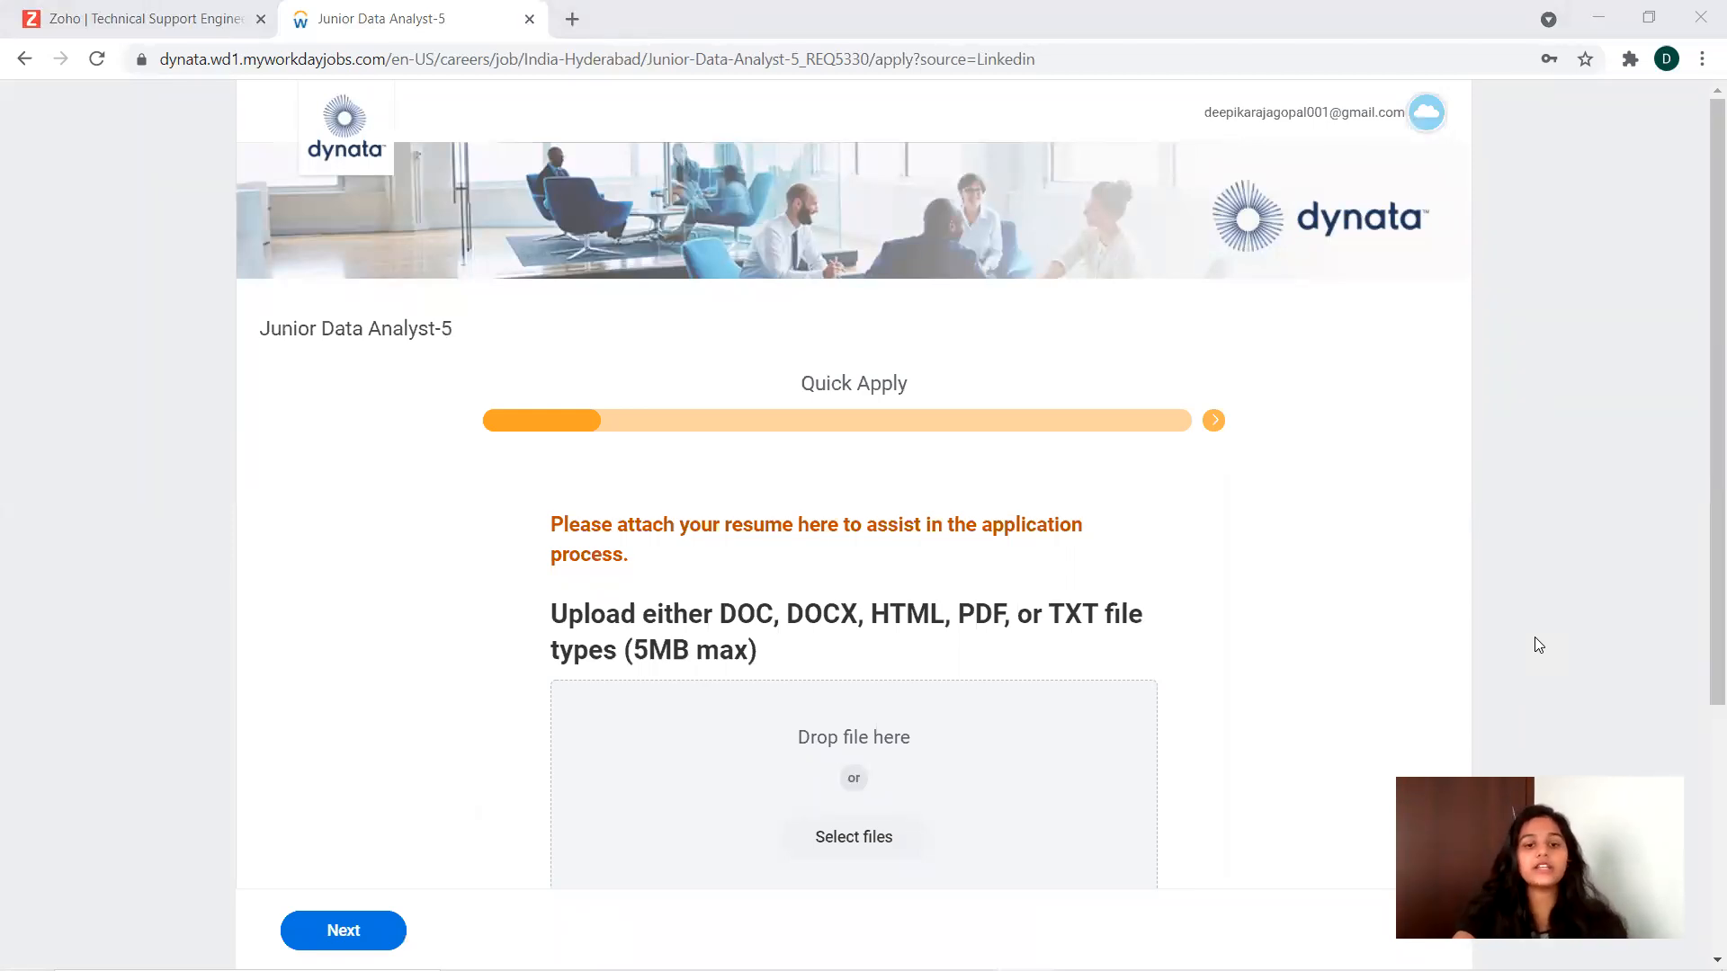
{"action": "mouse_move", "coordinate": [1399, 539]}
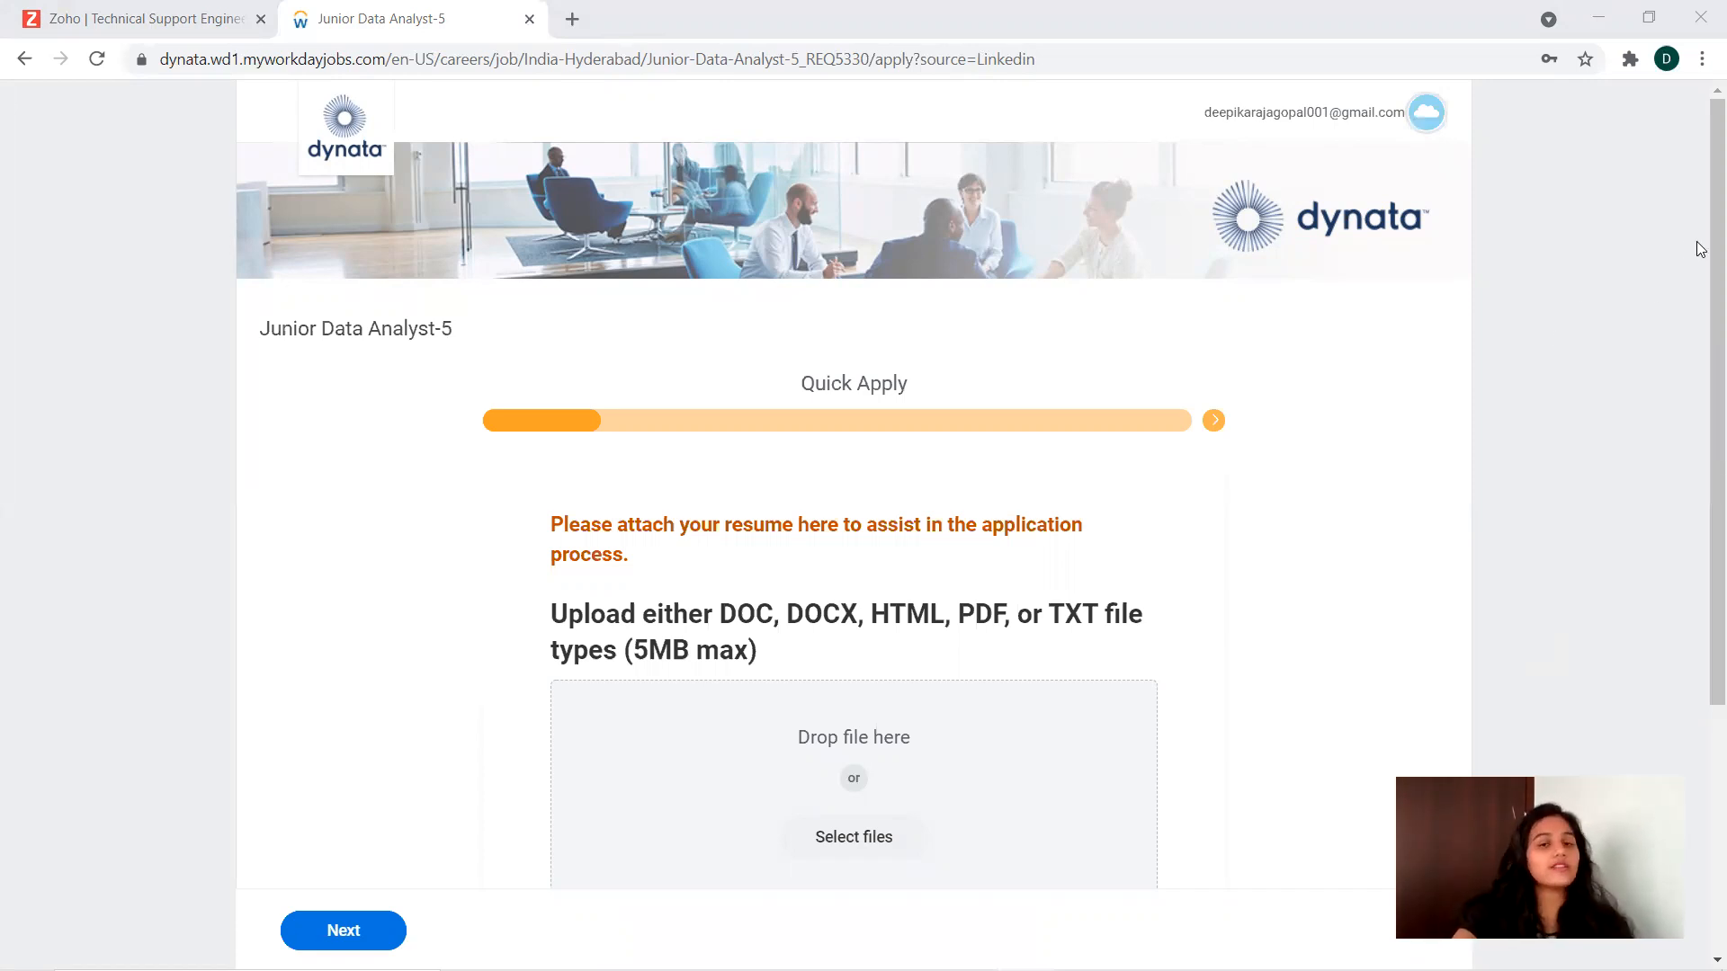
{"action": "mouse_move", "coordinate": [1645, 307]}
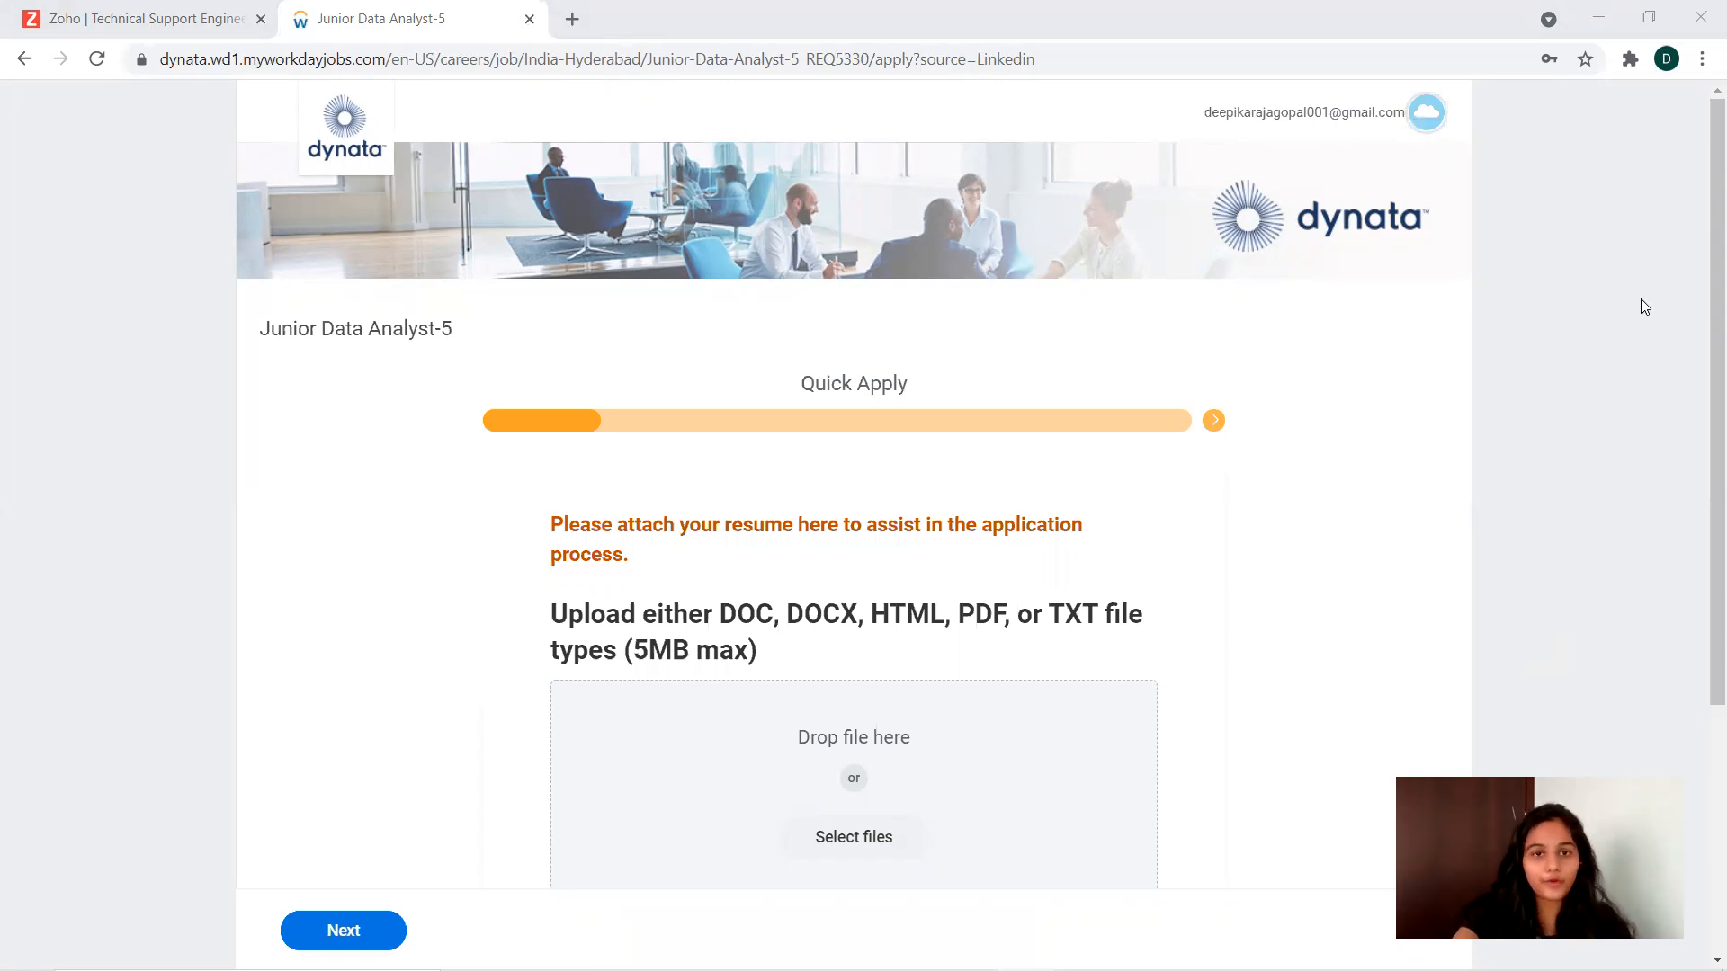
{"action": "mouse_move", "coordinate": [1613, 335]}
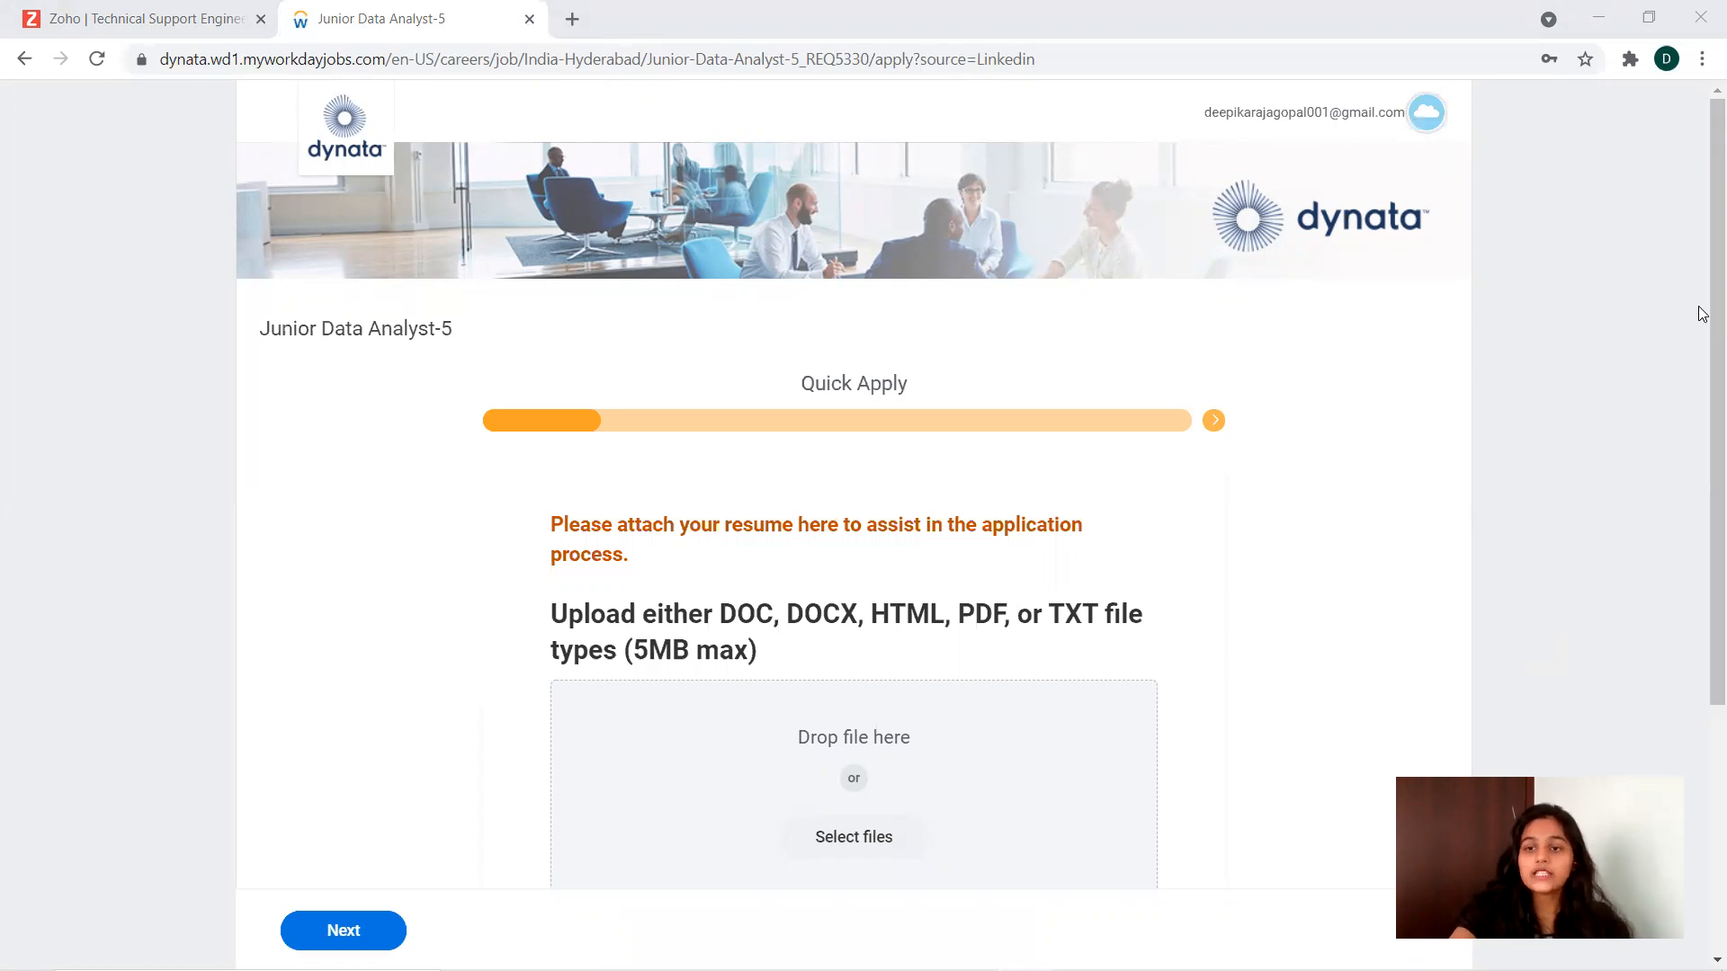
Scroll to show the full Drop file here / Select files resume upload area
{"action": "scroll", "scroll_direction": "down", "scroll_amount": 3}
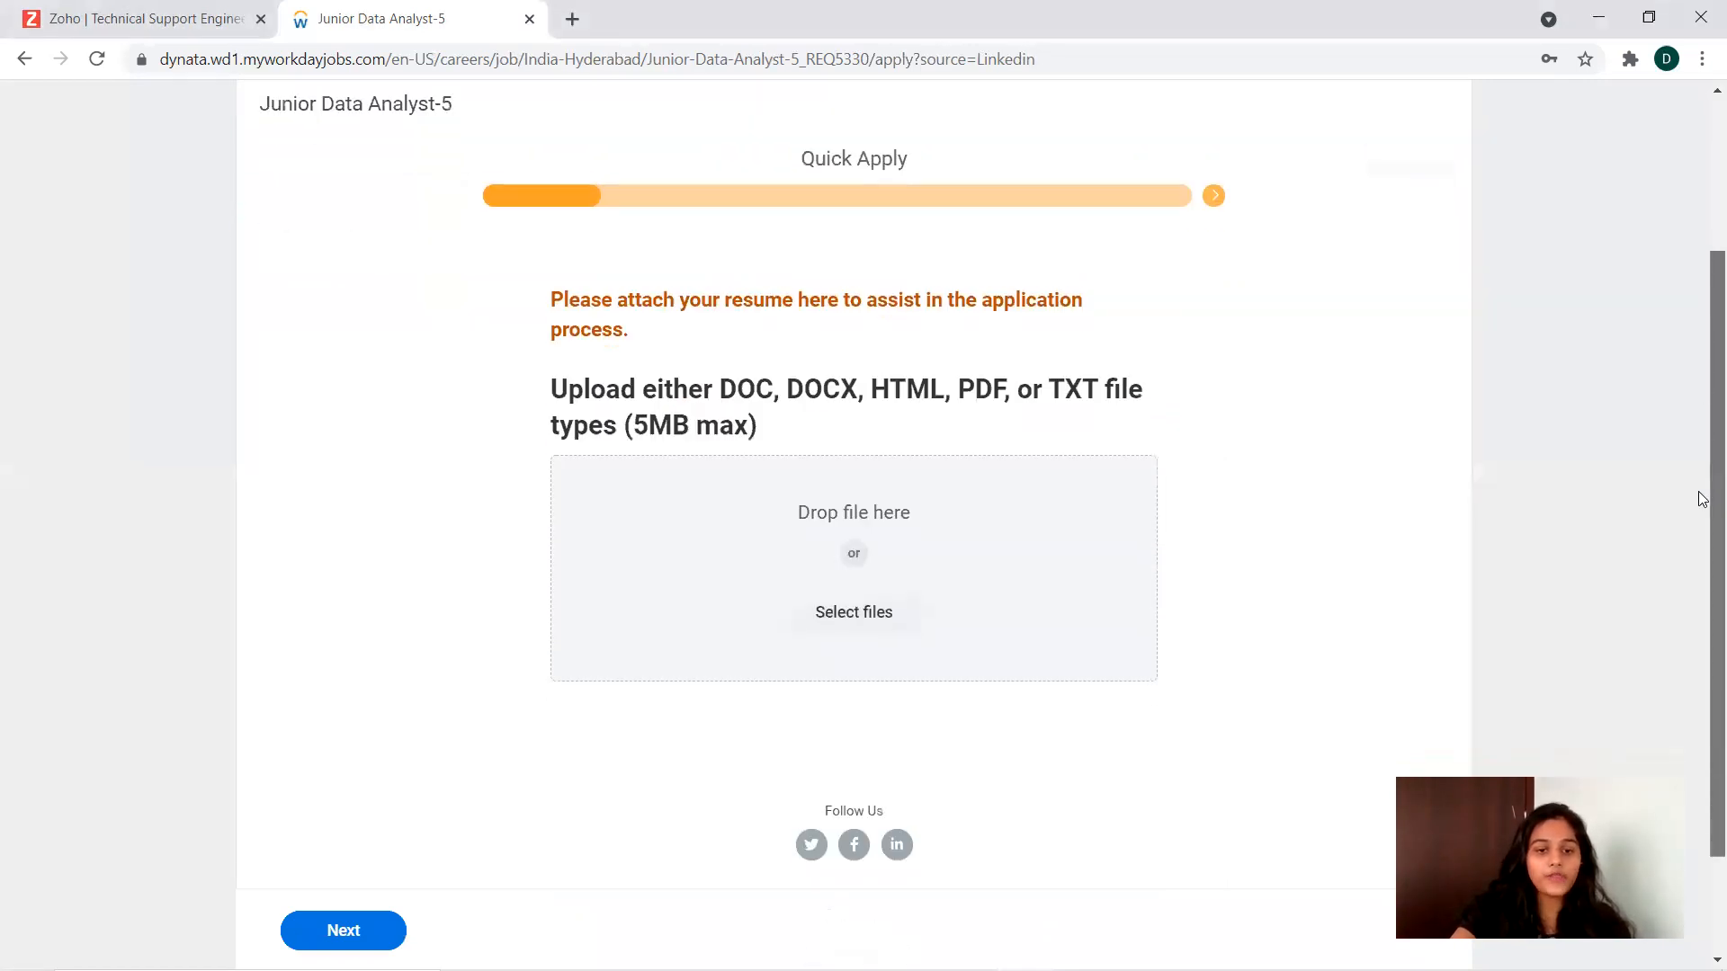
{"action": "scroll", "scroll_direction": "down", "scroll_amount": 3}
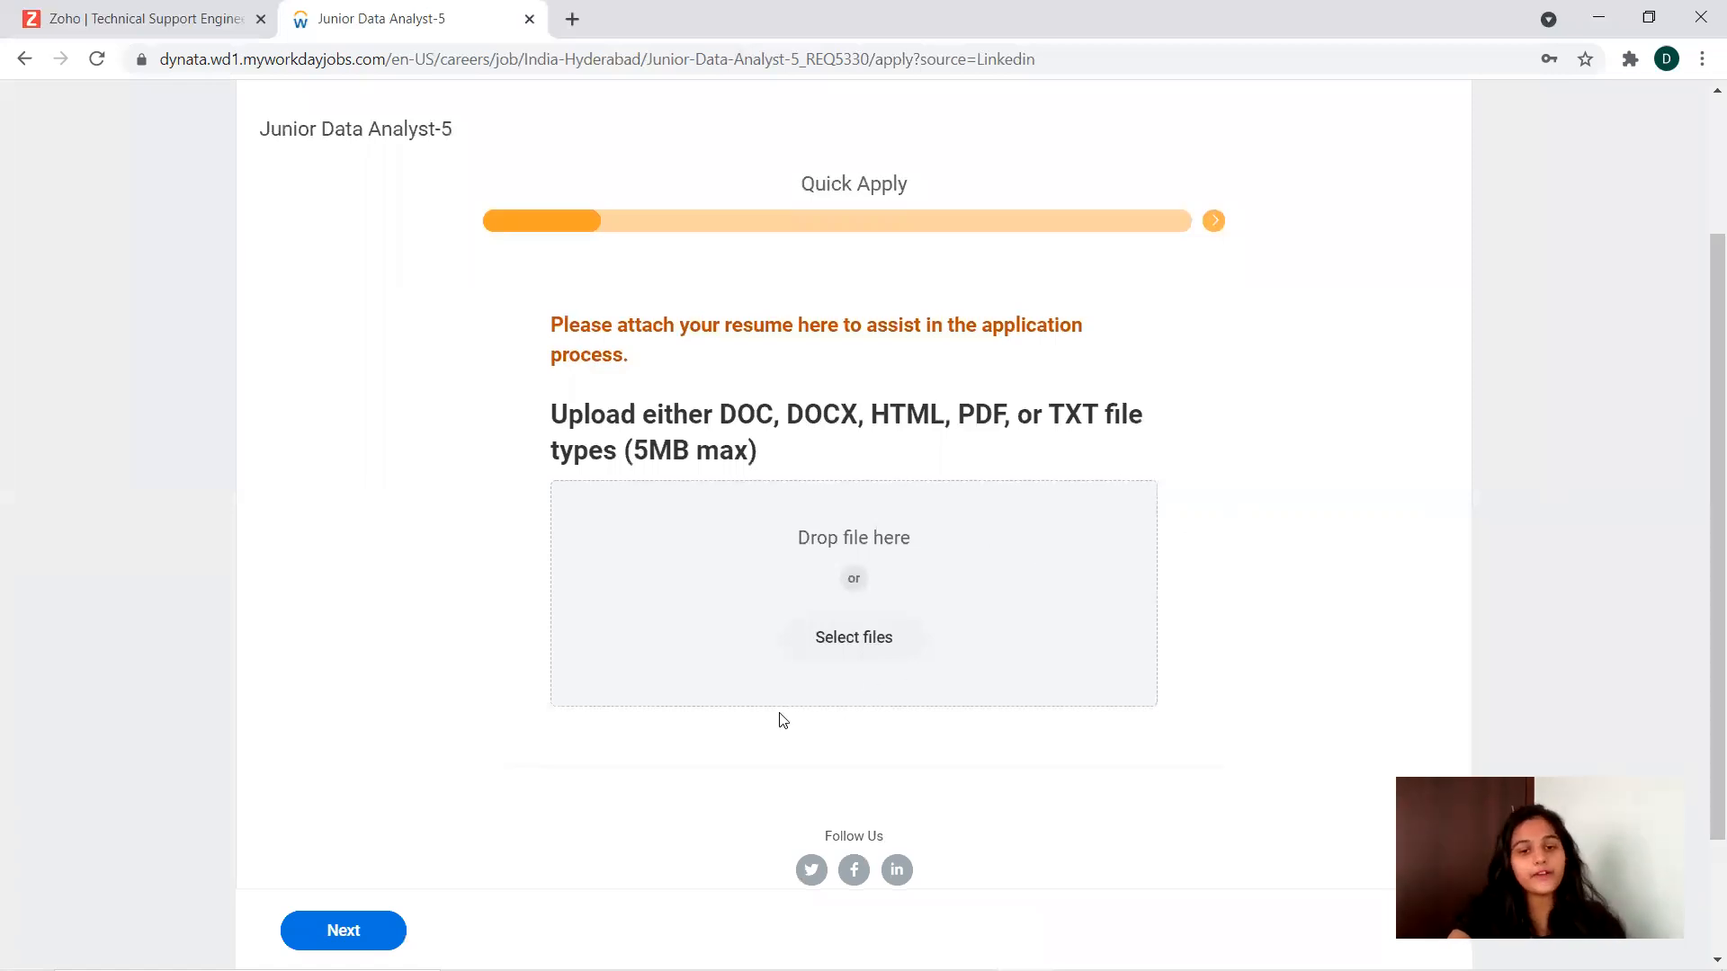
{"action": "mouse_move", "coordinate": [1342, 50]}
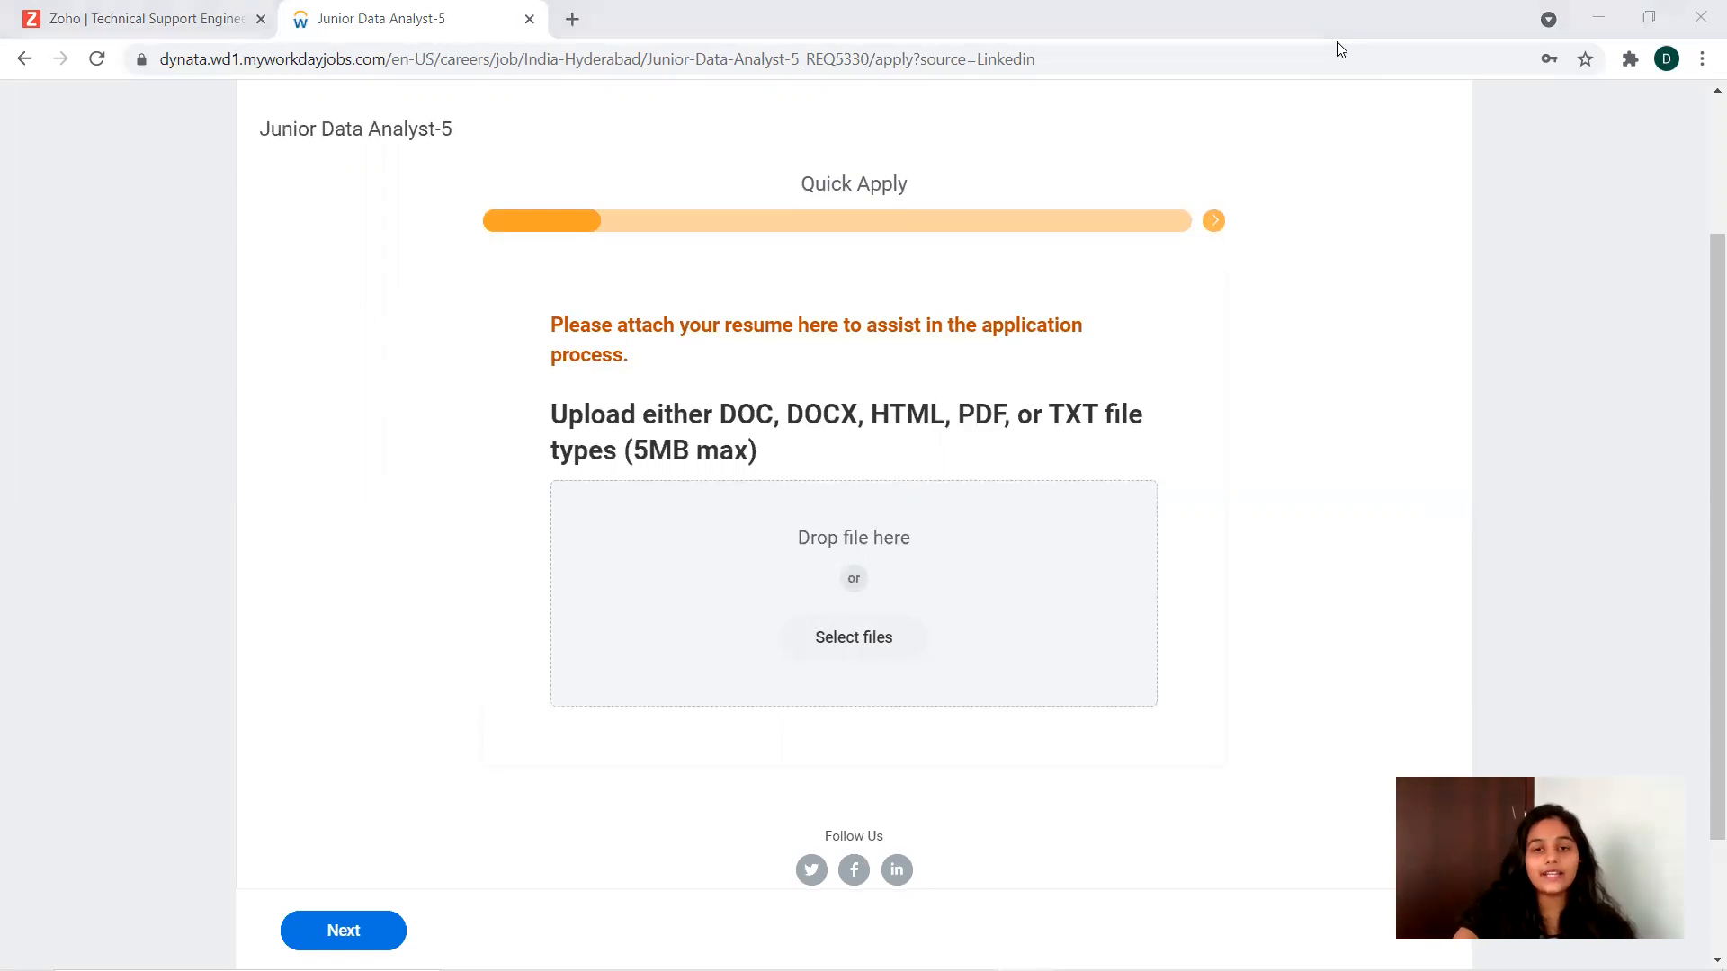
Advance to My Information and review the pre-filled country and name fields
{"action": "left_click", "coordinate": [343, 931]}
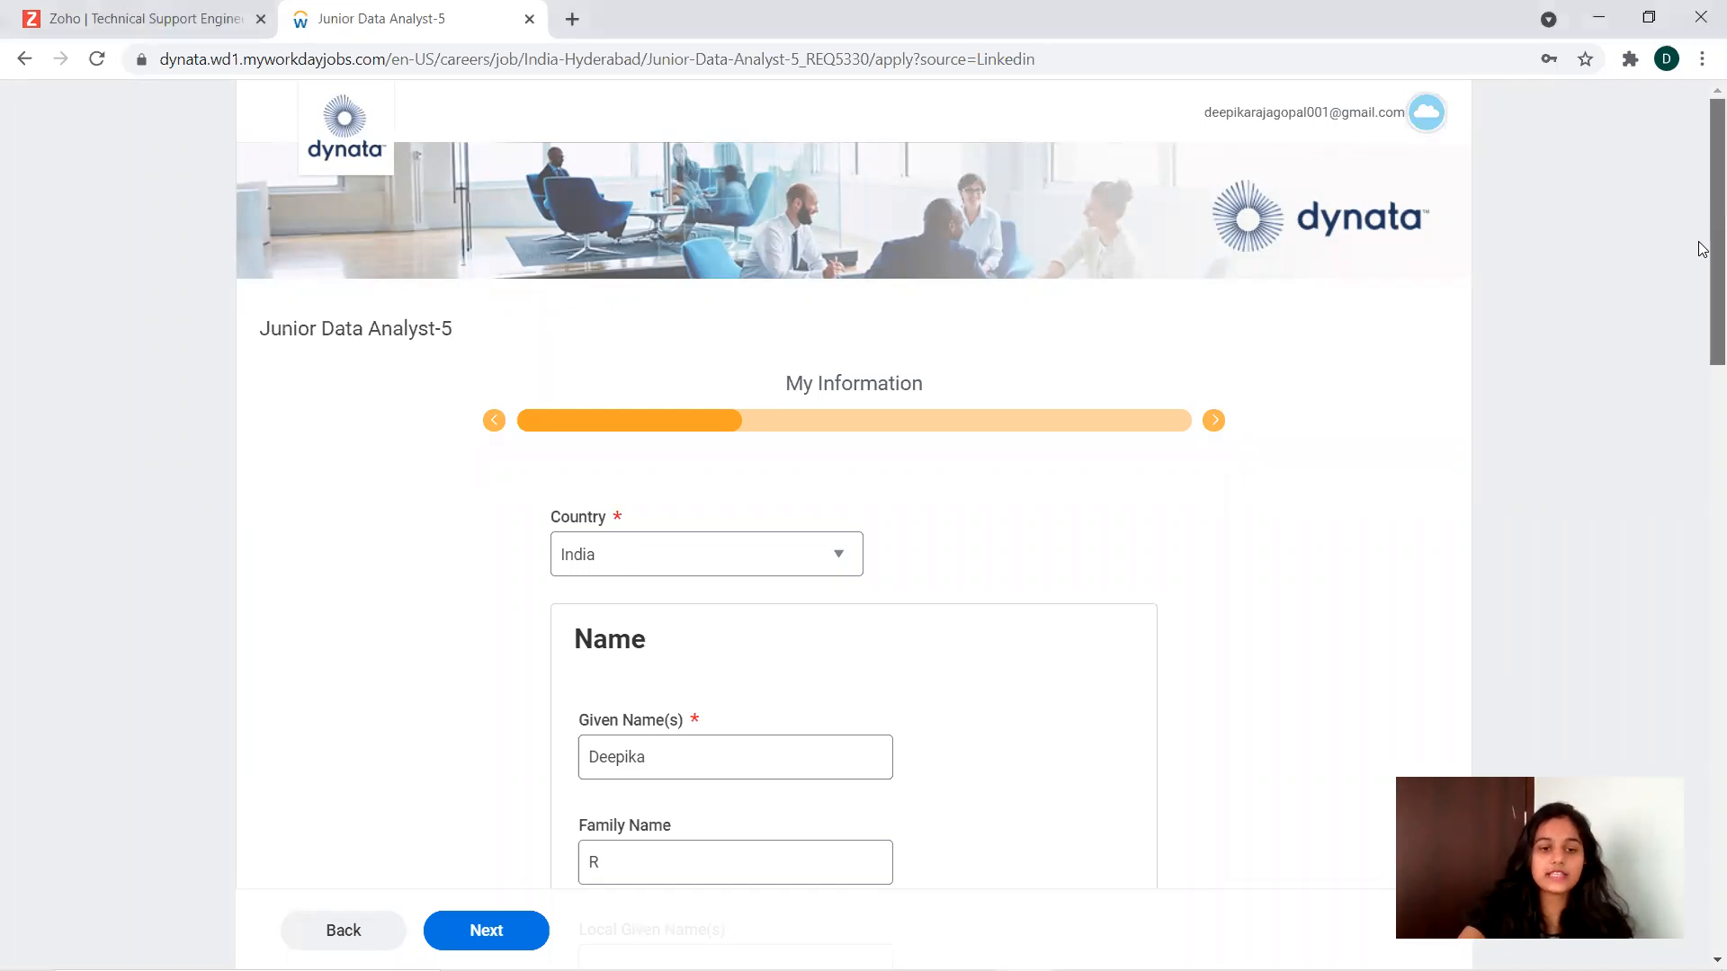
{"action": "scroll", "scroll_direction": "down", "scroll_amount": 3}
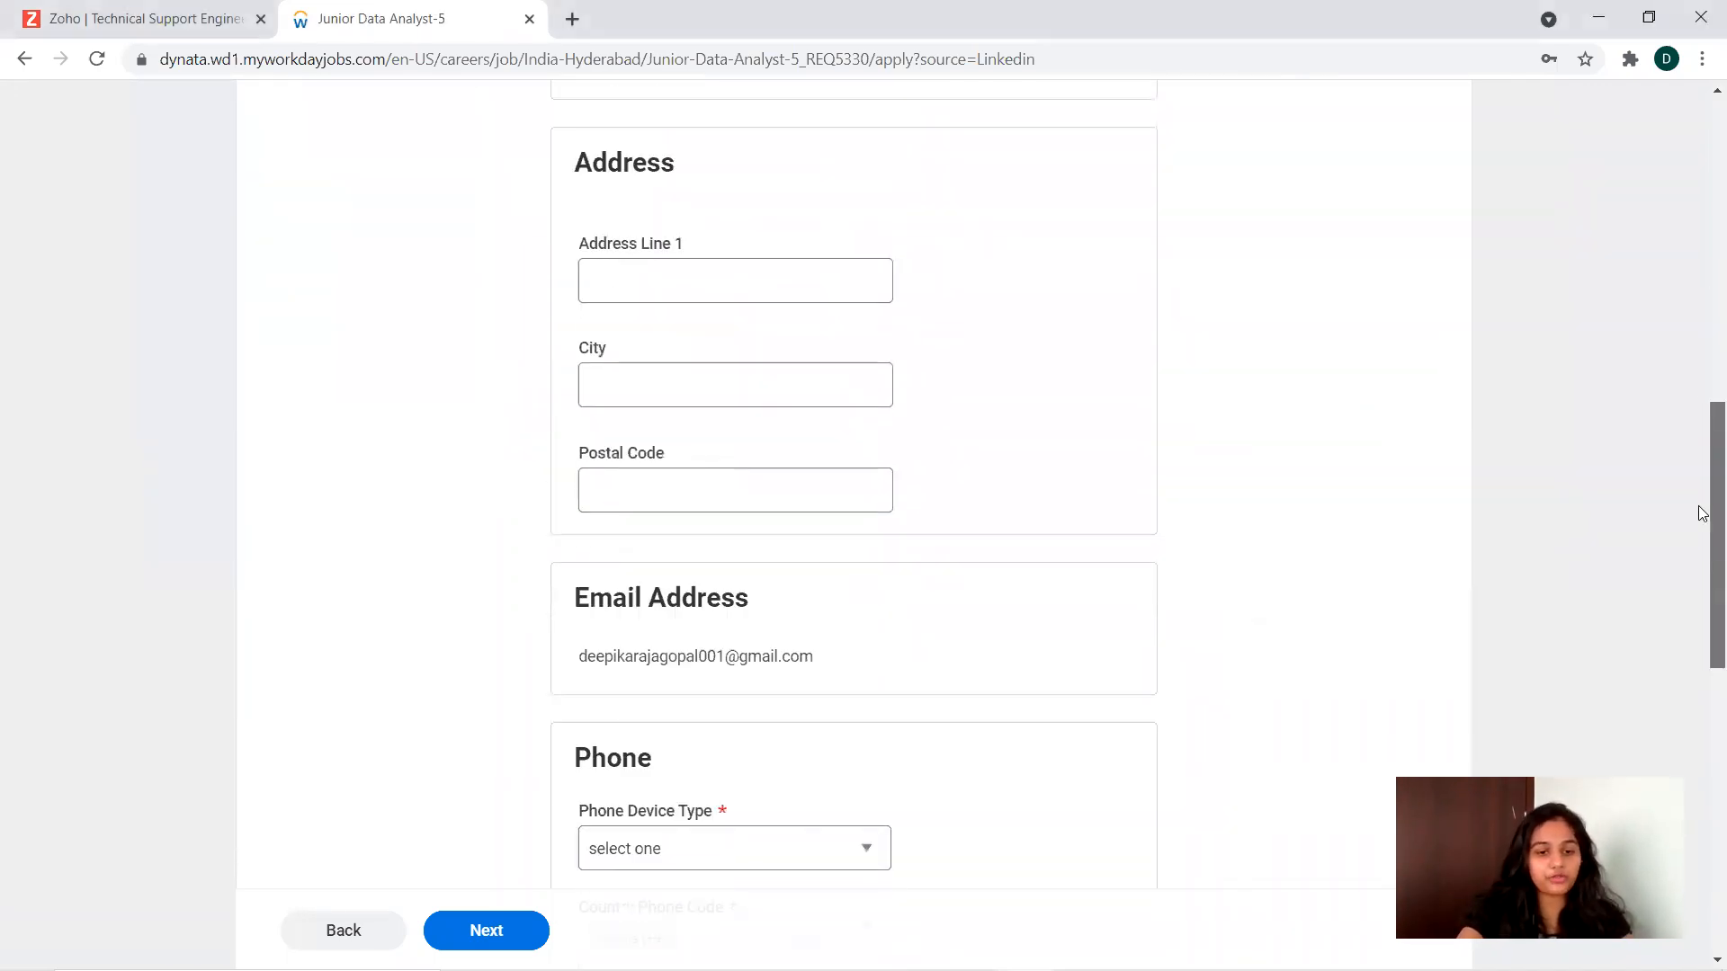
{"action": "scroll", "scroll_direction": "down", "scroll_amount": 3}
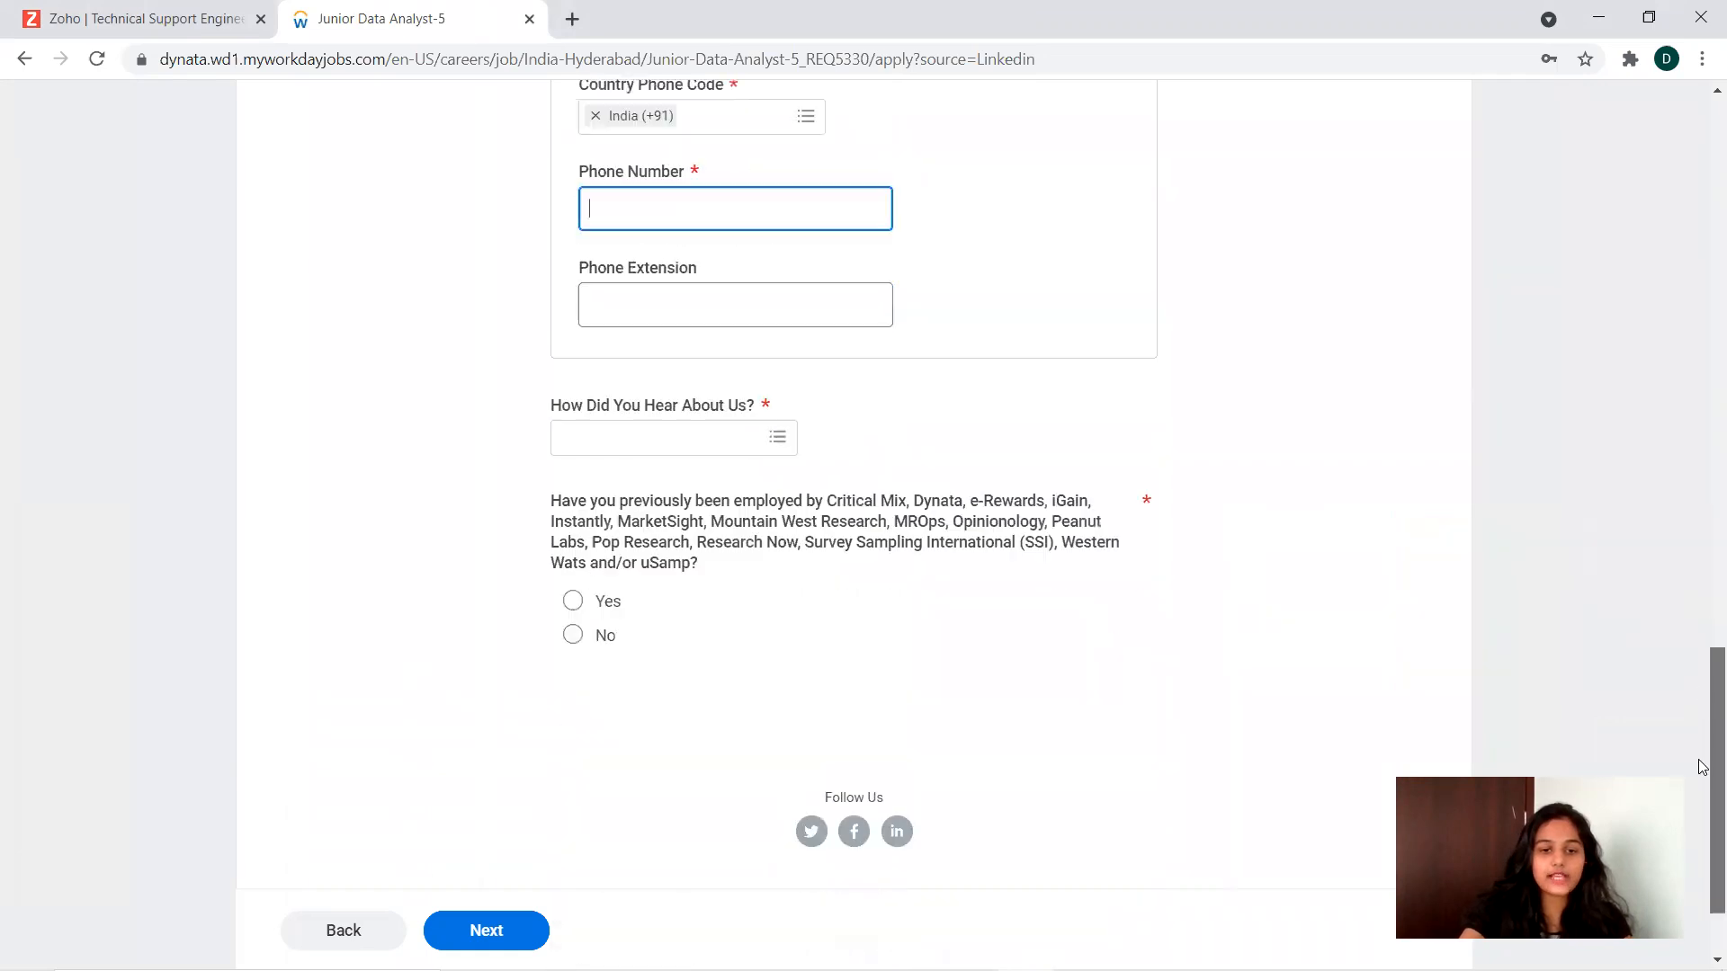
{"action": "scroll", "scroll_direction": "down", "scroll_amount": 3}
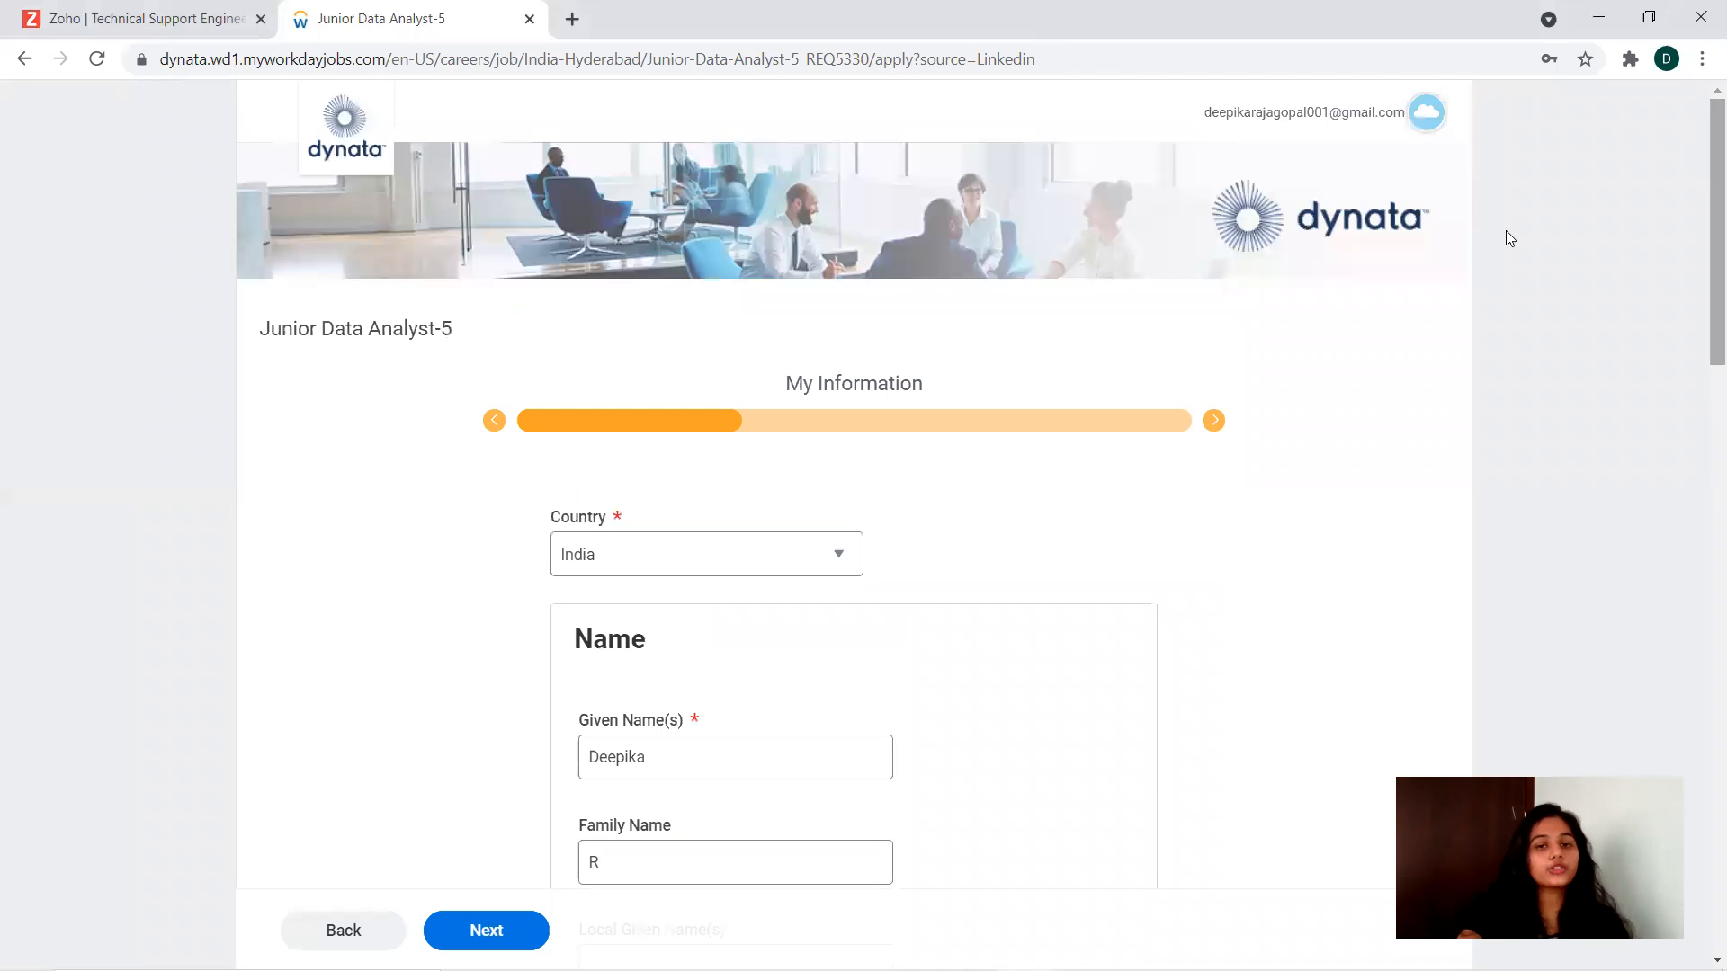
{"action": "mouse_move", "coordinate": [1447, 326]}
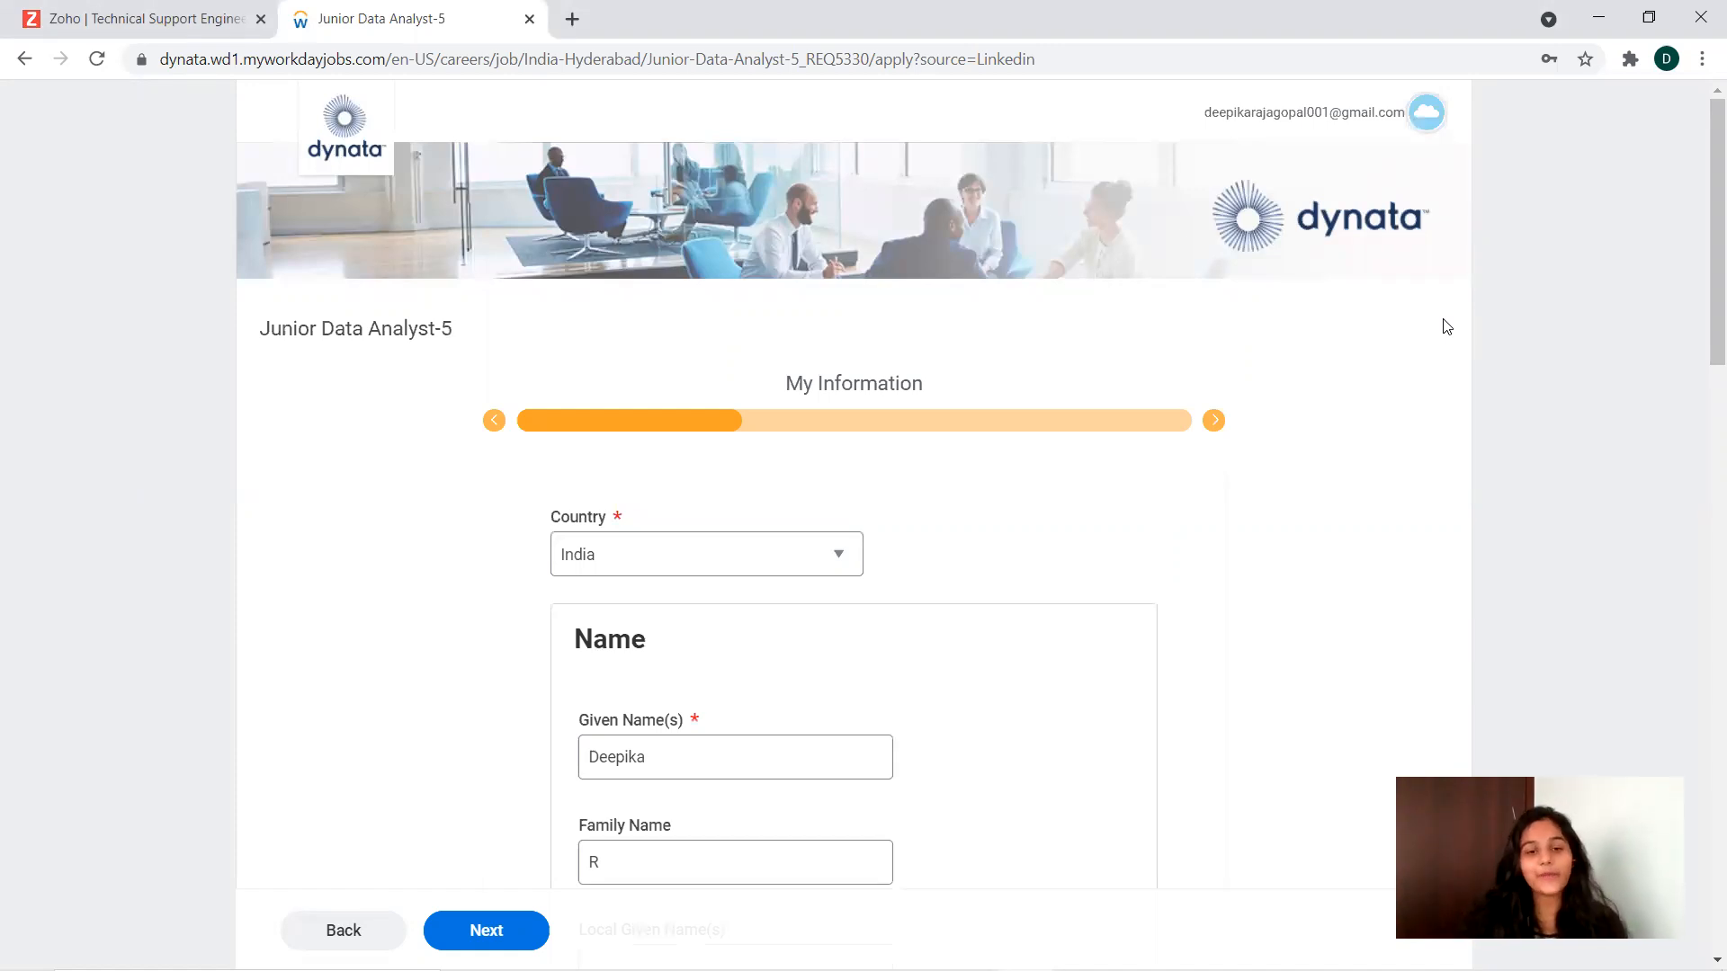
{"action": "mouse_move", "coordinate": [950, 187]}
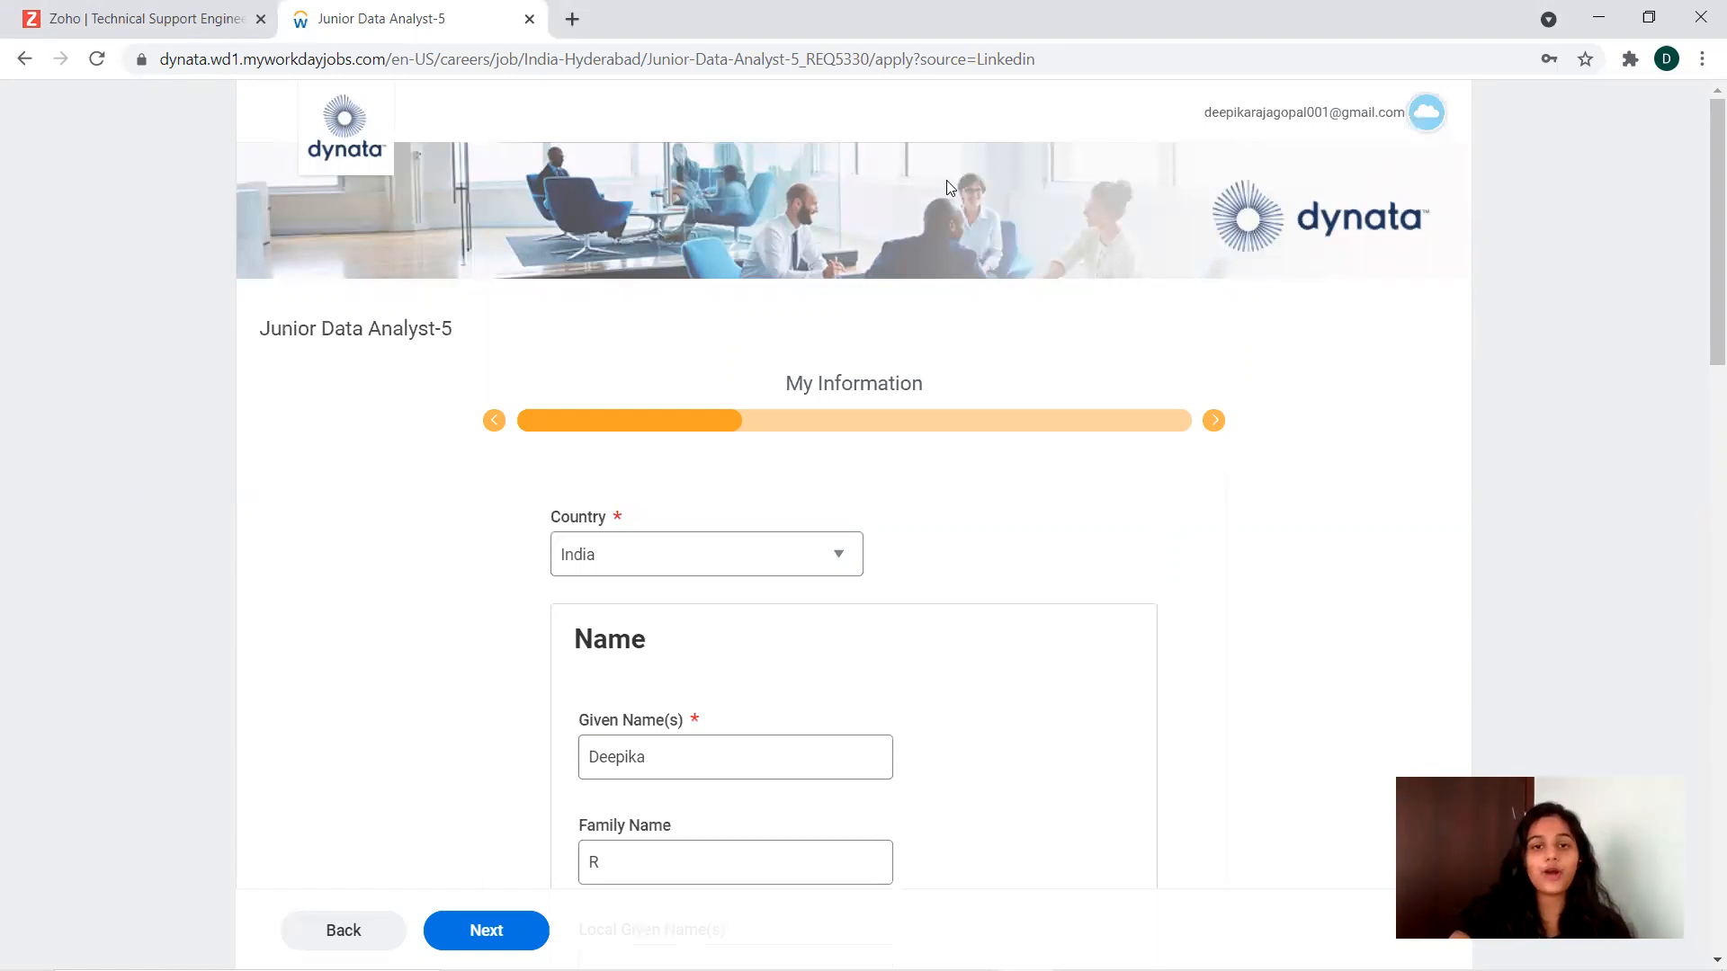